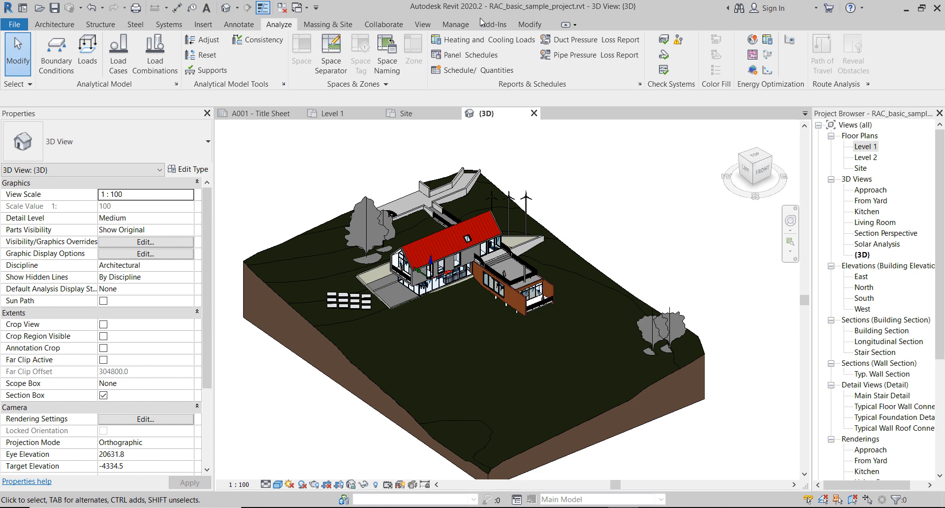
{"action": "mouse_move", "coordinate": [483, 13]}
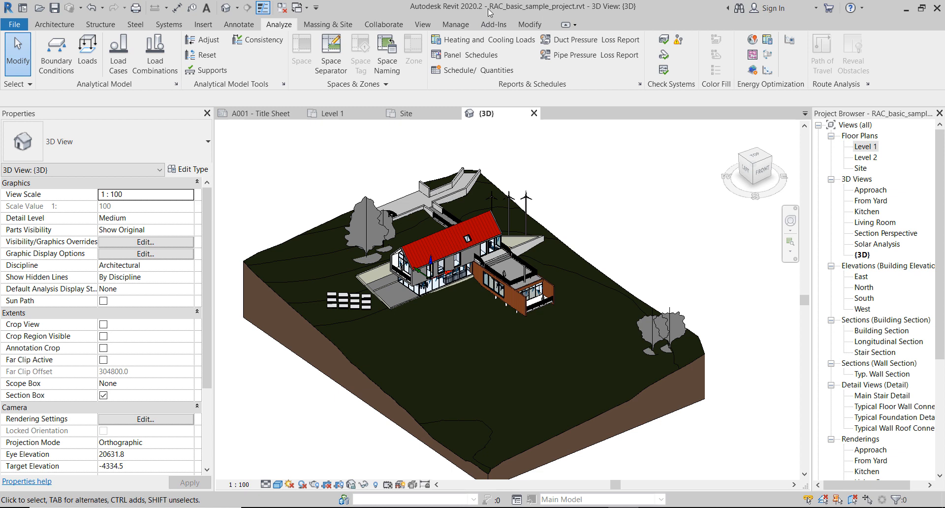
{"action": "mouse_move", "coordinate": [724, 454]}
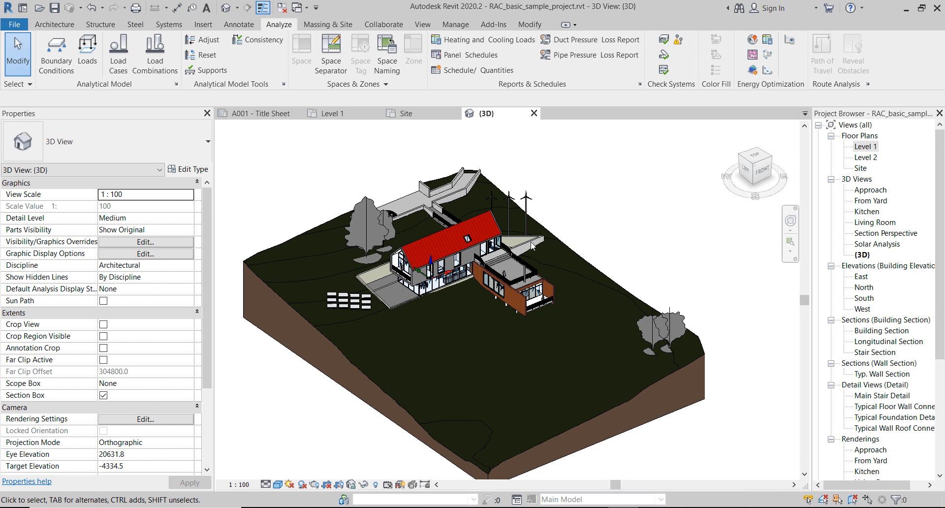
{"action": "mouse_move", "coordinate": [527, 317]}
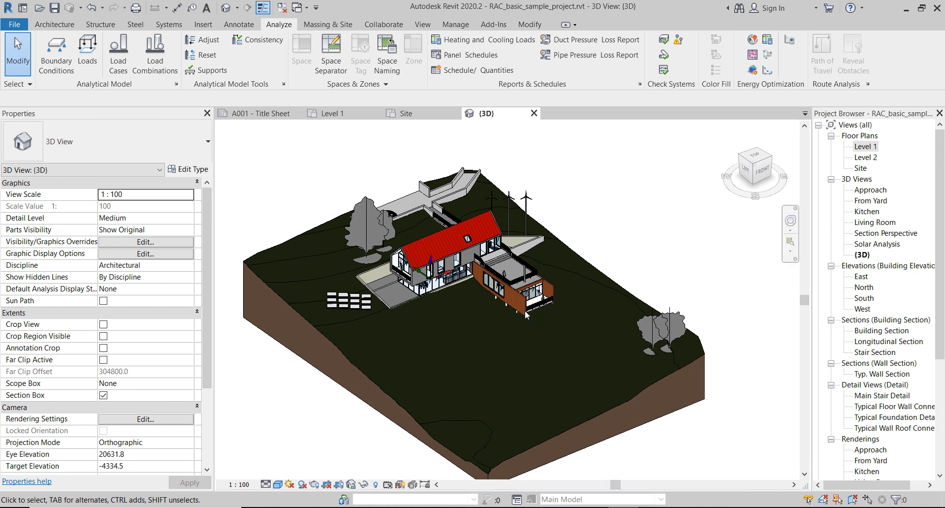
{"action": "mouse_move", "coordinate": [387, 322]}
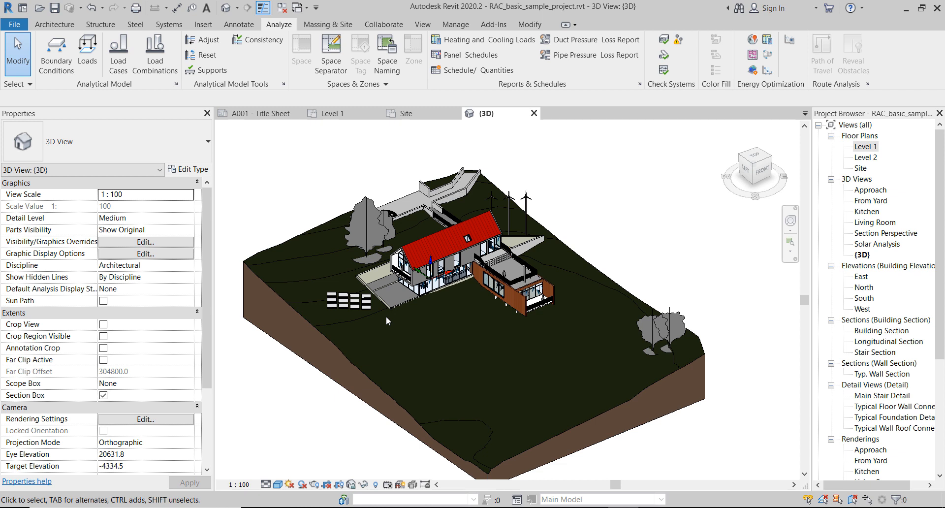
{"action": "mouse_move", "coordinate": [586, 17]}
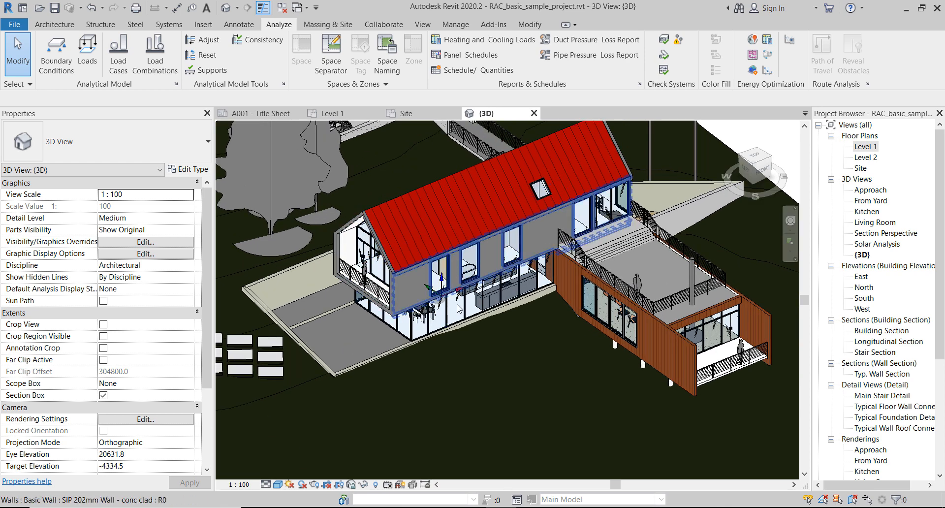
Open the Level 1, Level 2 and Site floor plans from the Project Browser.
{"action": "double_click", "coordinate": [865, 146]}
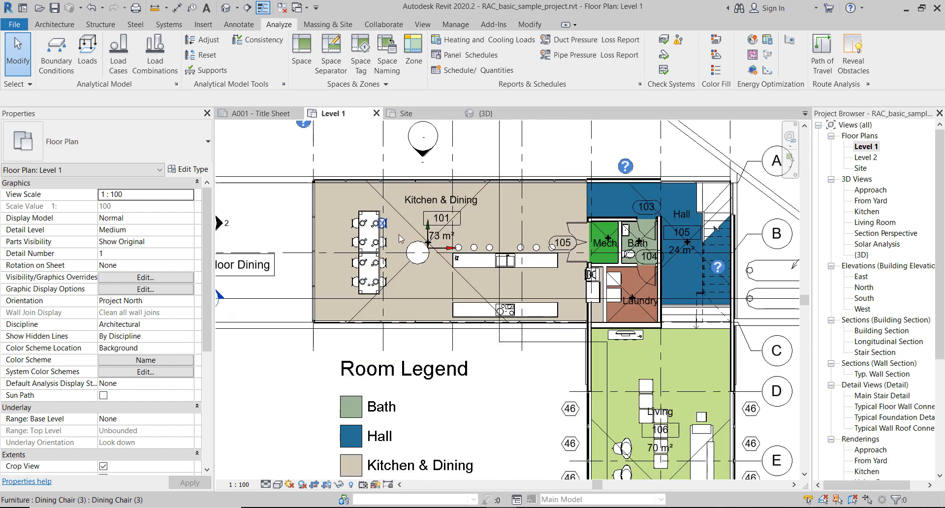
{"action": "double_click", "coordinate": [865, 157]}
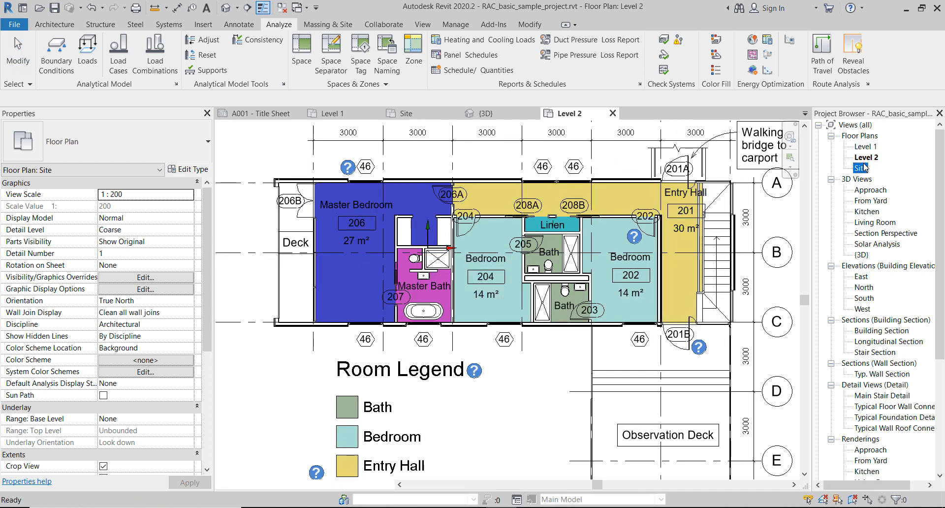
{"action": "left_click", "coordinate": [405, 114]}
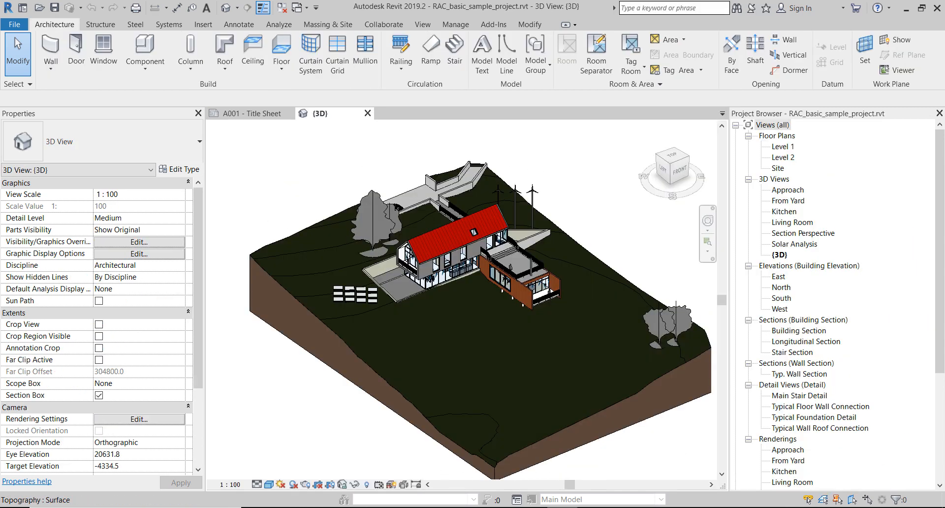
{"action": "left_click", "coordinate": [781, 146]}
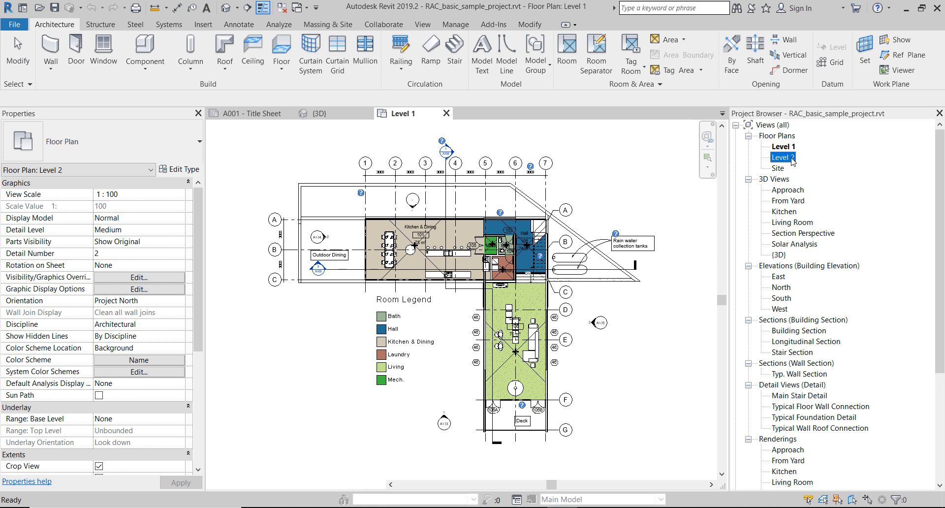
{"action": "double_click", "coordinate": [783, 146]}
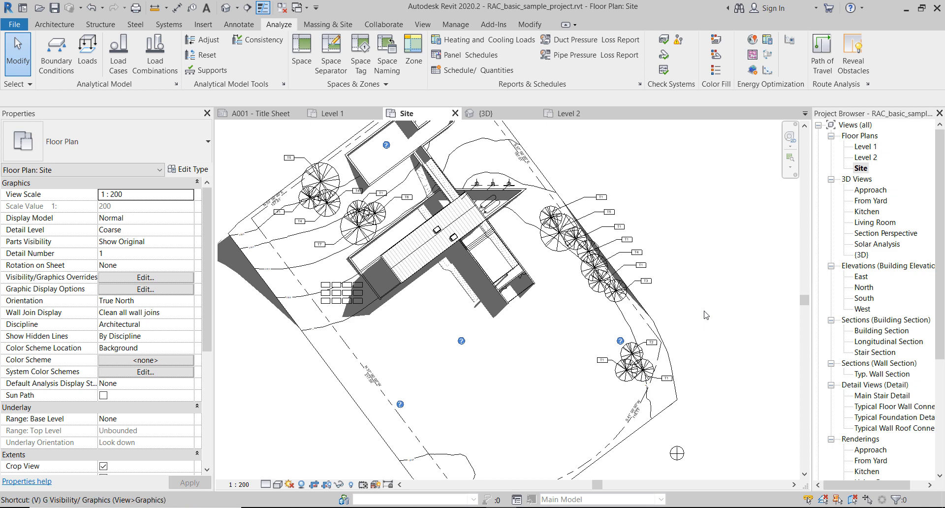
Switch on the Internal Origin subcategory under Site in the Site plan's Visibility/Graphics.
{"action": "left_click", "coordinate": [145, 277]}
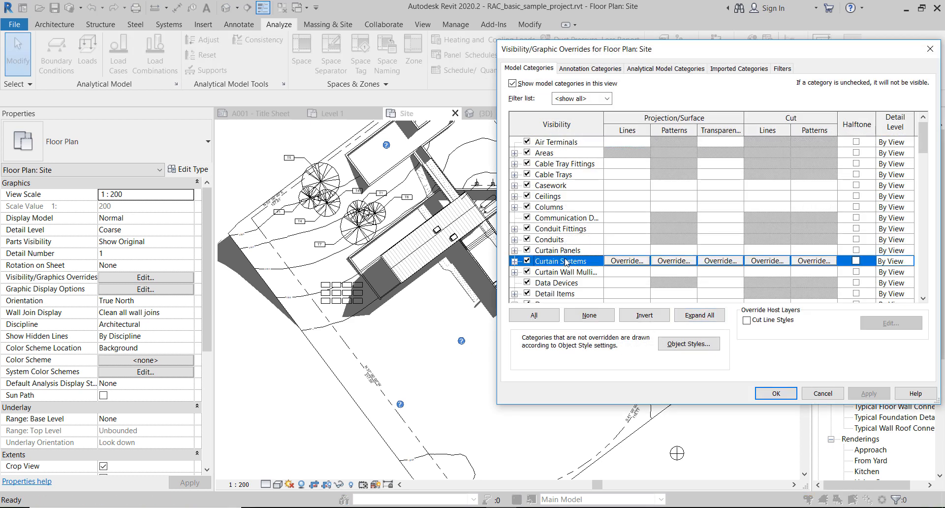
{"action": "scroll", "scroll_direction": "down", "scroll_amount": 3}
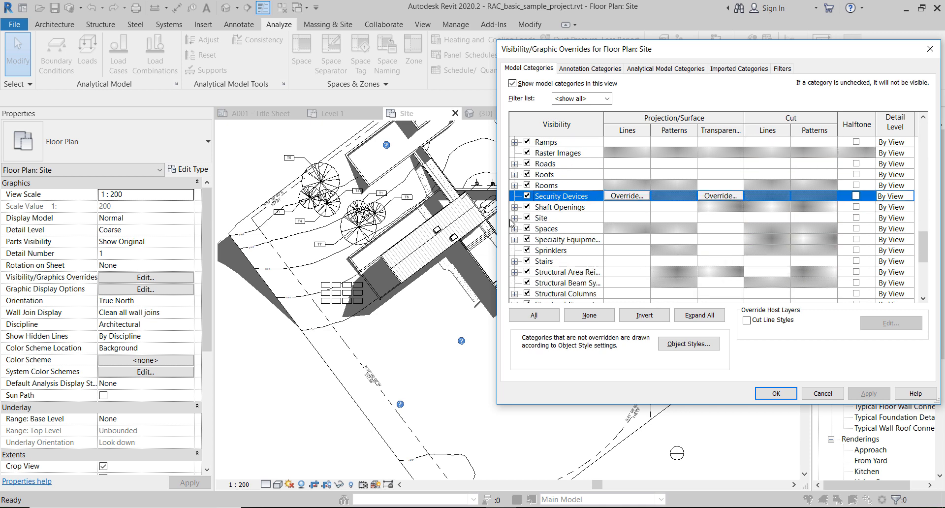
{"action": "left_click", "coordinate": [516, 217]}
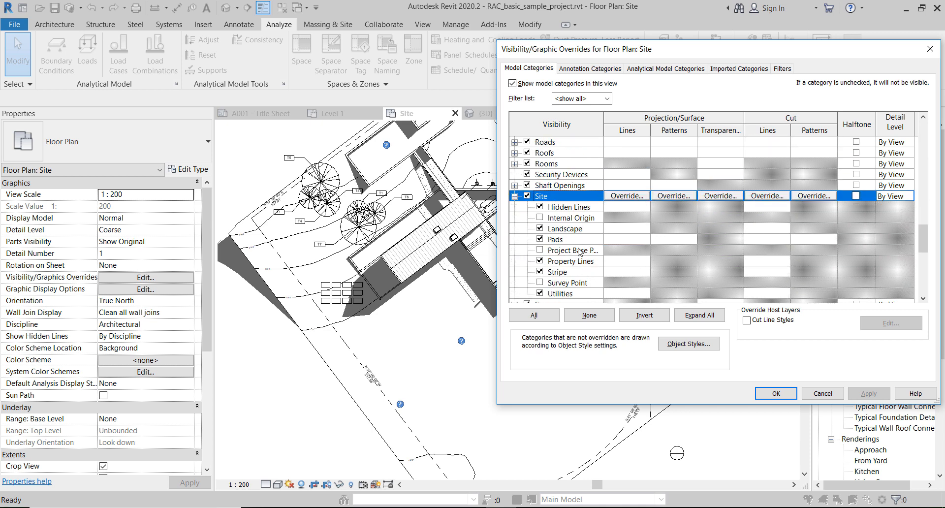
{"action": "mouse_move", "coordinate": [588, 292]}
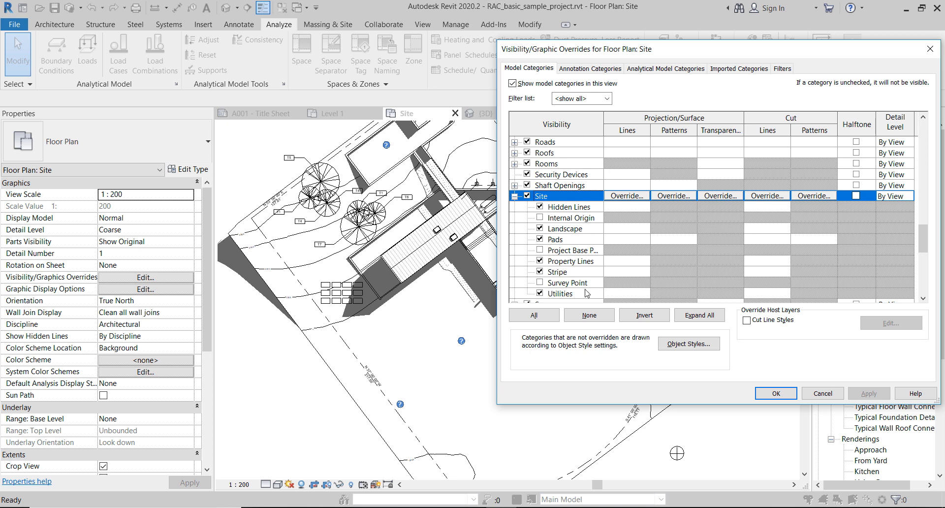
{"action": "mouse_move", "coordinate": [590, 276]}
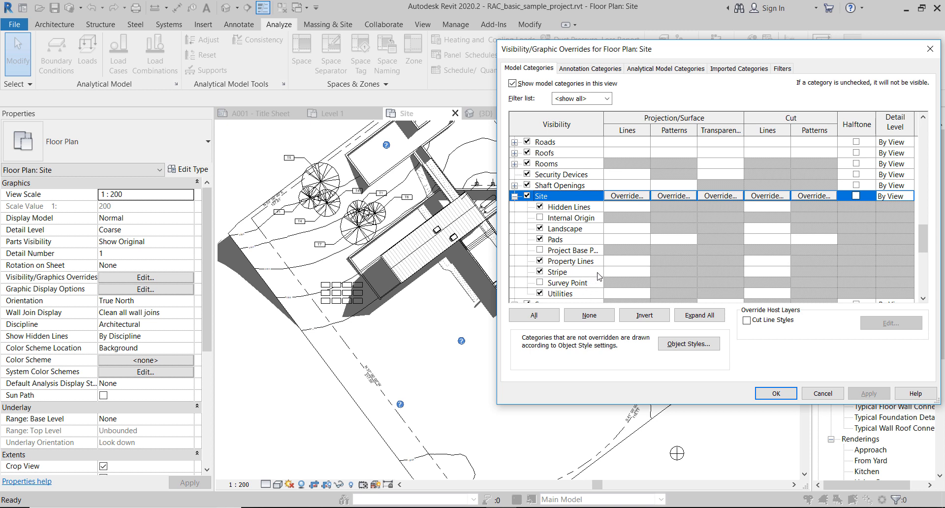
{"action": "left_click", "coordinate": [571, 218]}
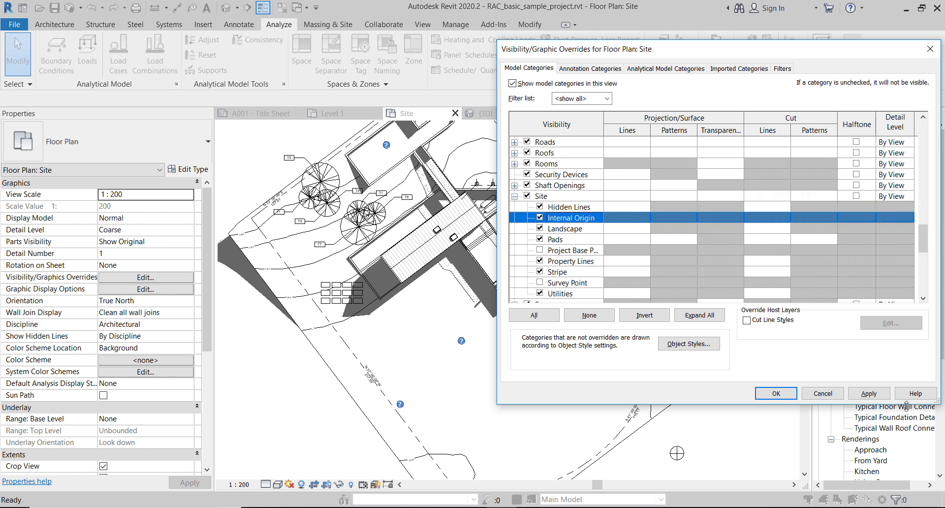
{"action": "left_click", "coordinate": [776, 394]}
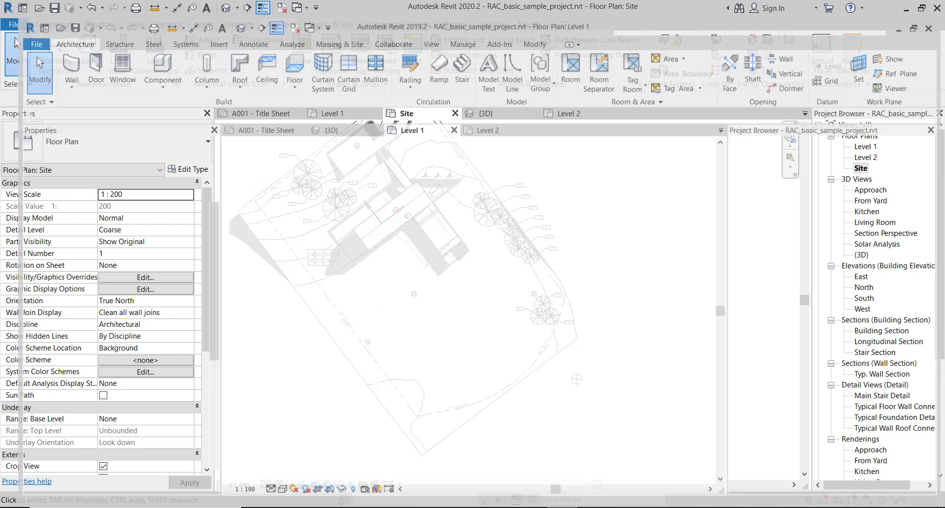
Open the Site plan in Revit 2019.2, check Visibility/Graphics, and view the survey point.
{"action": "left_click", "coordinate": [410, 130]}
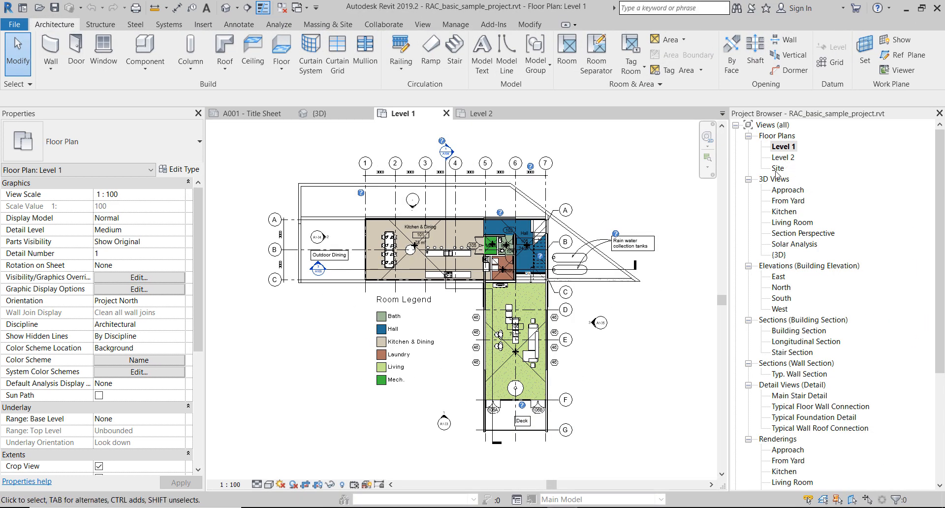
{"action": "double_click", "coordinate": [777, 168]}
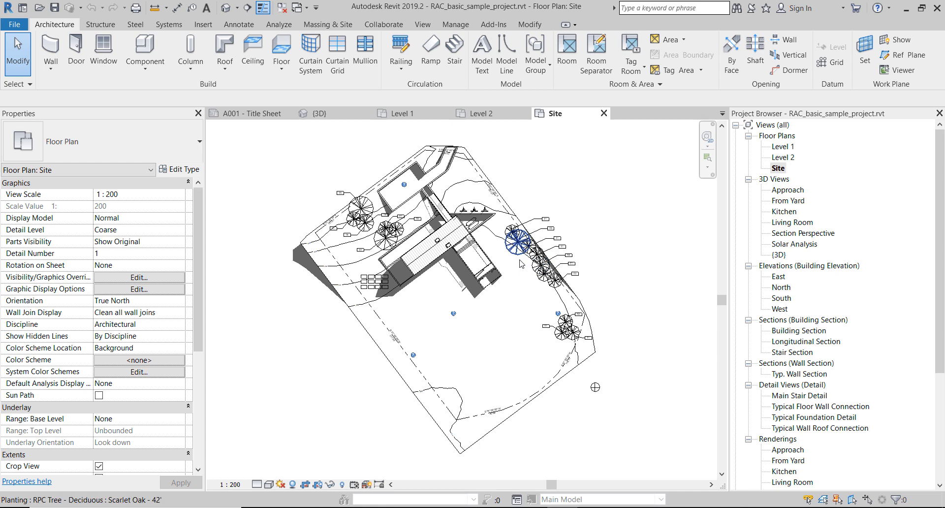
{"action": "left_click", "coordinate": [139, 277]}
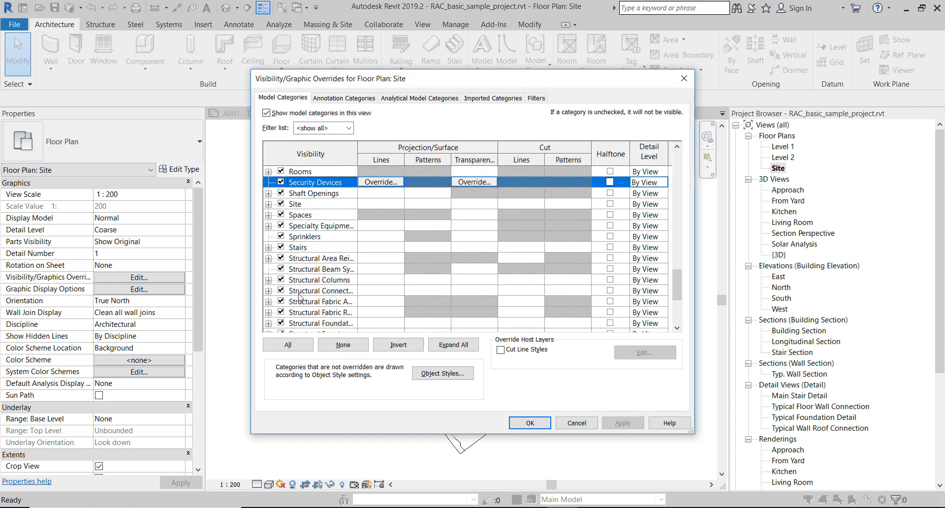
{"action": "left_click", "coordinate": [269, 203]}
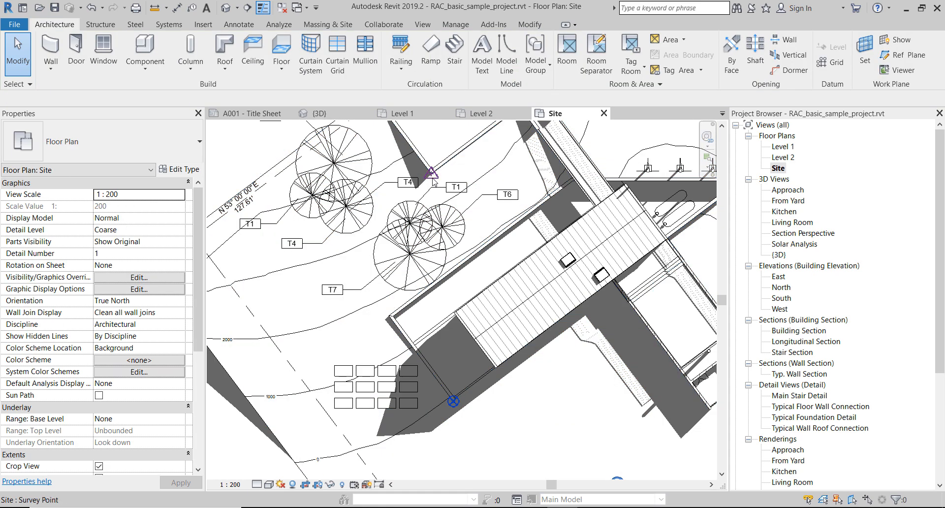
Turn on the Project Base Point and Survey Point subcategories under Site in Visibility/Graphics.
{"action": "left_click", "coordinate": [452, 401]}
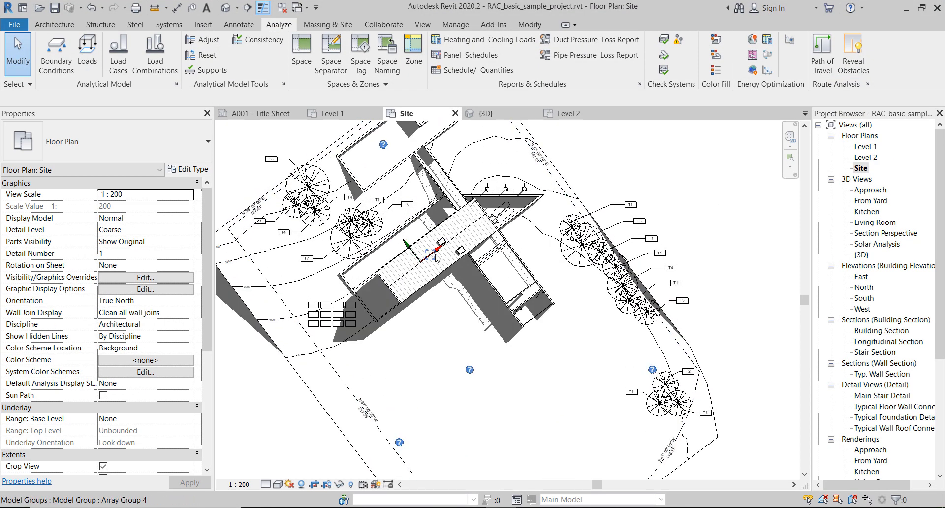
{"action": "left_click", "coordinate": [144, 277]}
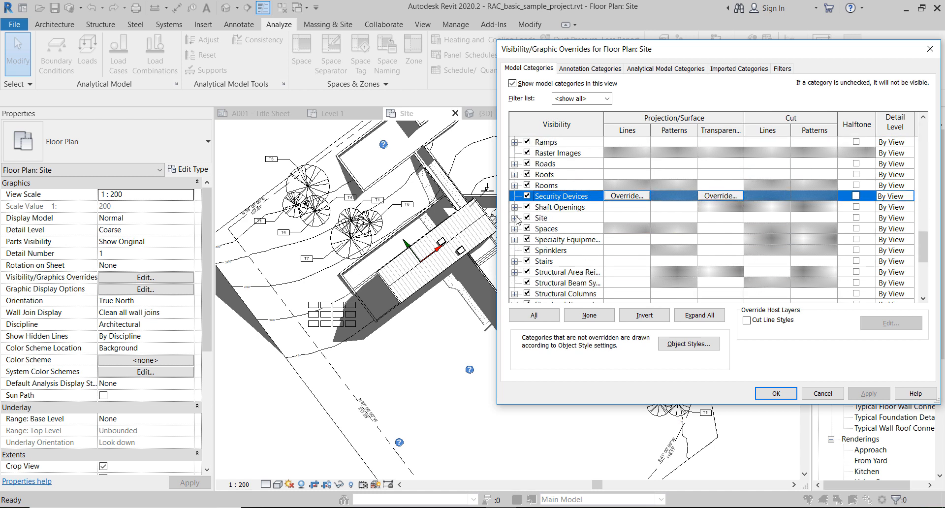
{"action": "left_click", "coordinate": [516, 217]}
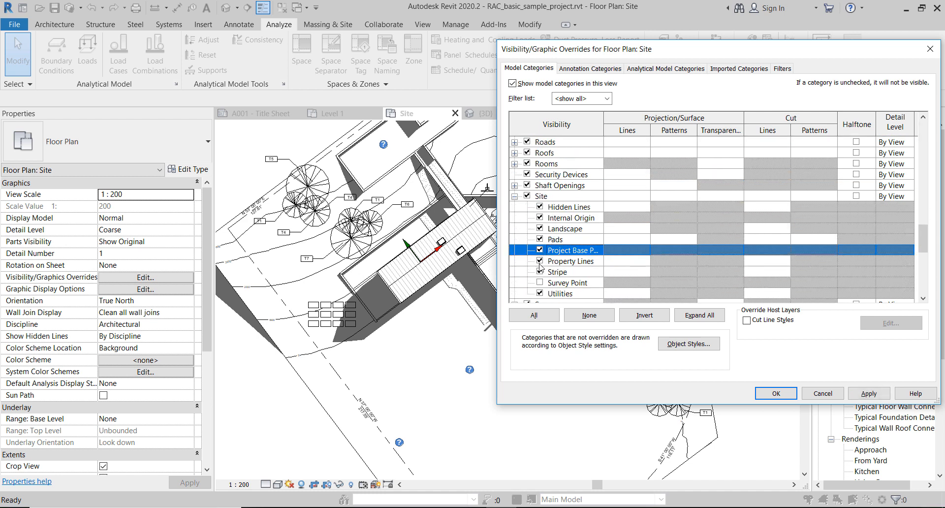
{"action": "left_click", "coordinate": [567, 282]}
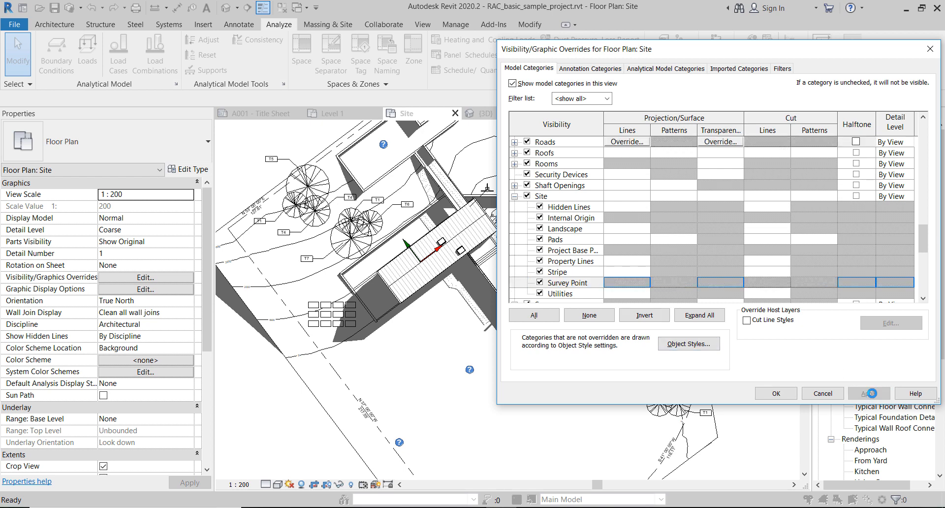
{"action": "left_click", "coordinate": [776, 394]}
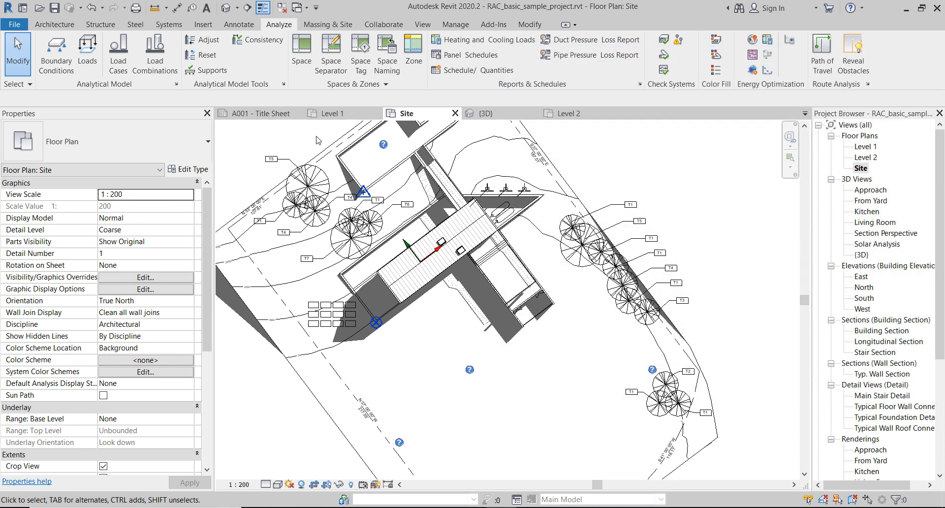
Select the survey point, then the project base point, showing coordinates and the 323° True North angle.
{"action": "left_click", "coordinate": [375, 321]}
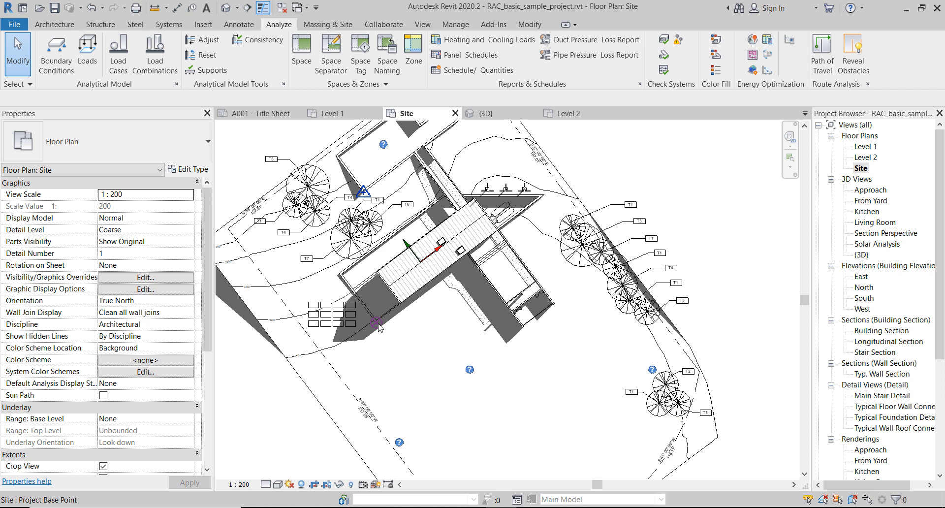
{"action": "left_click", "coordinate": [376, 322]}
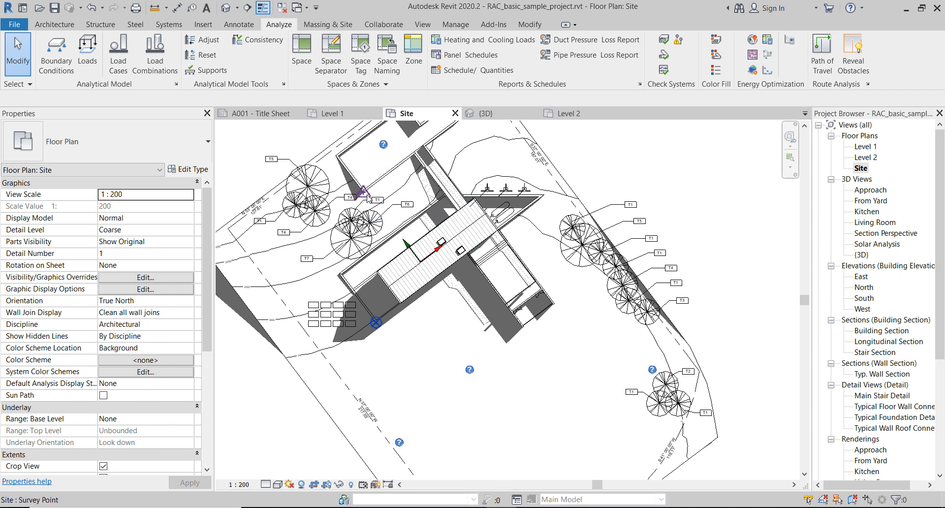
{"action": "left_click", "coordinate": [364, 189]}
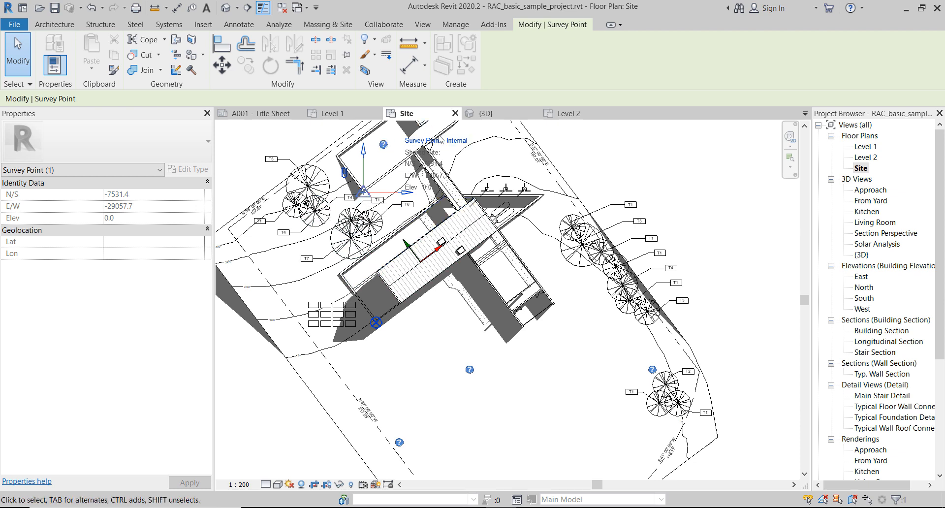
{"action": "left_click", "coordinate": [376, 322]}
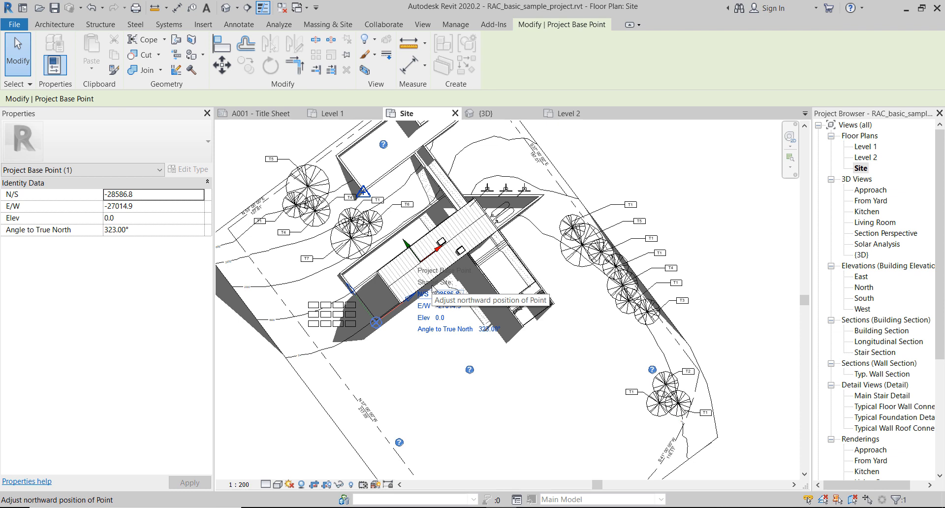
{"action": "mouse_move", "coordinate": [754, 299]}
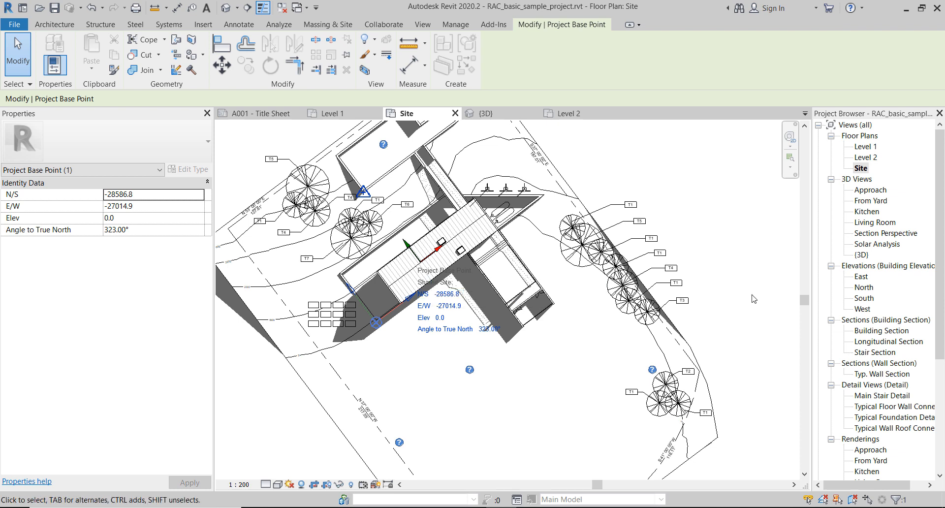
{"action": "mouse_move", "coordinate": [739, 232]}
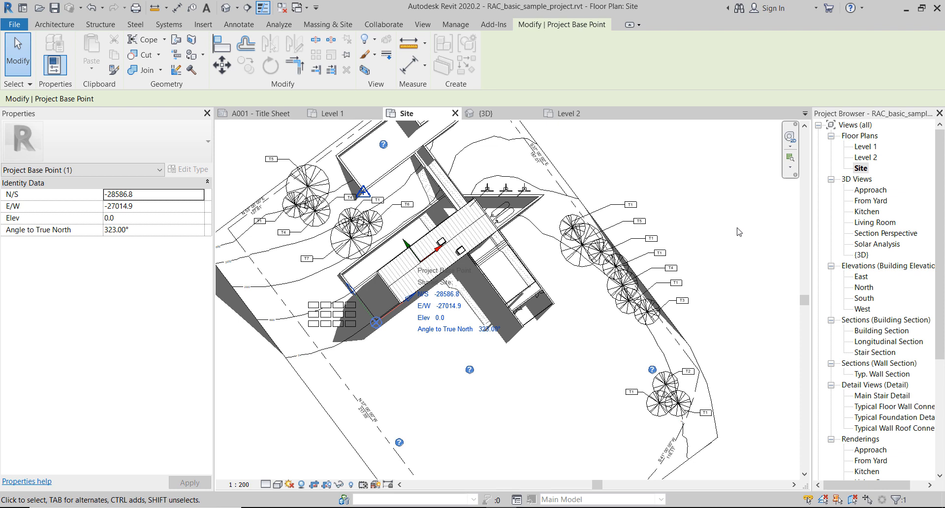
{"action": "mouse_move", "coordinate": [283, 224]}
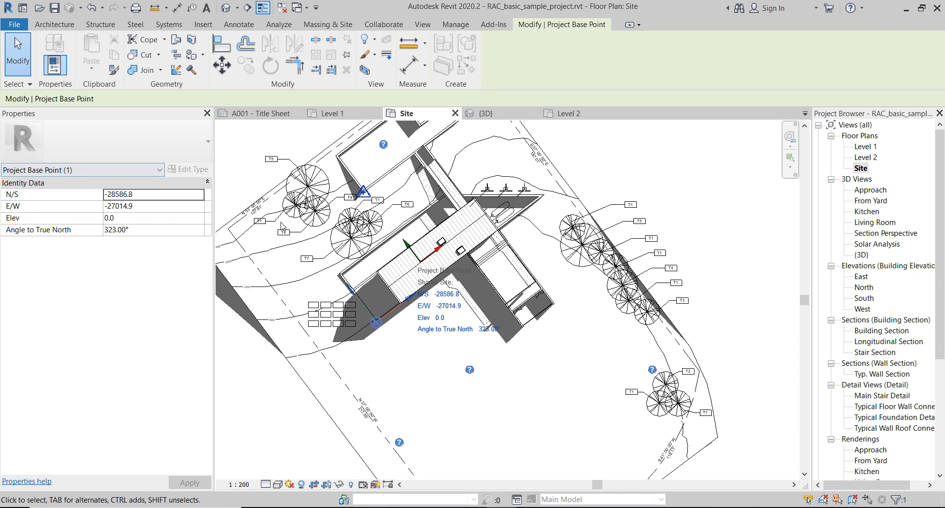
{"action": "mouse_move", "coordinate": [487, 436]}
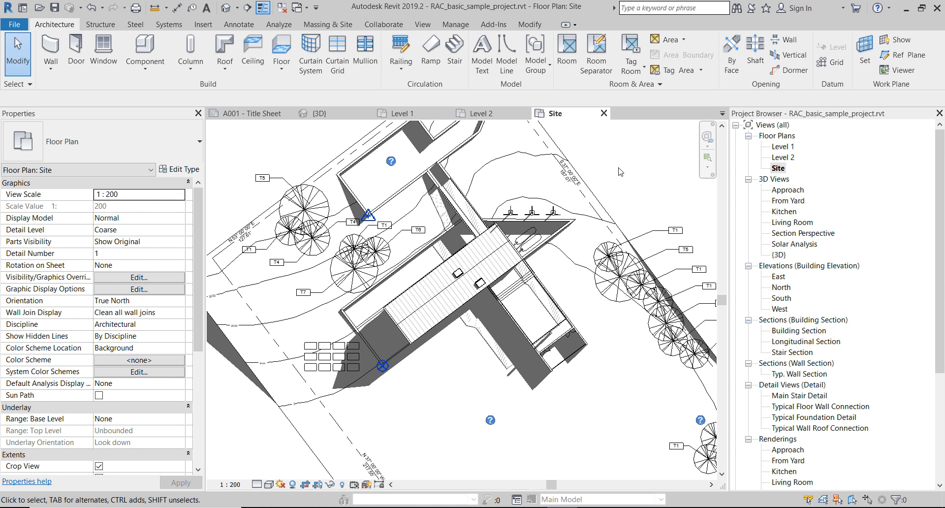
Click near the base point in the 2019.2 Site plan, then return to Revit 2020.2.
{"action": "left_click", "coordinate": [415, 318]}
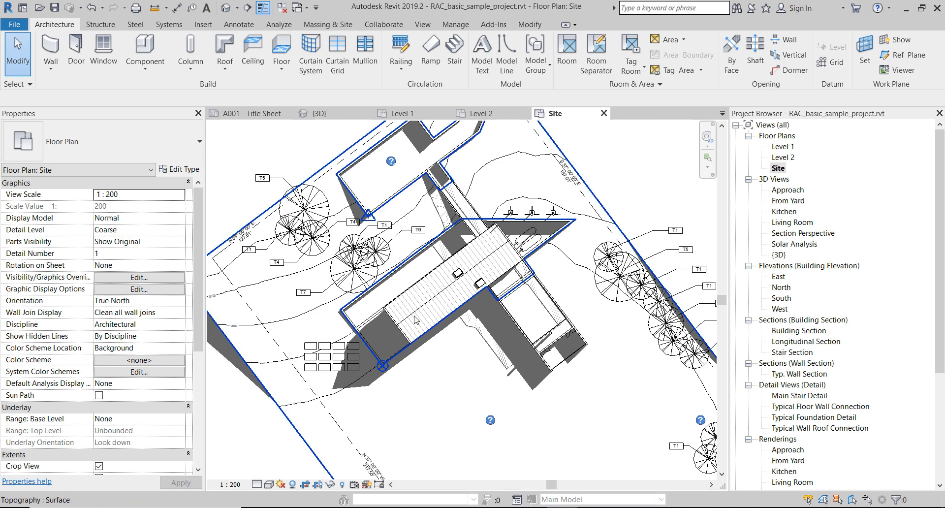
{"action": "mouse_move", "coordinate": [753, 11]}
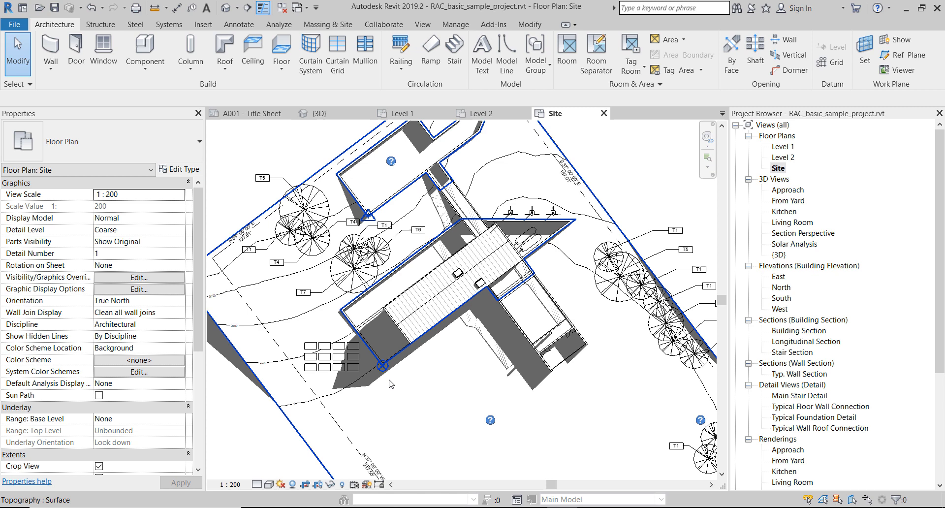
{"action": "left_click", "coordinate": [444, 257]}
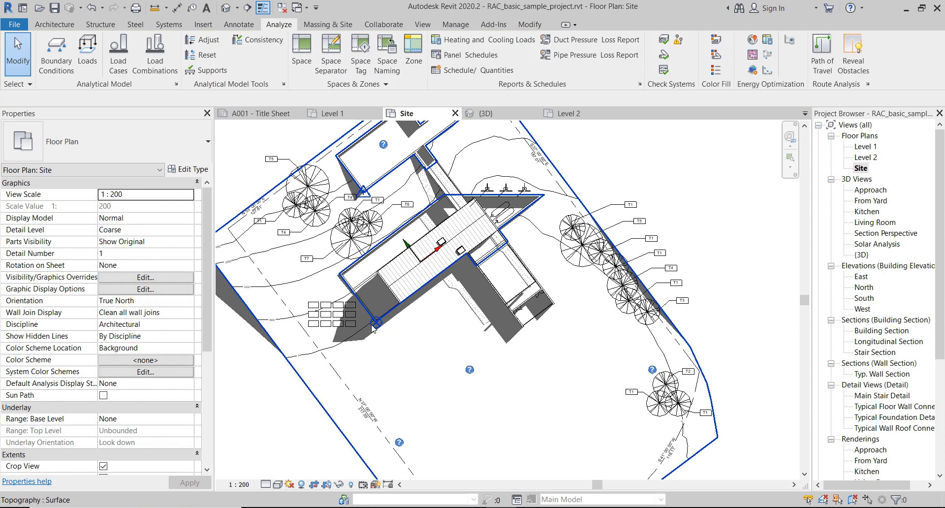
Select and deselect the survey point, then select the project base point (N/S -28586.8, E/W -27014.9).
{"action": "left_click", "coordinate": [374, 321]}
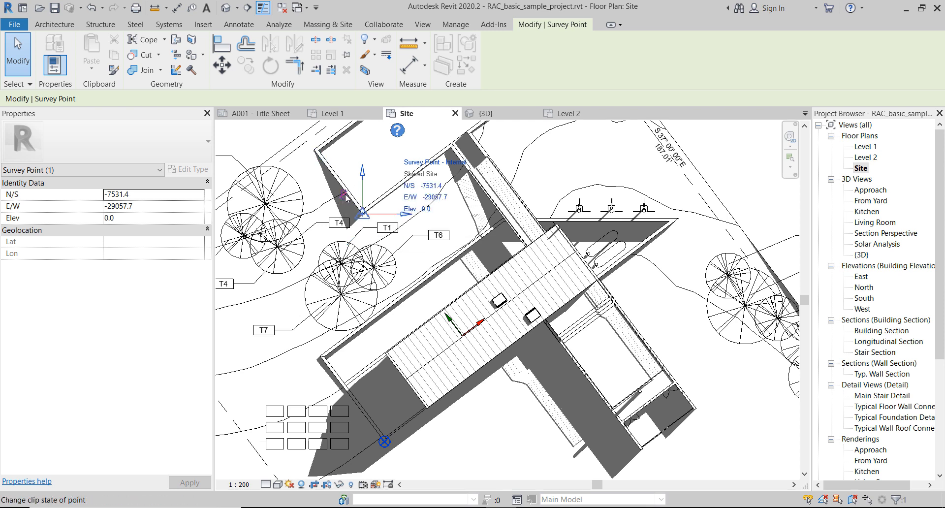
{"action": "mouse_move", "coordinate": [345, 194]}
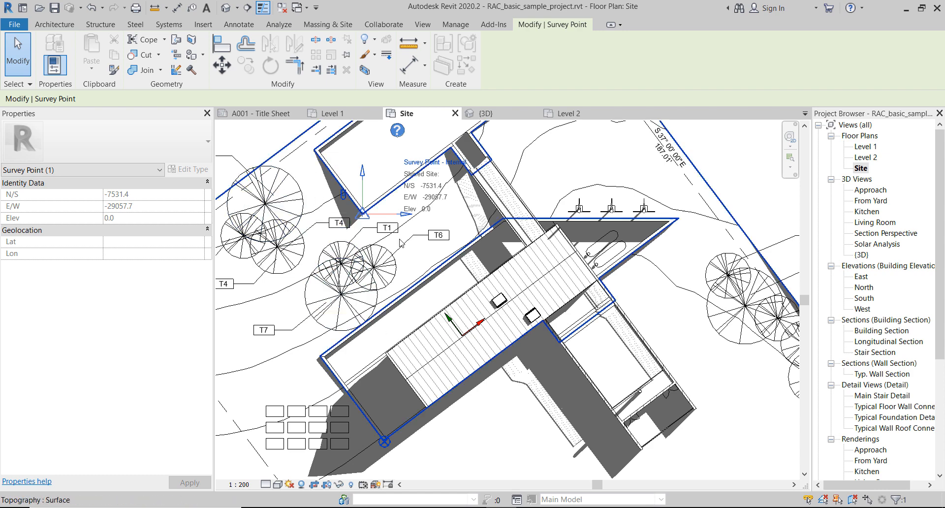
{"action": "left_click", "coordinate": [278, 24]}
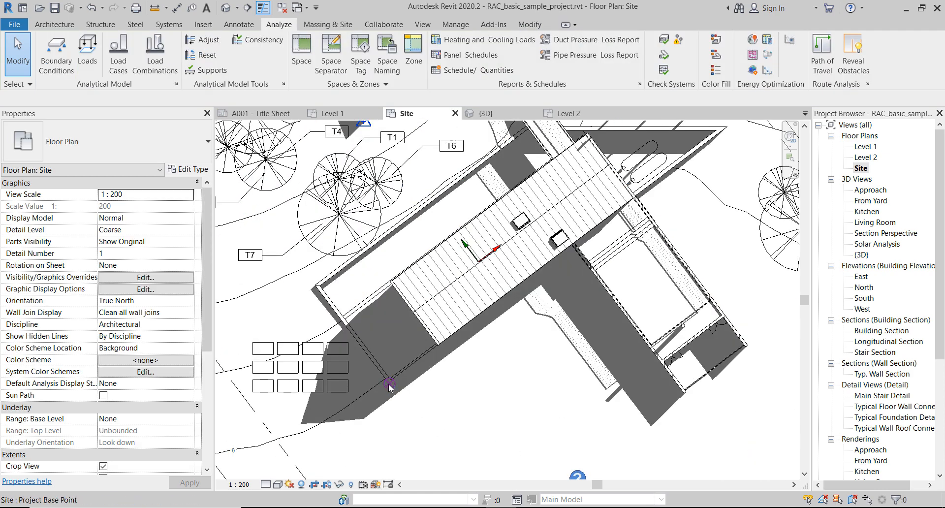
{"action": "left_click", "coordinate": [390, 383]}
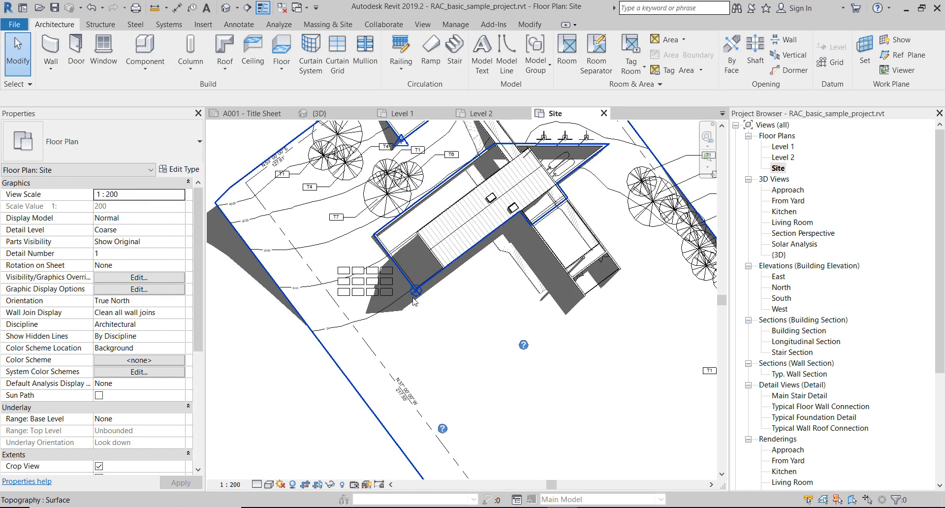
{"action": "left_click", "coordinate": [413, 292]}
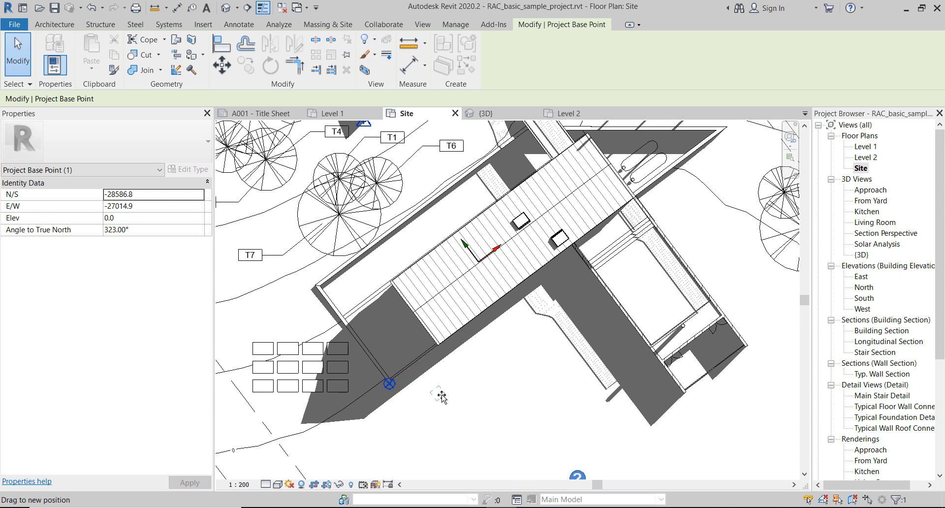
Drag the project base point to N/S -29062.0, E/W -26341.6 near the building's lower corner.
{"action": "left_click_drag", "start_coordinate": [389, 384], "coordinate": [438, 395]}
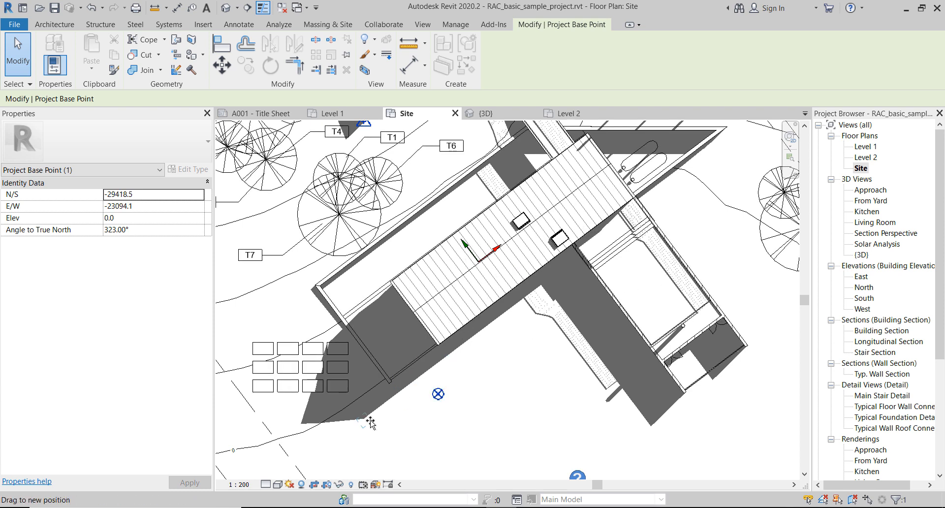
{"action": "left_click_drag", "start_coordinate": [439, 394], "coordinate": [359, 420]}
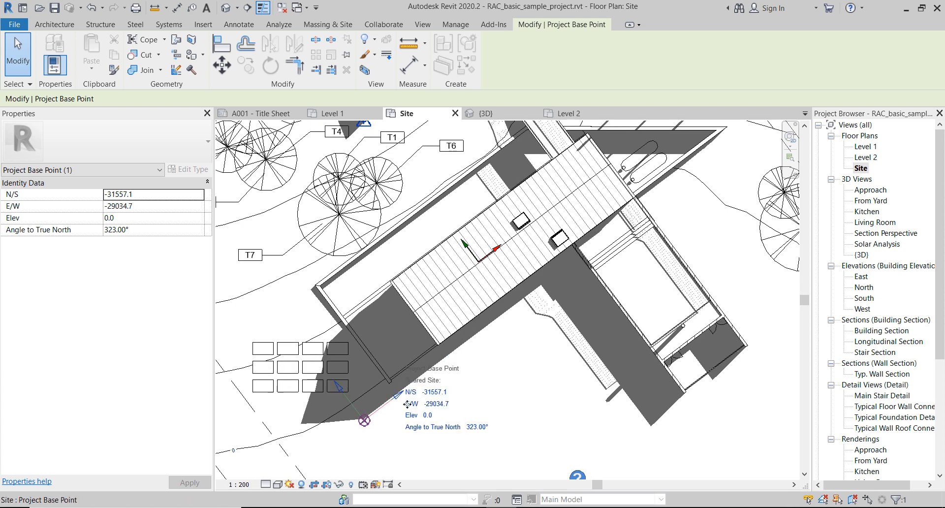
{"action": "left_click_drag", "start_coordinate": [360, 420], "coordinate": [404, 395]}
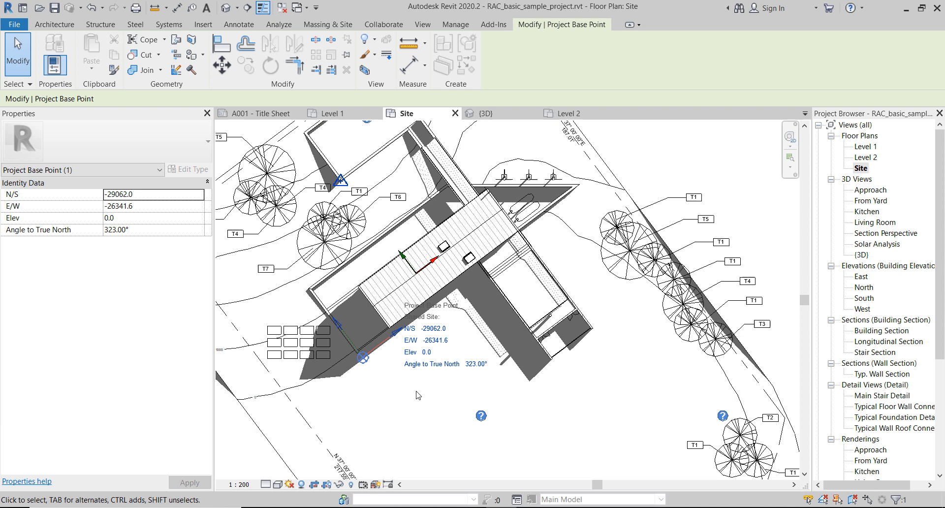
{"action": "mouse_move", "coordinate": [414, 401]}
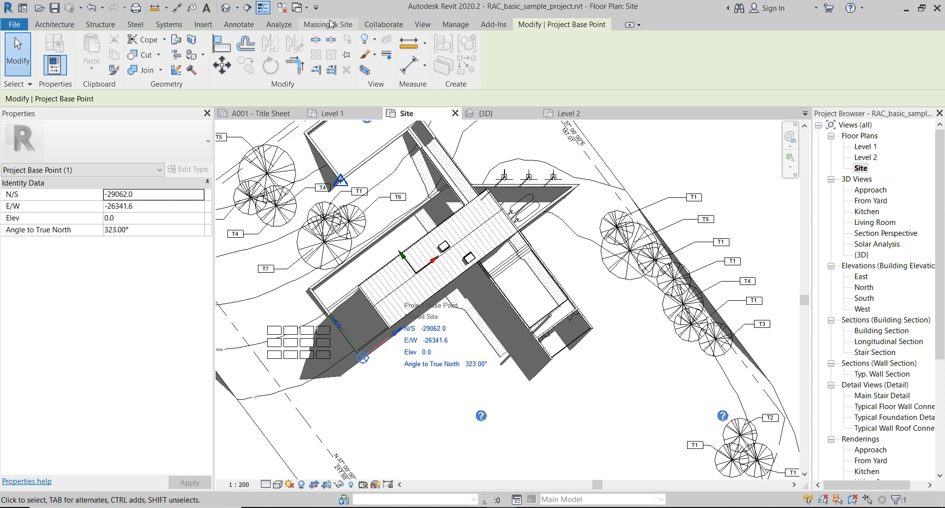
{"action": "left_click", "coordinate": [456, 24]}
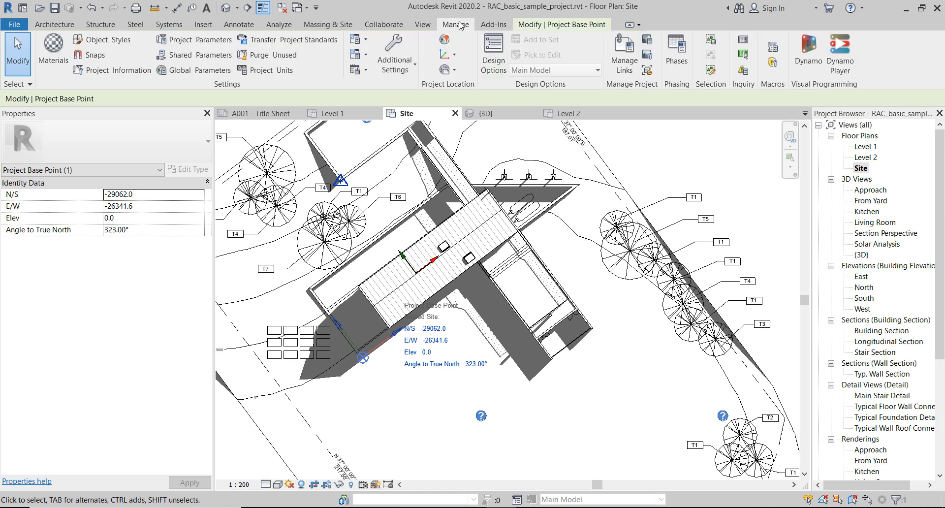
{"action": "mouse_move", "coordinate": [449, 81]}
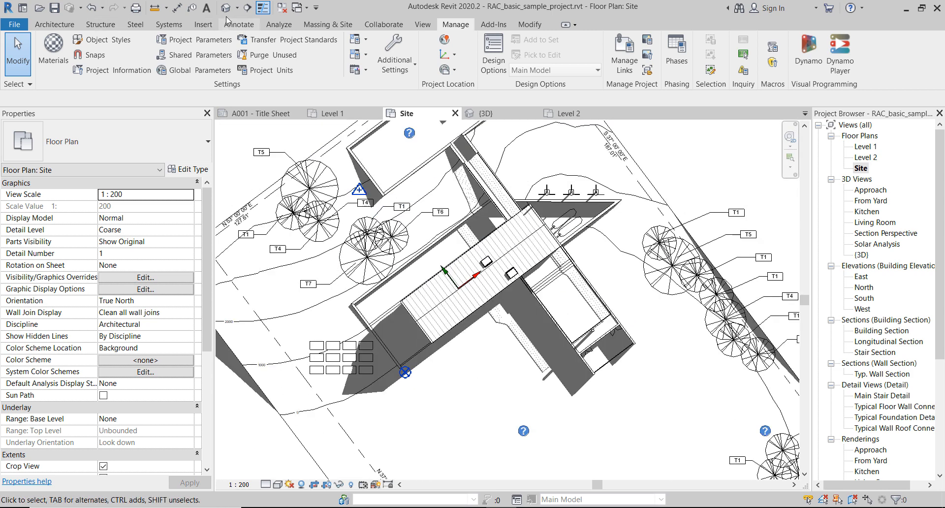
Open the {3D} view of the house and bring up the ViewCube's orientation menu.
{"action": "left_click", "coordinate": [486, 113]}
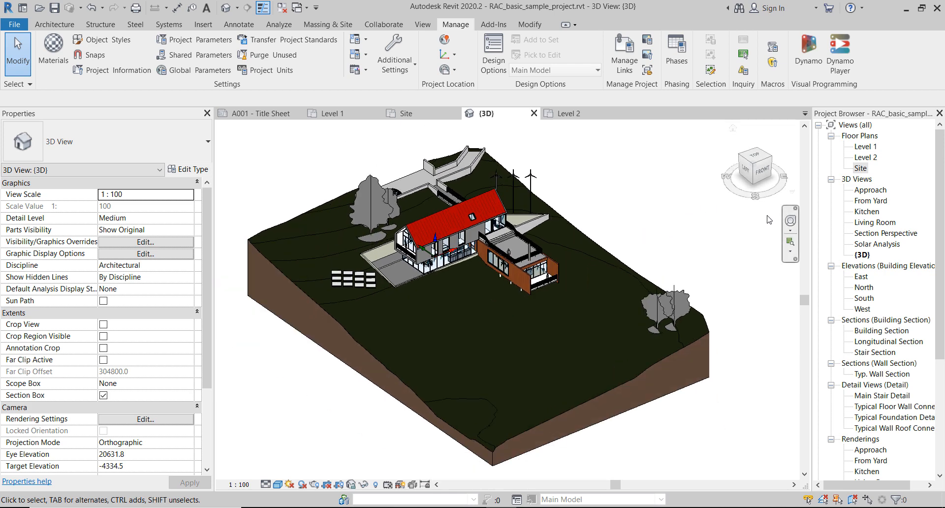
{"action": "right_click", "coordinate": [753, 162]}
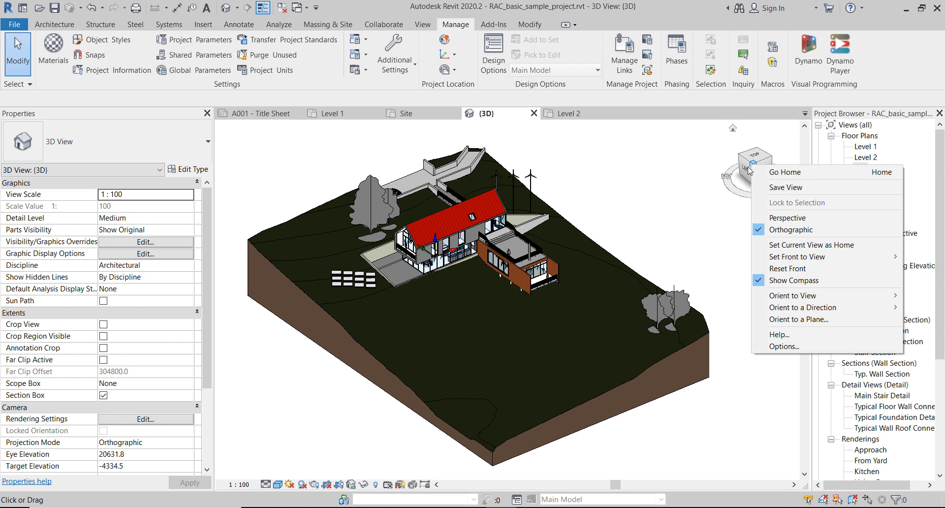
{"action": "mouse_move", "coordinate": [768, 218]}
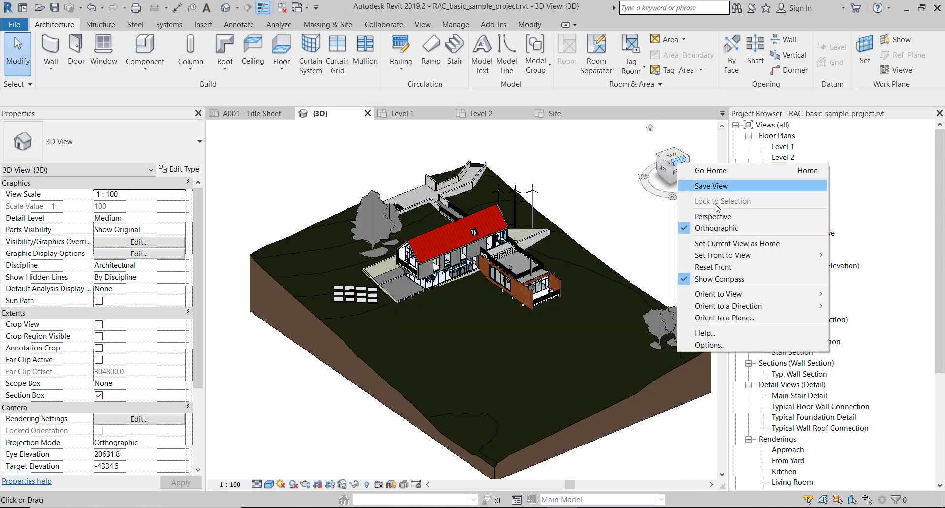
{"action": "mouse_move", "coordinate": [728, 219]}
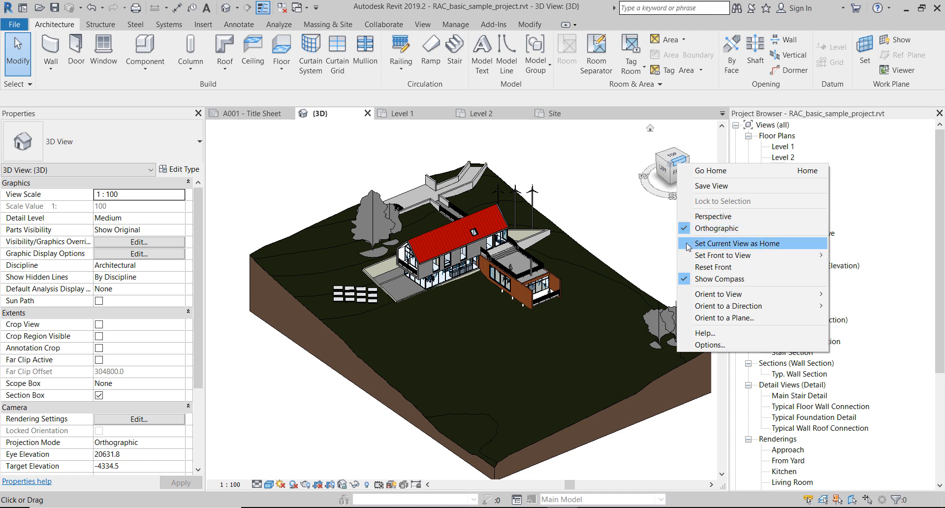
{"action": "mouse_move", "coordinate": [636, 244]}
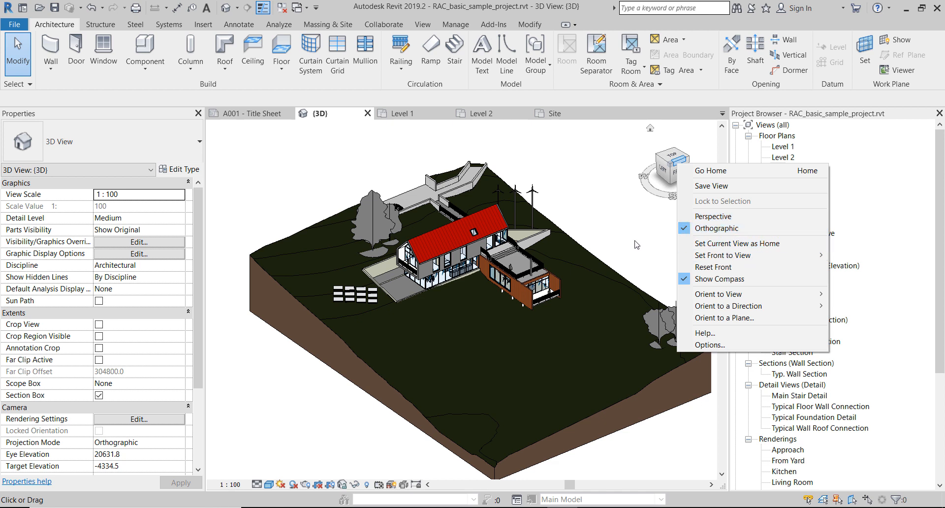
{"action": "mouse_move", "coordinate": [740, 207]}
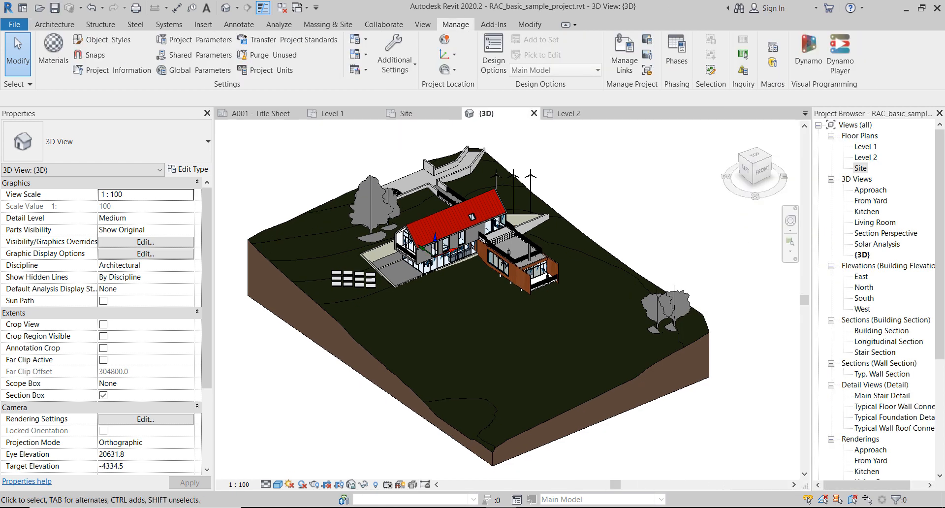
{"action": "mouse_move", "coordinate": [754, 167]}
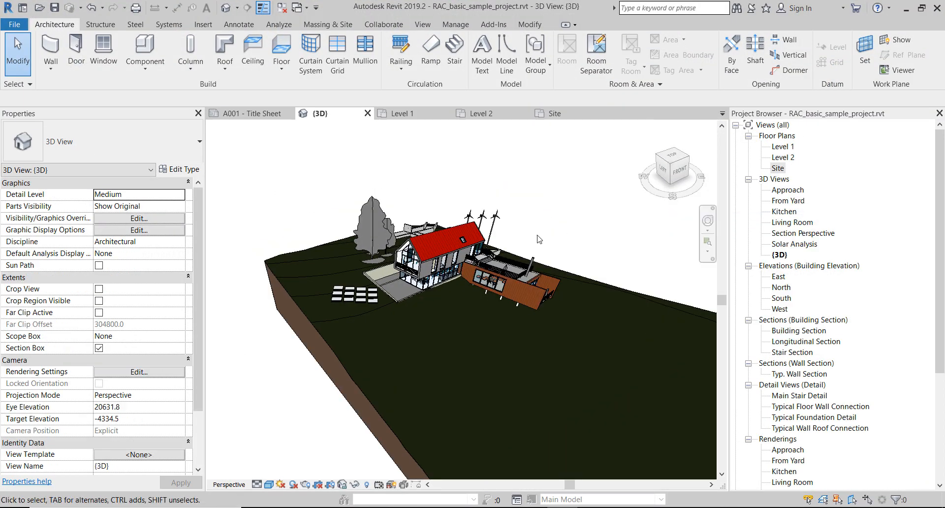
{"action": "mouse_move", "coordinate": [530, 246]}
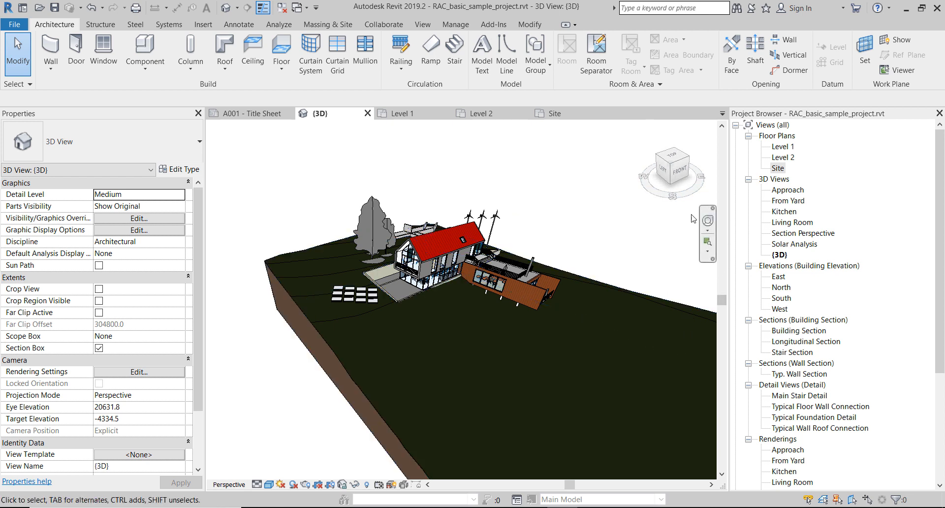
{"action": "mouse_move", "coordinate": [708, 220]}
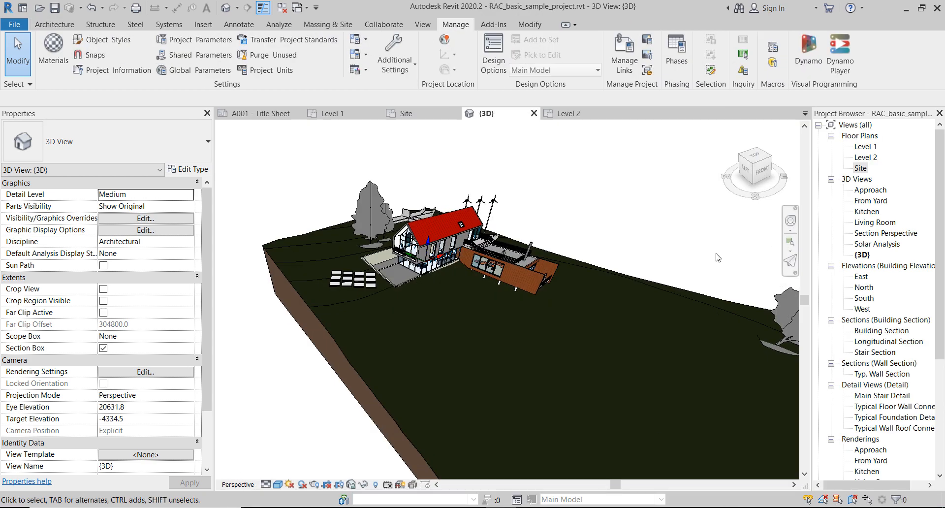
{"action": "mouse_move", "coordinate": [723, 261]}
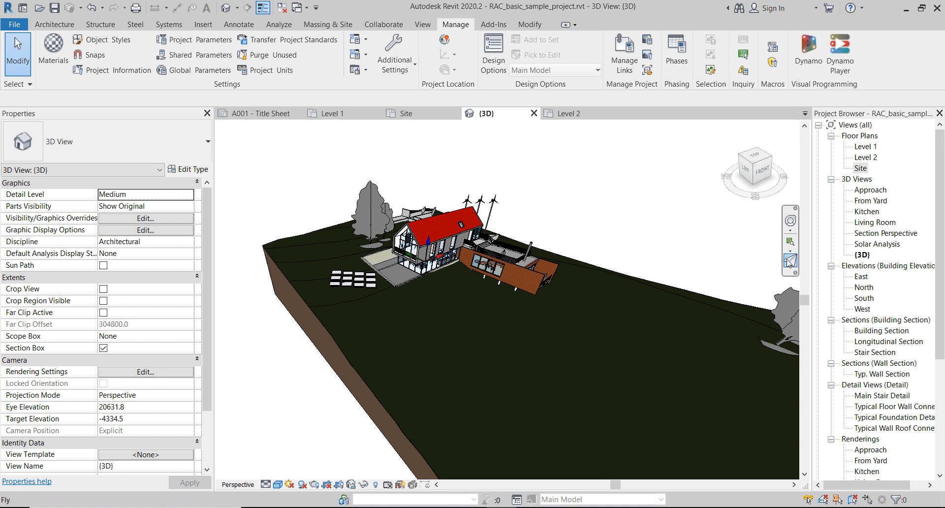
{"action": "mouse_move", "coordinate": [790, 261]}
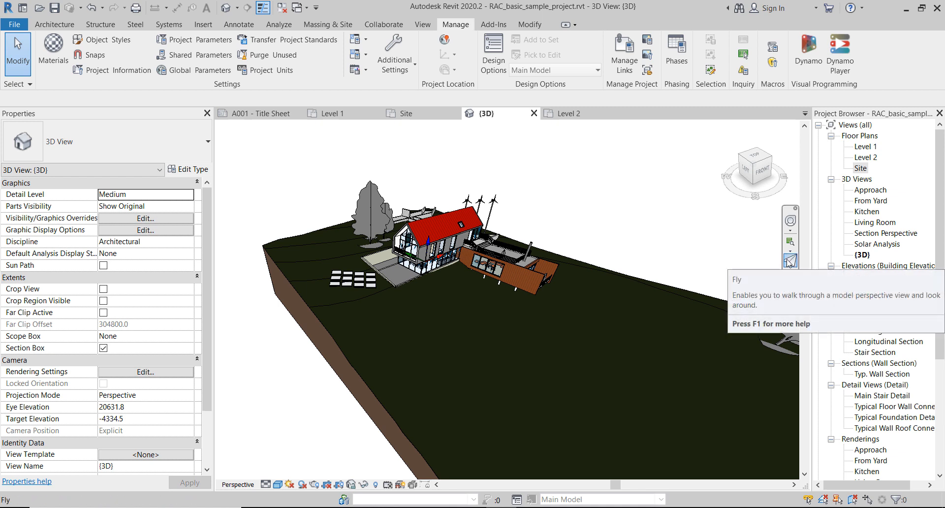
{"action": "mouse_move", "coordinate": [791, 259]}
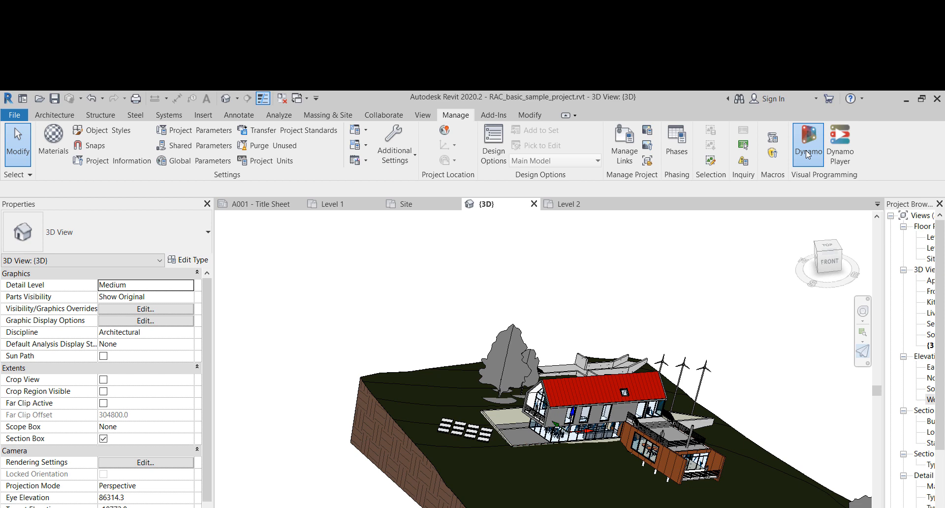
Launch Dynamo, start a blank graph, and expand the Revit library's Selection nodes.
{"action": "left_click", "coordinate": [808, 138]}
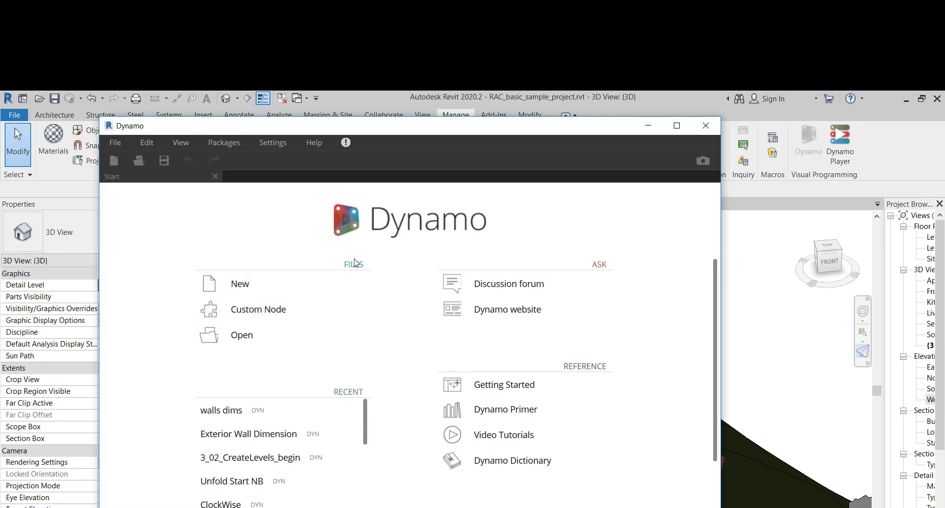
{"action": "left_click", "coordinate": [240, 284]}
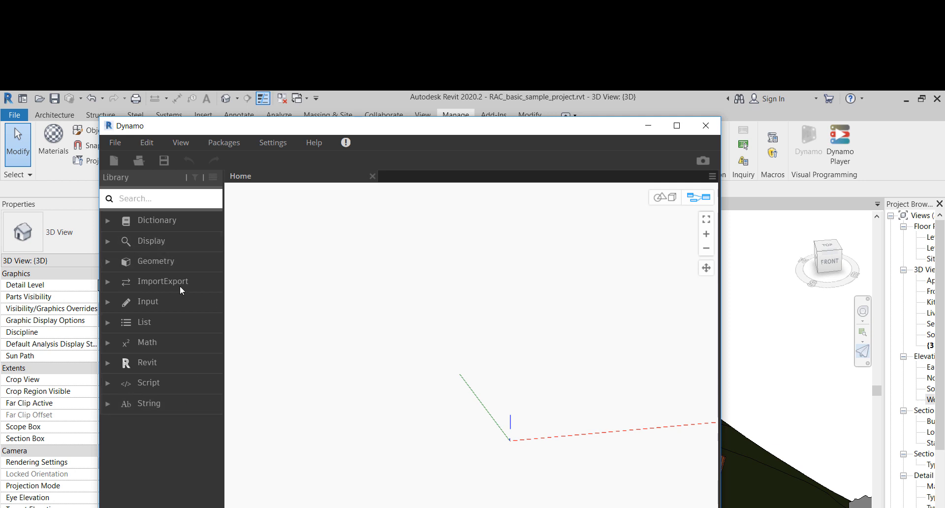
{"action": "mouse_move", "coordinate": [806, 97]}
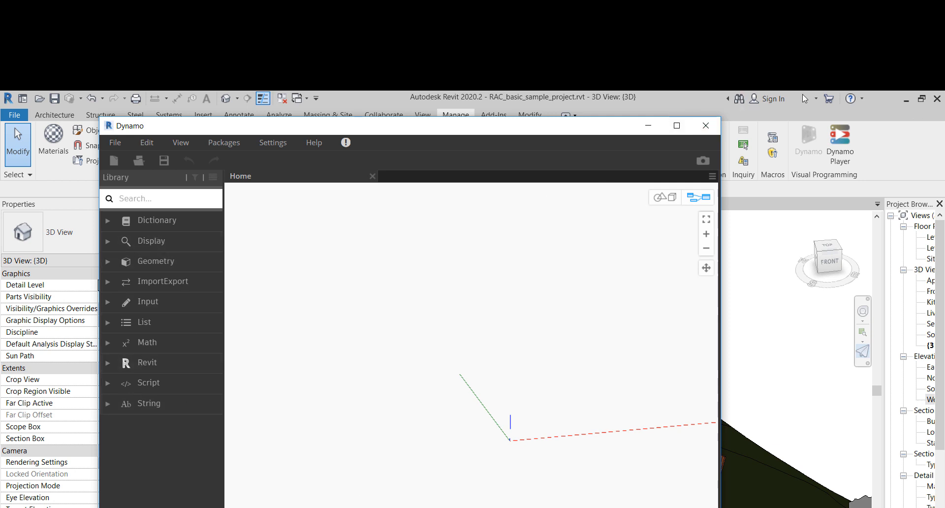
{"action": "mouse_move", "coordinate": [541, 133]}
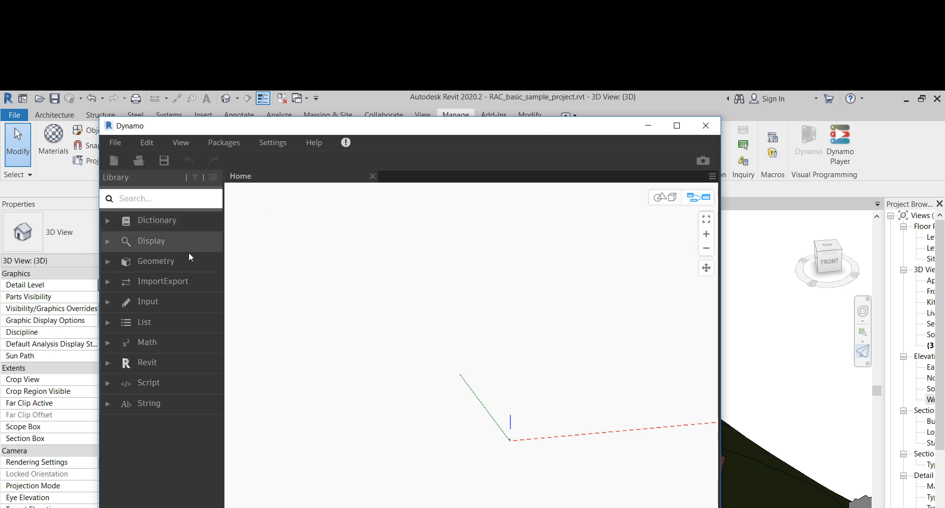
{"action": "mouse_move", "coordinate": [113, 371]}
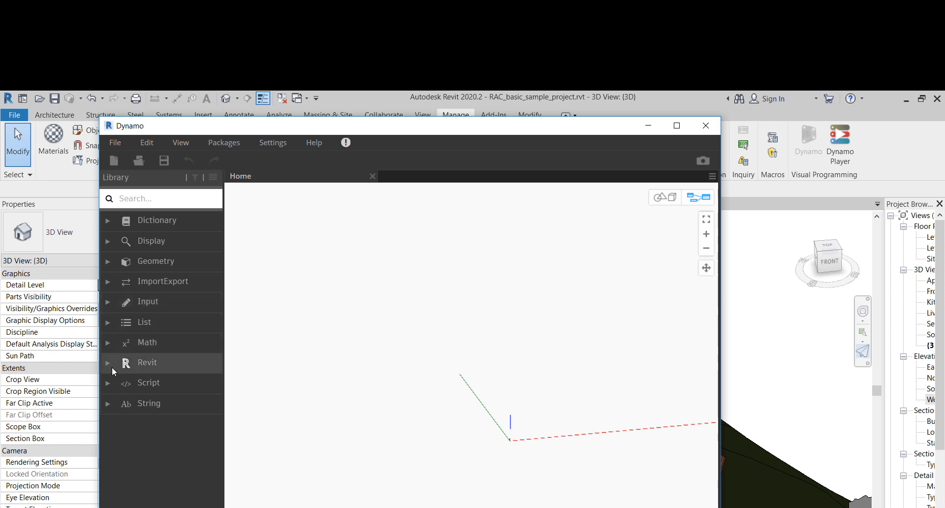
{"action": "left_click", "coordinate": [148, 362]}
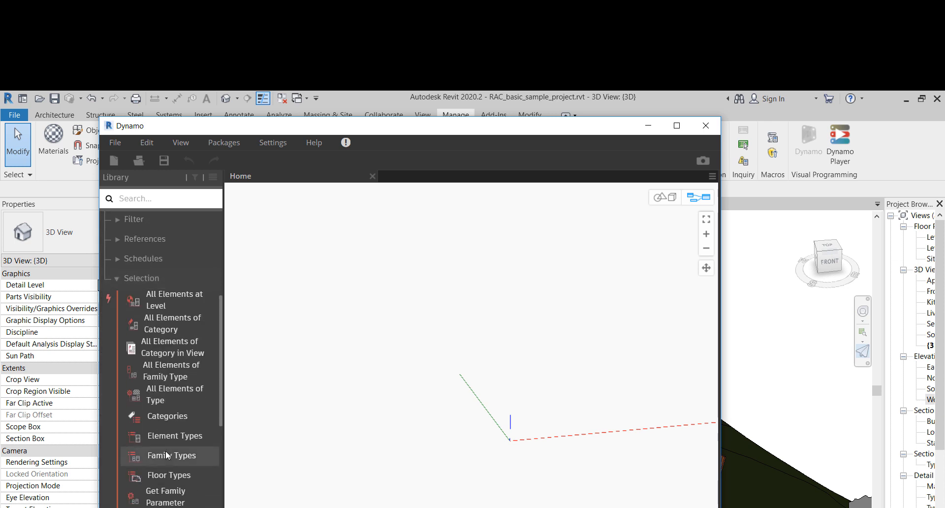
Place All Elements at Level, then stack All Elements of Category and Category in View.
{"action": "double_click", "coordinate": [174, 300]}
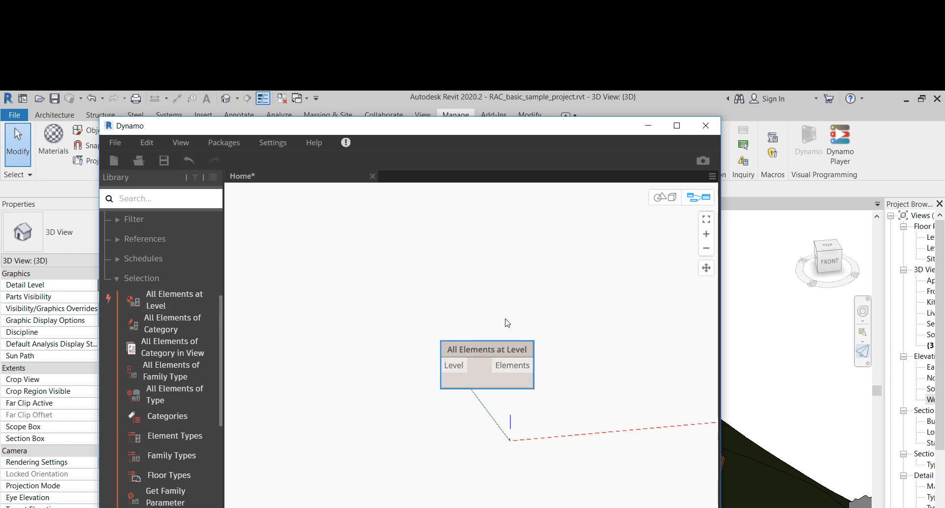
{"action": "mouse_move", "coordinate": [478, 354]}
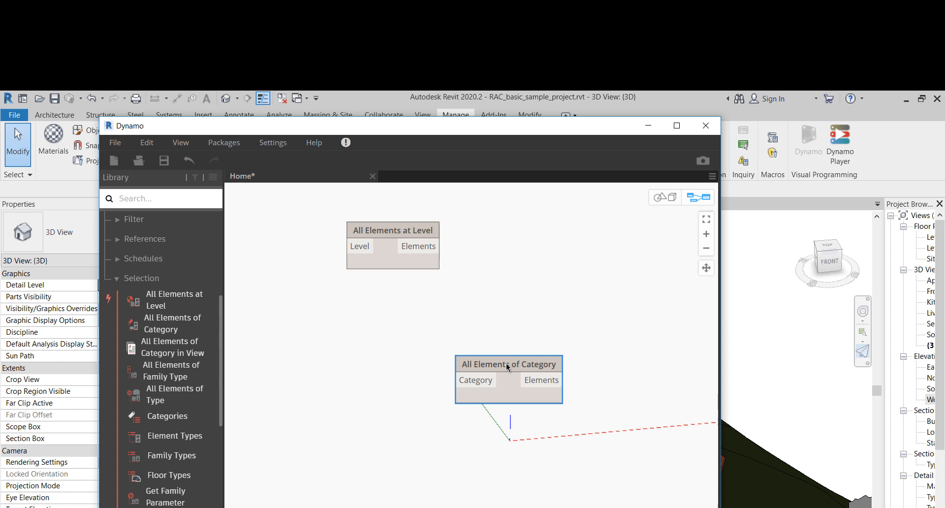
{"action": "left_click_drag", "start_coordinate": [508, 363], "coordinate": [396, 285]}
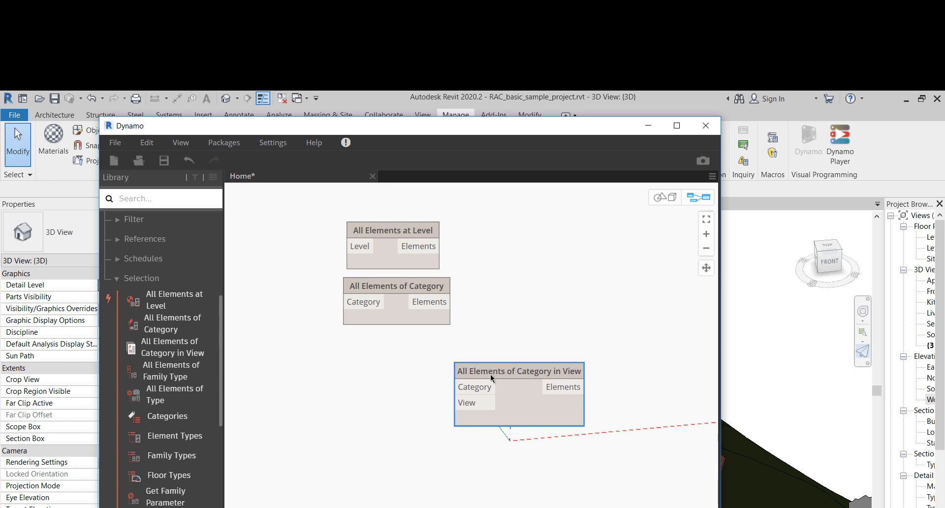
{"action": "left_click_drag", "start_coordinate": [520, 371], "coordinate": [414, 365]}
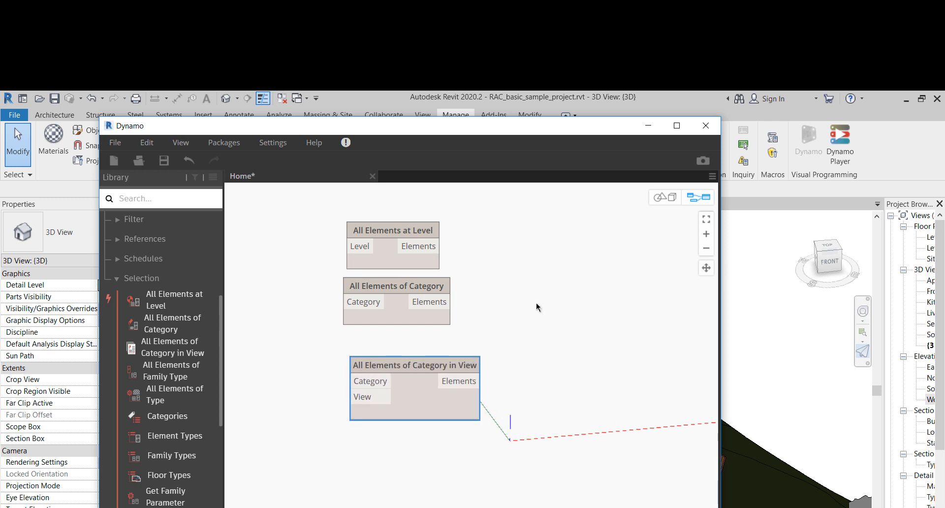
{"action": "left_click", "coordinate": [705, 126]}
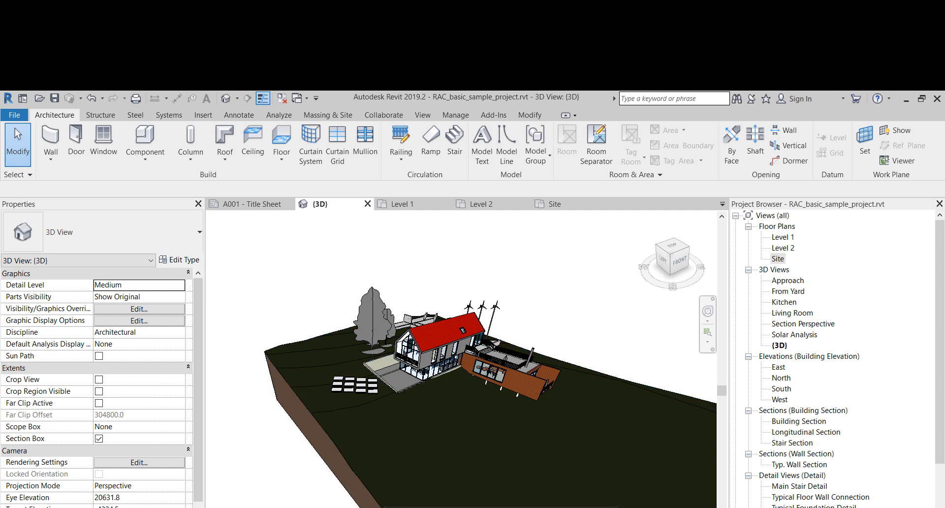
{"action": "left_click", "coordinate": [808, 142]}
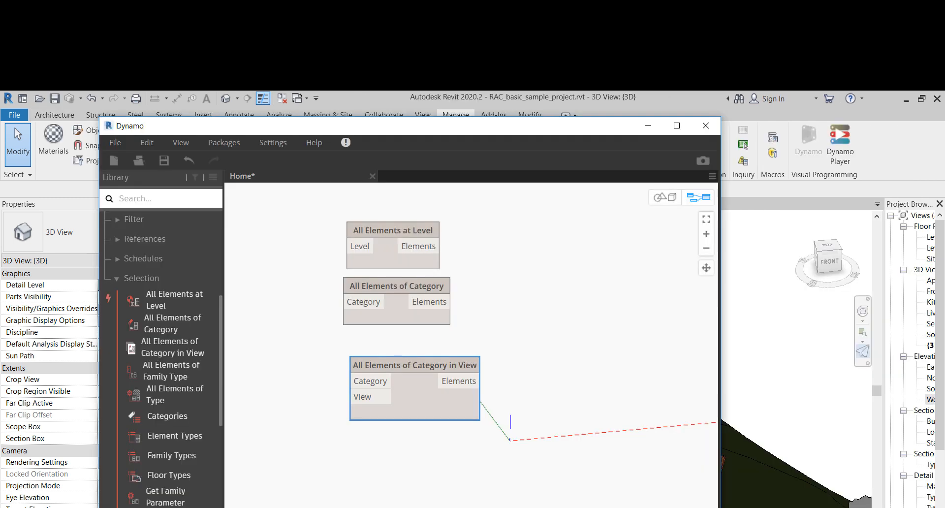
{"action": "mouse_move", "coordinate": [405, 222]}
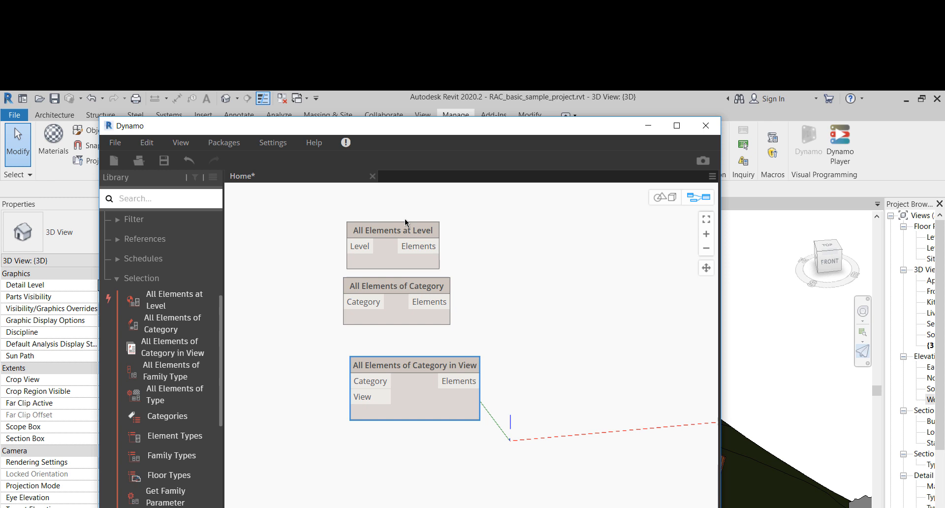
{"action": "left_click_drag", "start_coordinate": [415, 365], "coordinate": [483, 352]}
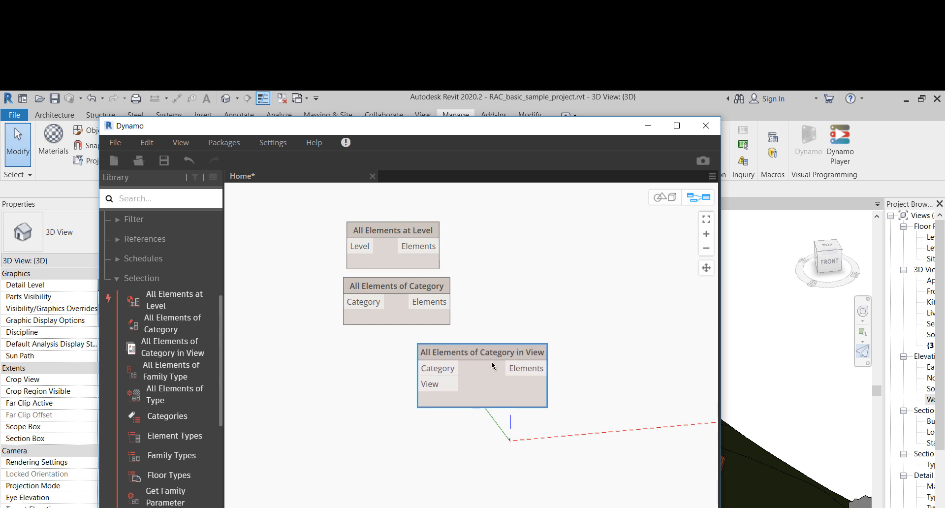
Add a Categories node and set it to the Walls category.
{"action": "type", "text": "category"}
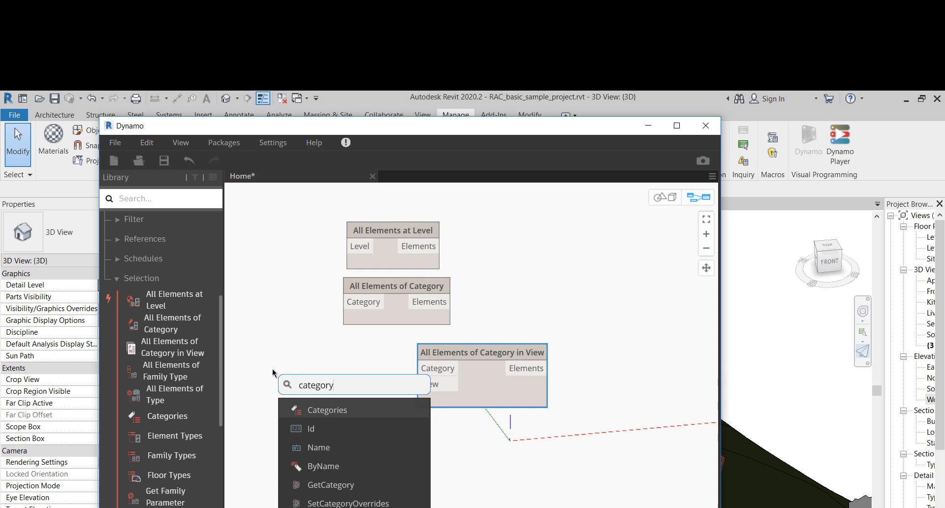
{"action": "mouse_move", "coordinate": [286, 346]}
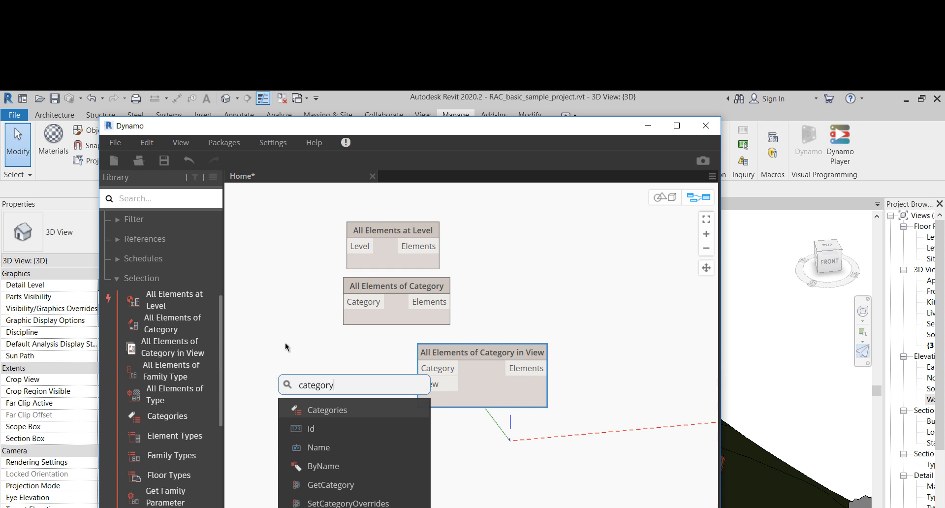
{"action": "left_click", "coordinate": [327, 410]}
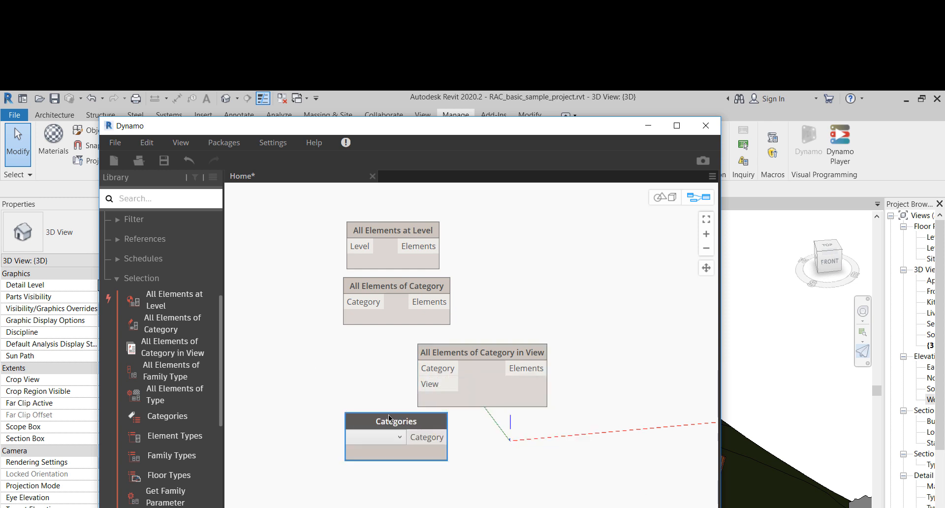
{"action": "left_click", "coordinate": [285, 375]}
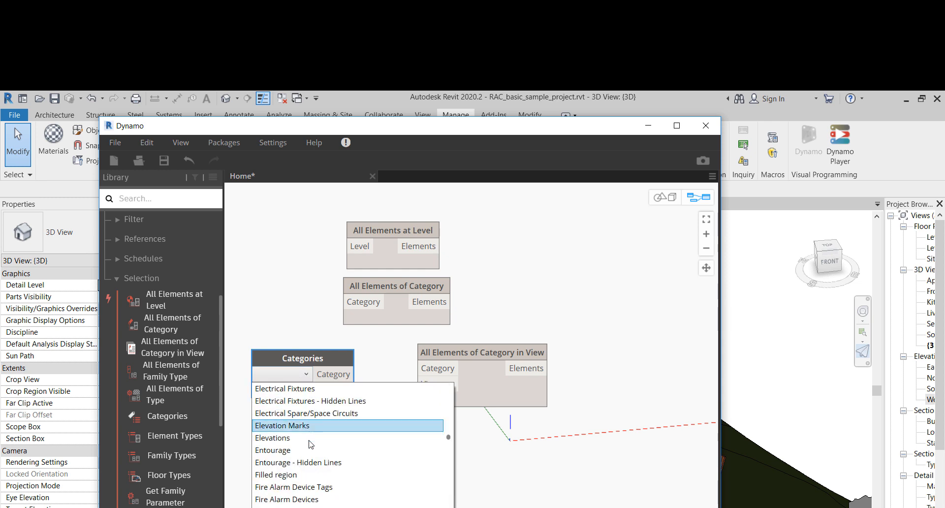
{"action": "scroll", "scroll_direction": "down", "scroll_amount": 3}
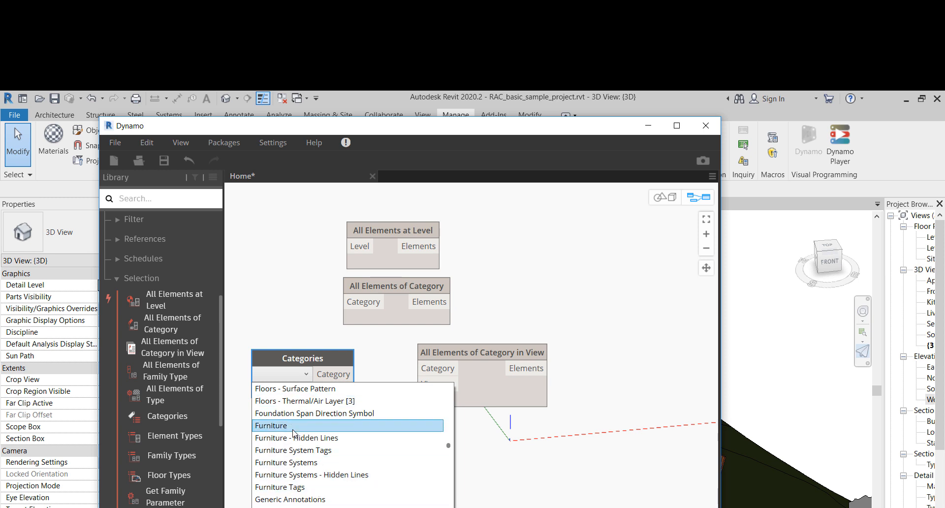
{"action": "left_click", "coordinate": [271, 425]}
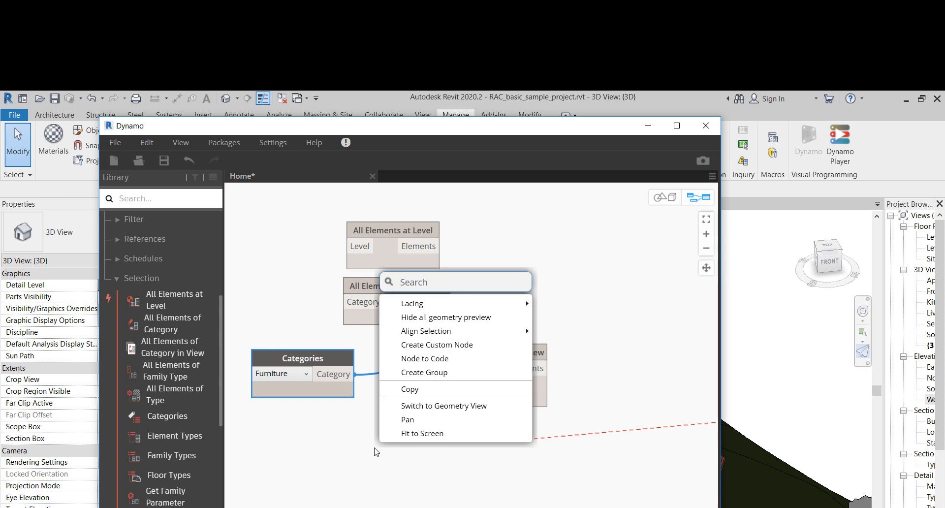
Add a Views node and set it to the Level 2 view.
{"action": "type", "text": "view"}
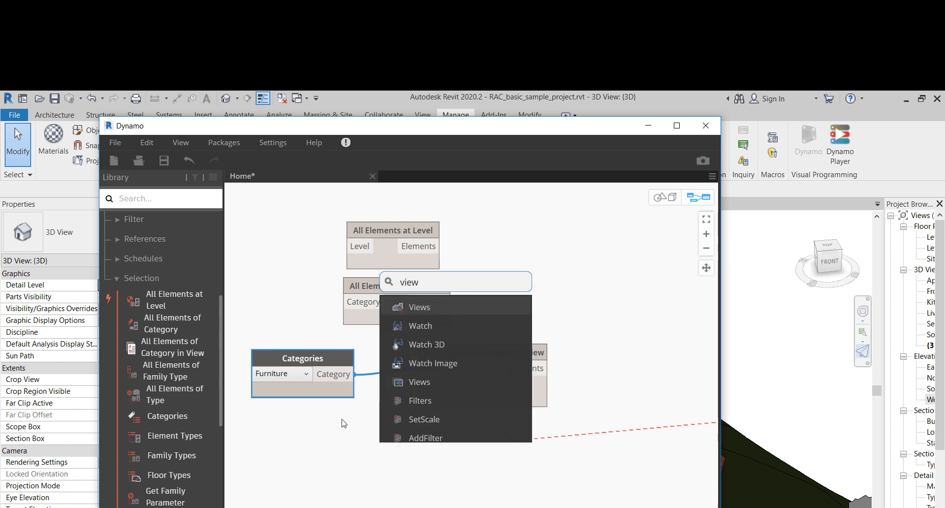
{"action": "left_click", "coordinate": [419, 382]}
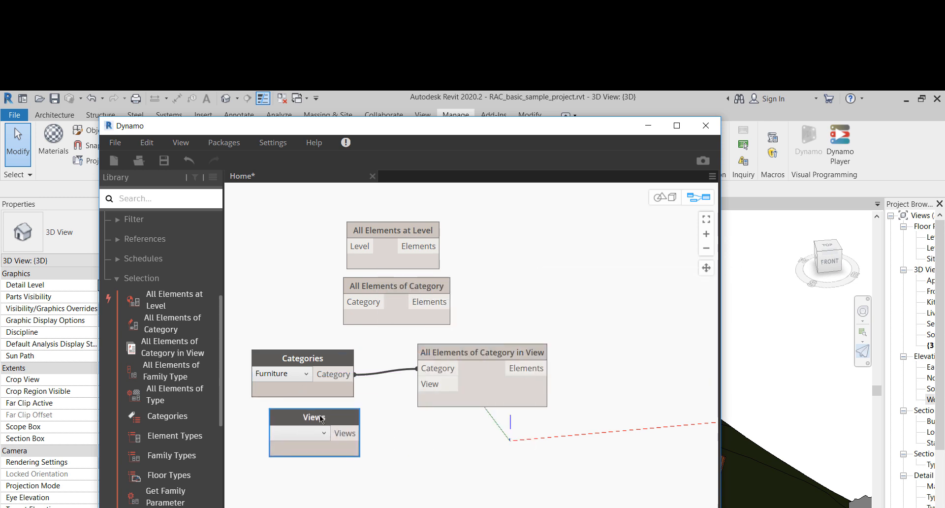
{"action": "left_click", "coordinate": [299, 433]}
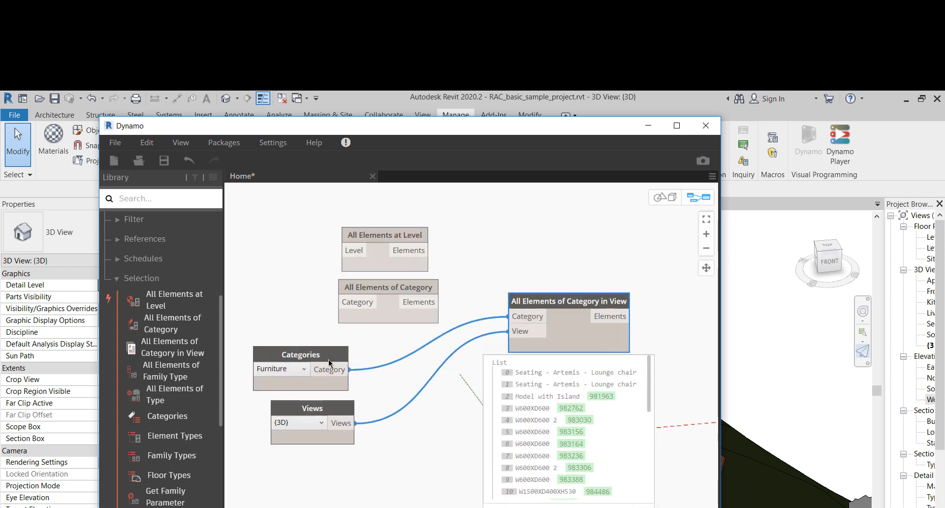
{"action": "left_click", "coordinate": [298, 423]}
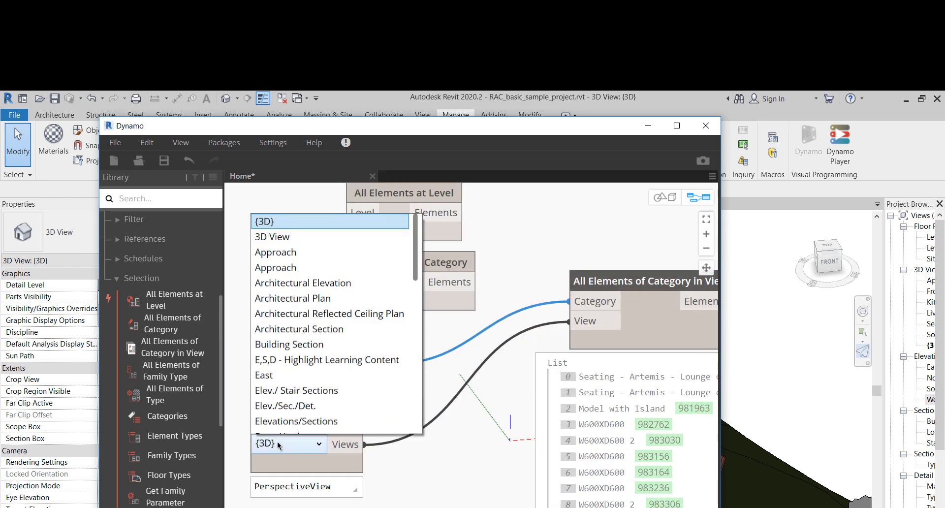
{"action": "scroll", "scroll_direction": "down", "scroll_amount": 3}
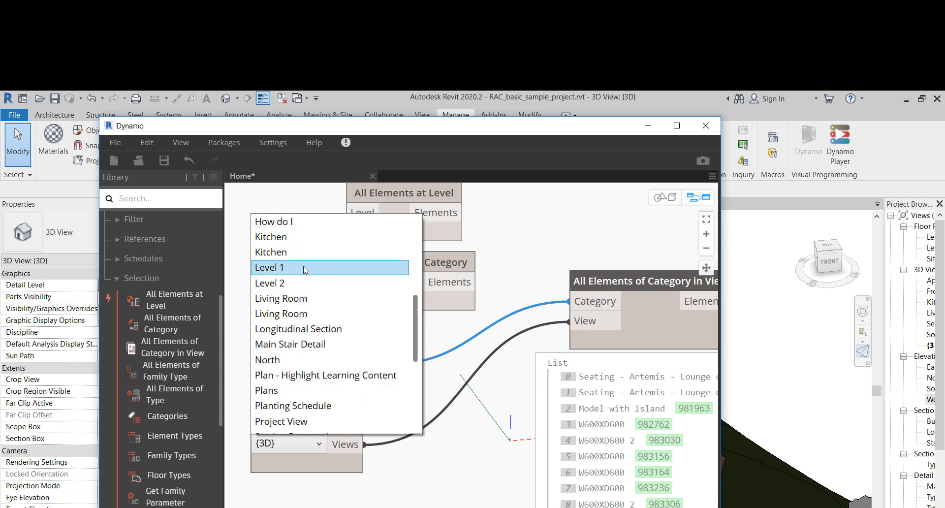
{"action": "left_click", "coordinate": [269, 268]}
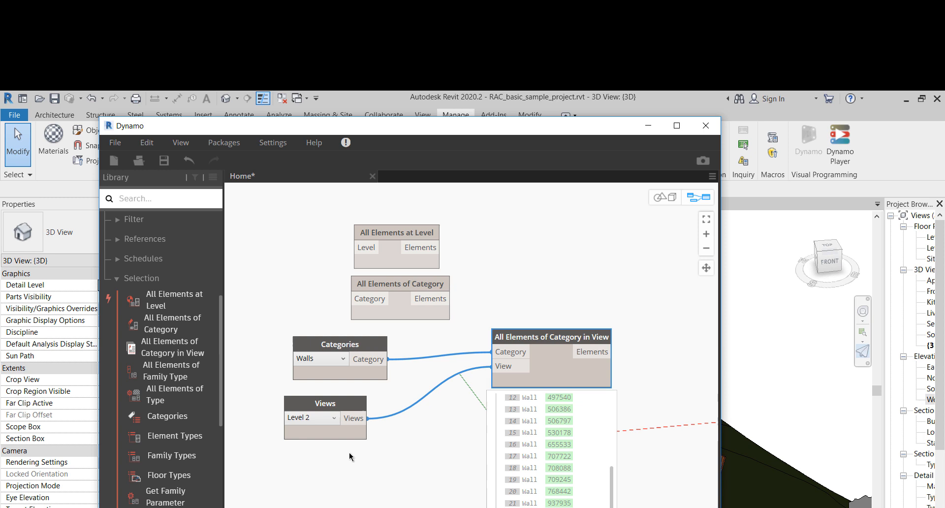
Switch the Views node from Level 1 to the {3D} view.
{"action": "left_click", "coordinate": [311, 418]}
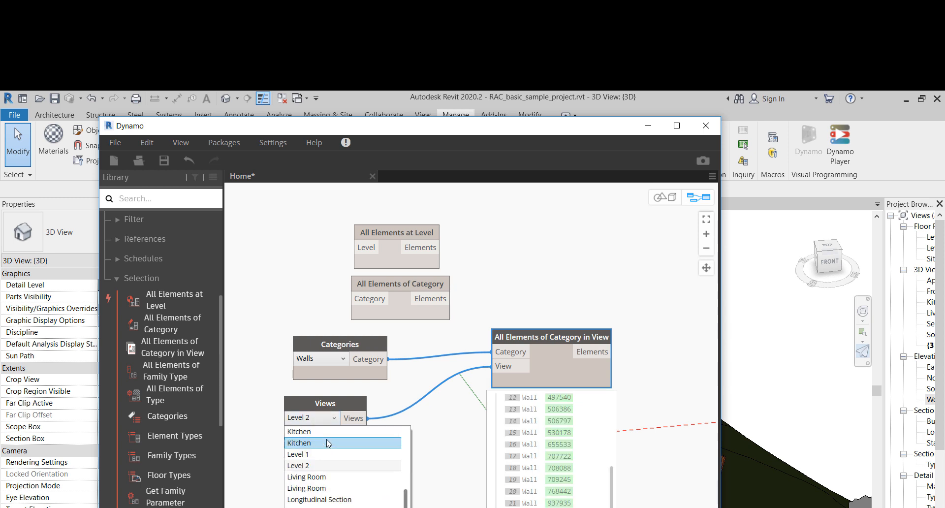
{"action": "left_click", "coordinate": [299, 454]}
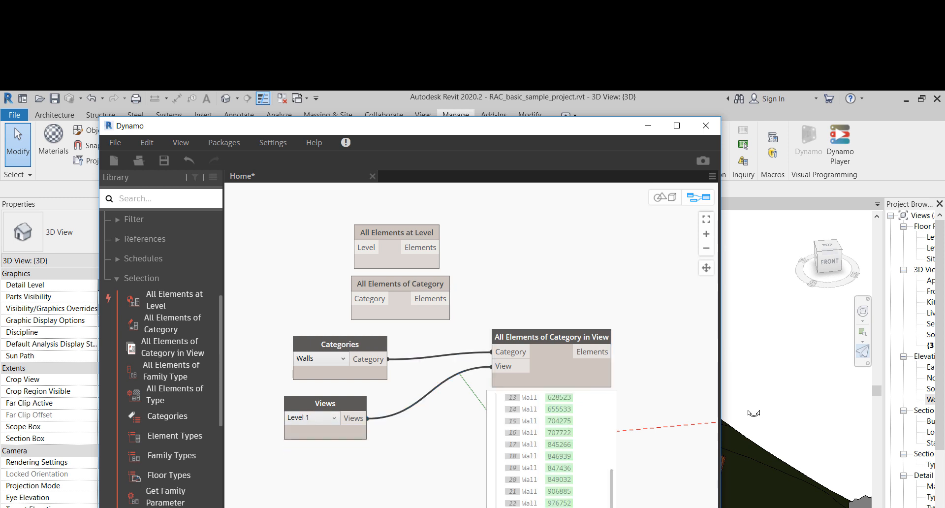
{"action": "left_click", "coordinate": [312, 418]}
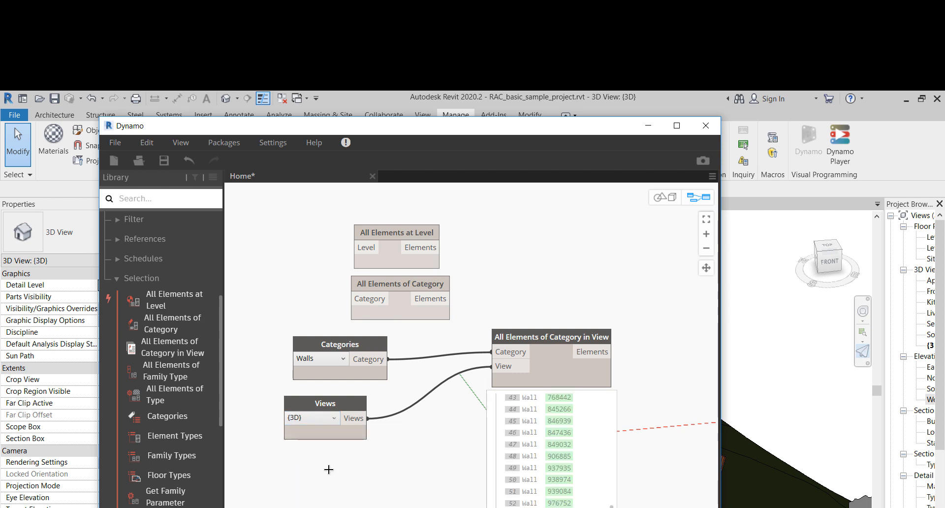
{"action": "mouse_move", "coordinate": [638, 133]}
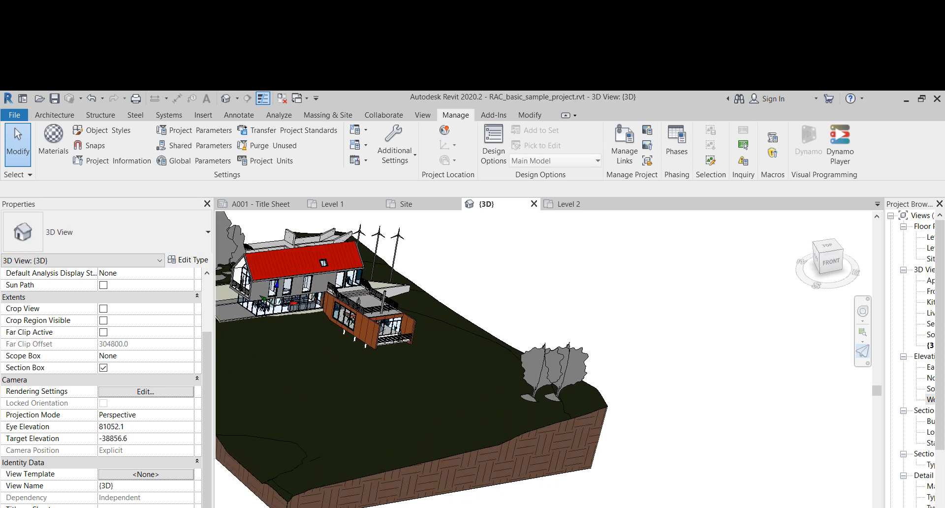
Search the library for 'difference' and stack Solid.Difference above Surface.Difference.
{"action": "left_click", "coordinate": [55, 114]}
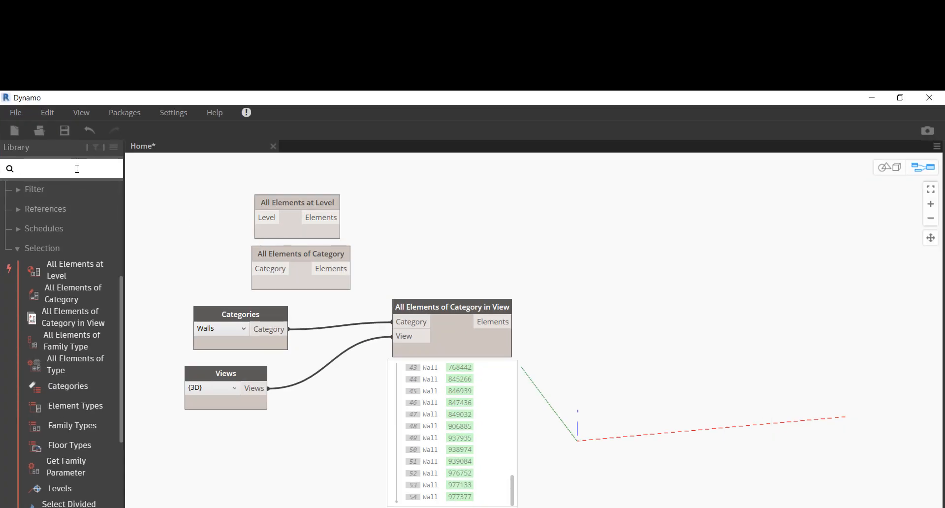
{"action": "type", "text": "difference"}
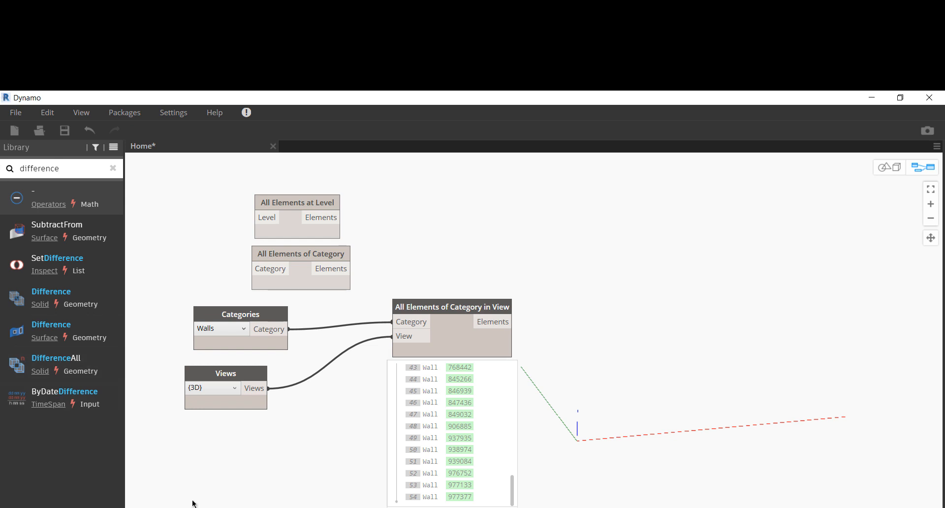
{"action": "mouse_move", "coordinate": [116, 91]}
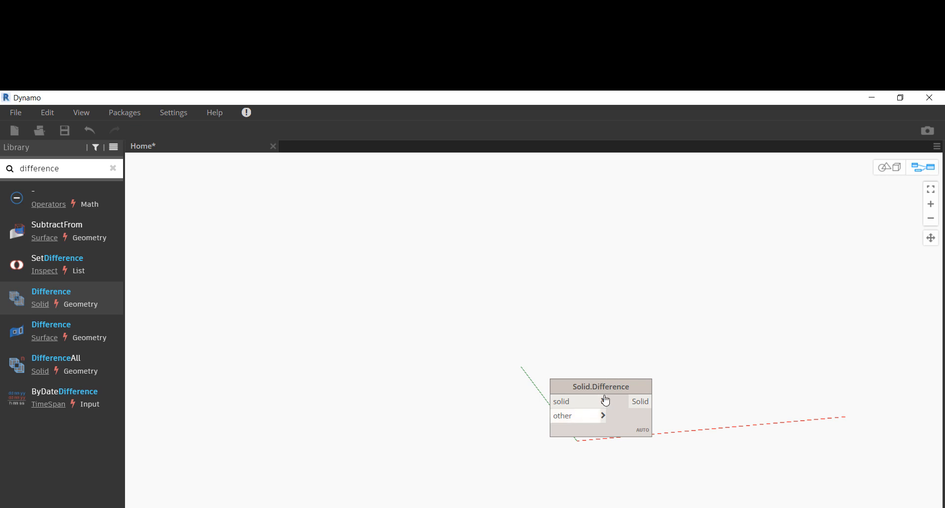
{"action": "left_click_drag", "start_coordinate": [600, 385], "coordinate": [445, 295]}
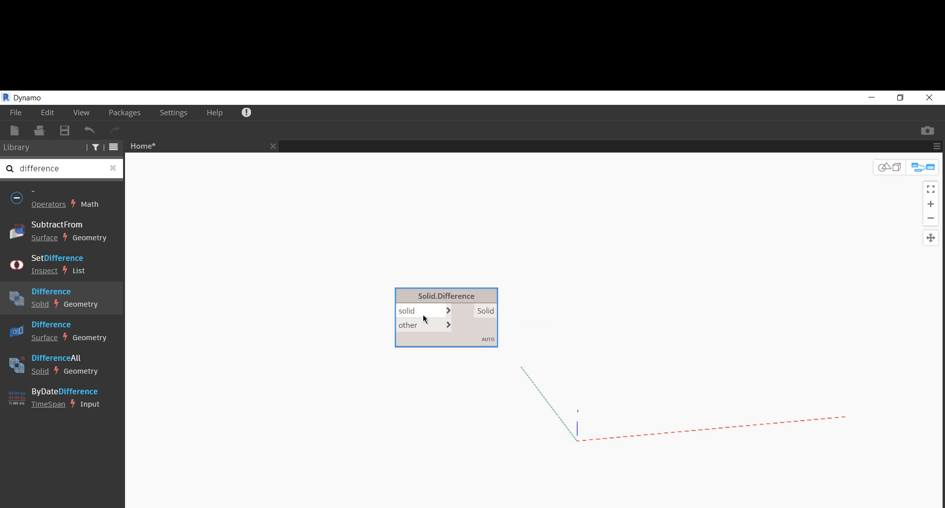
{"action": "mouse_move", "coordinate": [446, 305]}
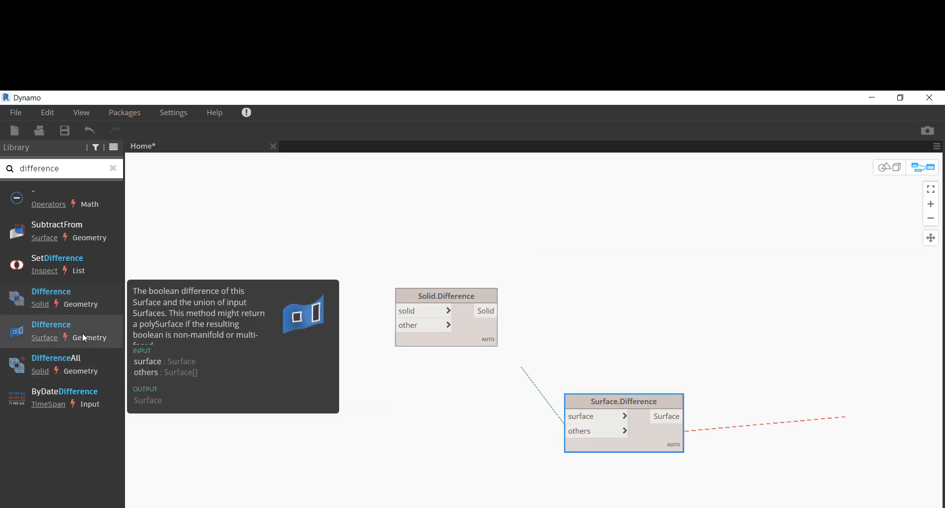
{"action": "left_click_drag", "start_coordinate": [624, 401], "coordinate": [459, 368]}
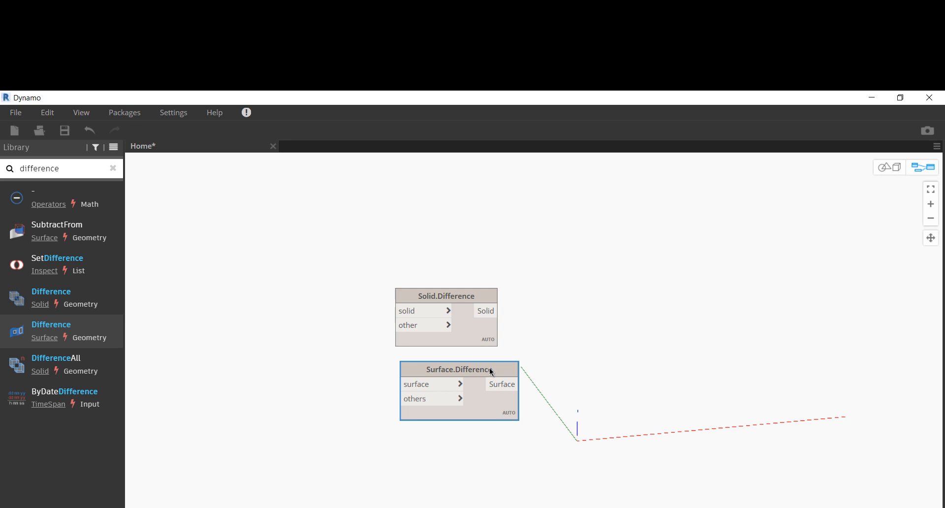
{"action": "mouse_move", "coordinate": [430, 432]}
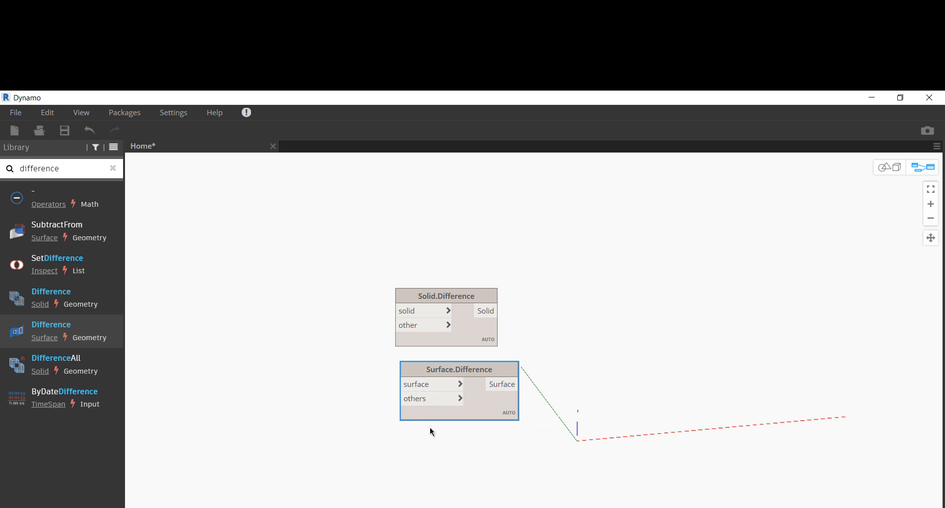
{"action": "mouse_move", "coordinate": [313, 386]}
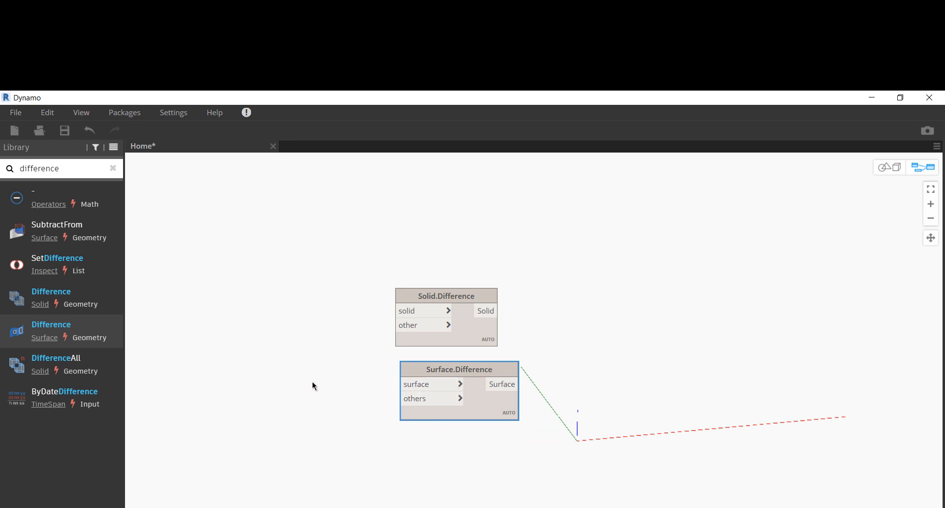
{"action": "mouse_move", "coordinate": [370, 371]}
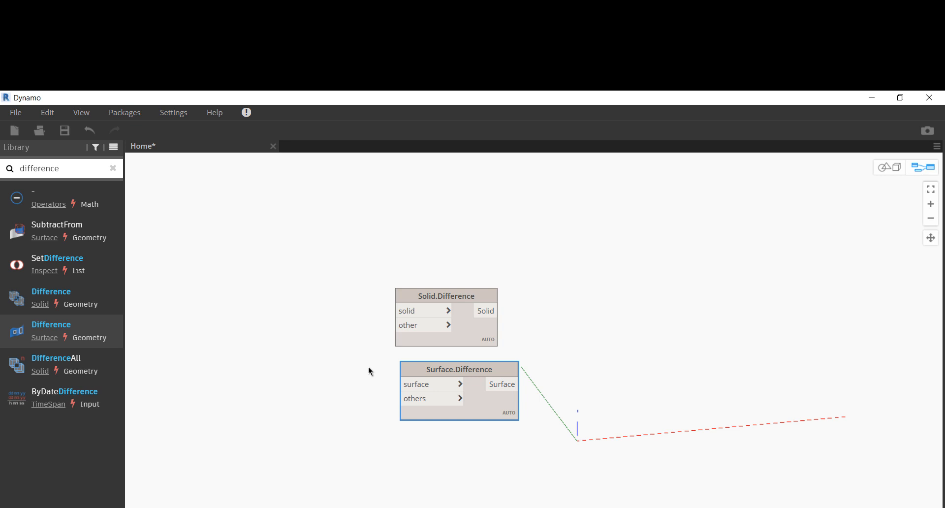
{"action": "mouse_move", "coordinate": [381, 367]}
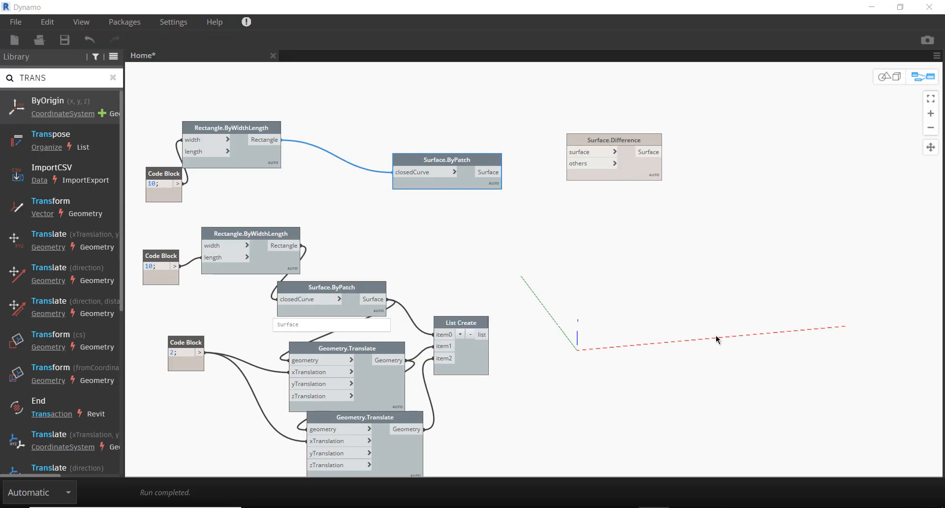
{"action": "mouse_move", "coordinate": [550, 90]}
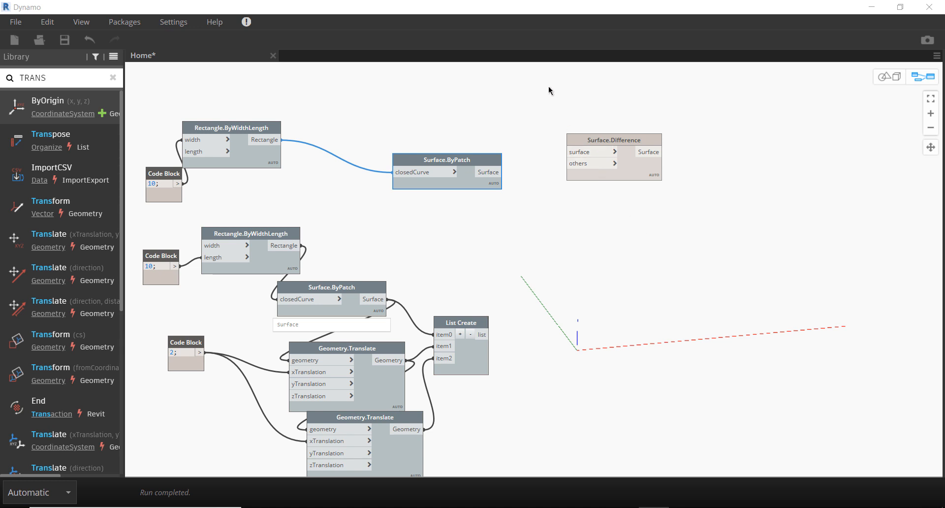
{"action": "mouse_move", "coordinate": [631, 360]}
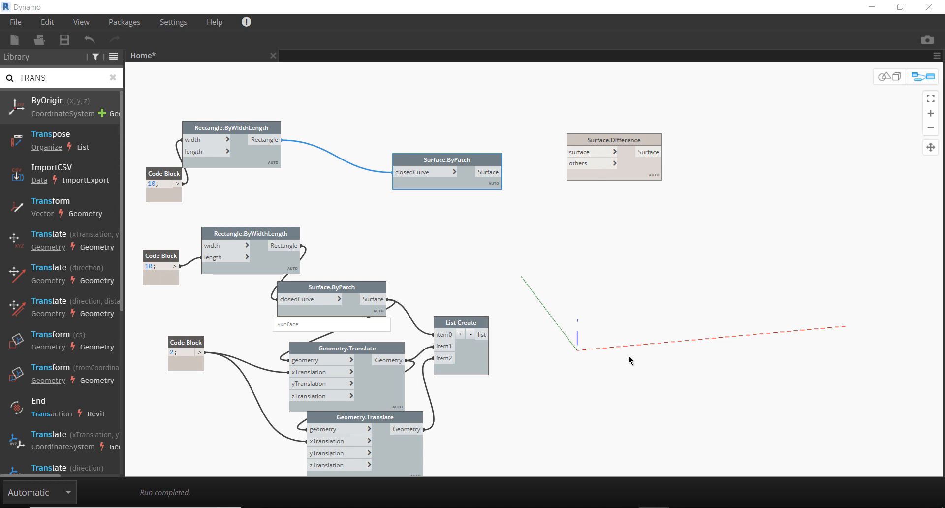
{"action": "mouse_move", "coordinate": [392, 101]}
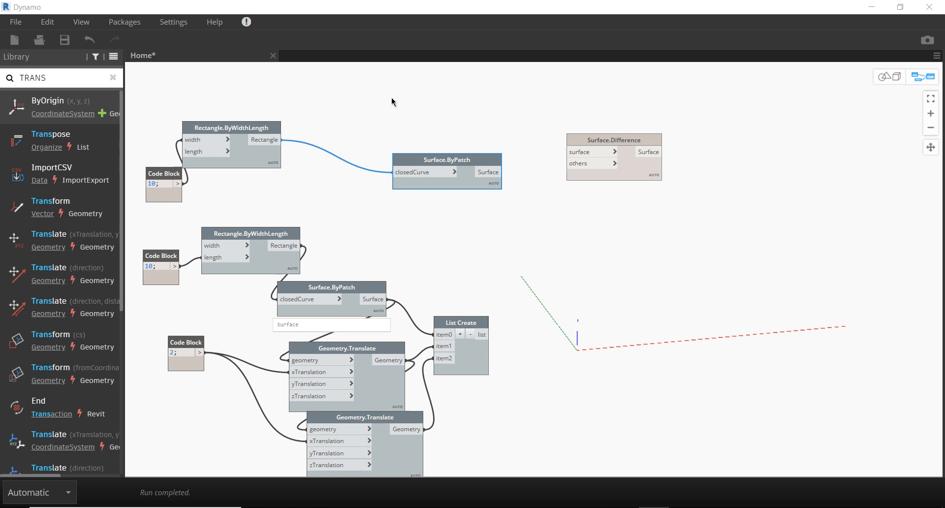
Unfreeze Surface.ByPatch and feed the difference result into a new PolySurface.Surfaces node.
{"action": "right_click", "coordinate": [447, 160]}
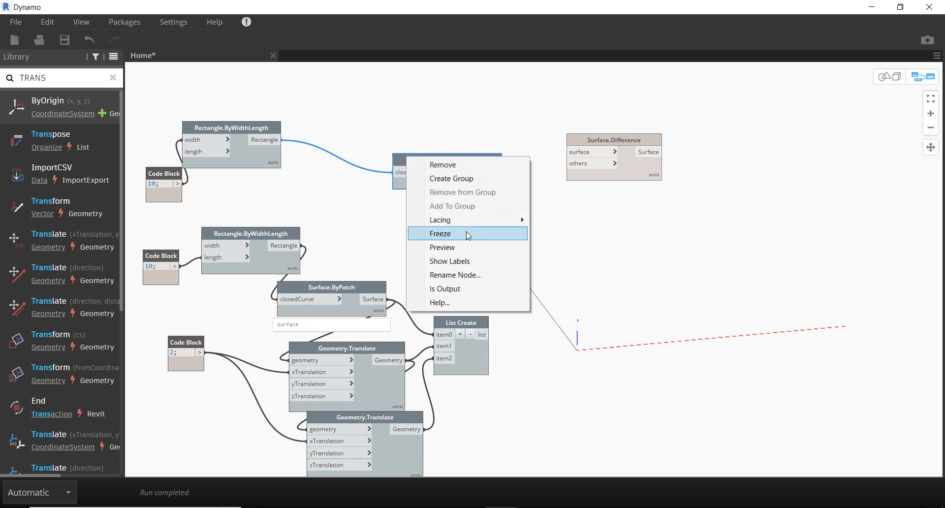
{"action": "left_click", "coordinate": [440, 233]}
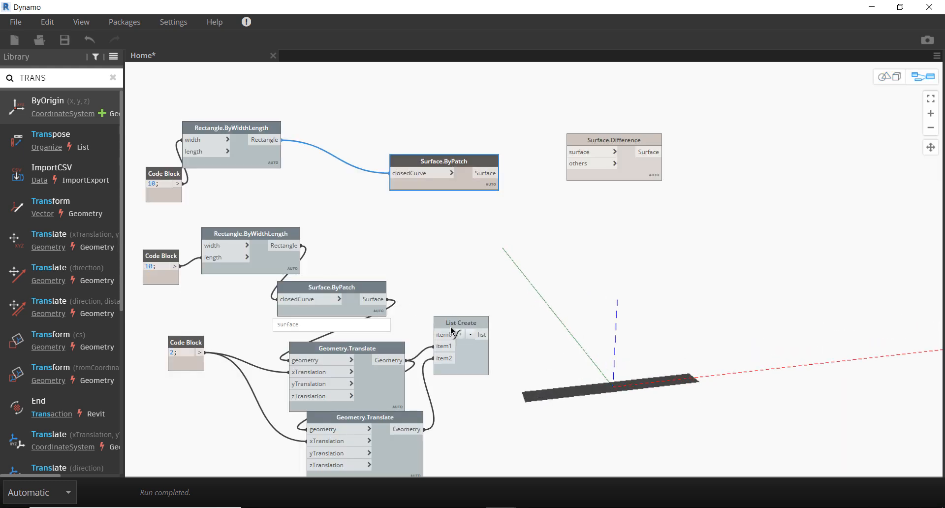
{"action": "right_click", "coordinate": [461, 323]}
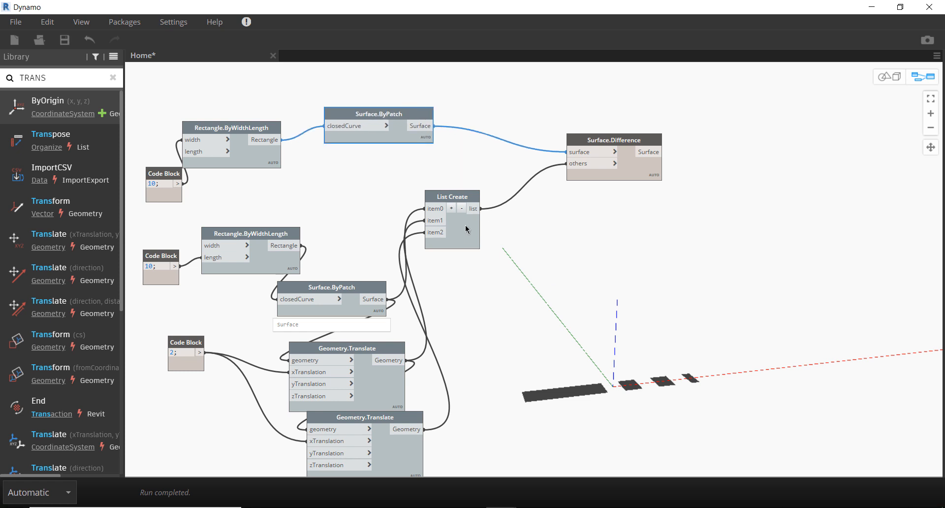
{"action": "mouse_move", "coordinate": [639, 140]}
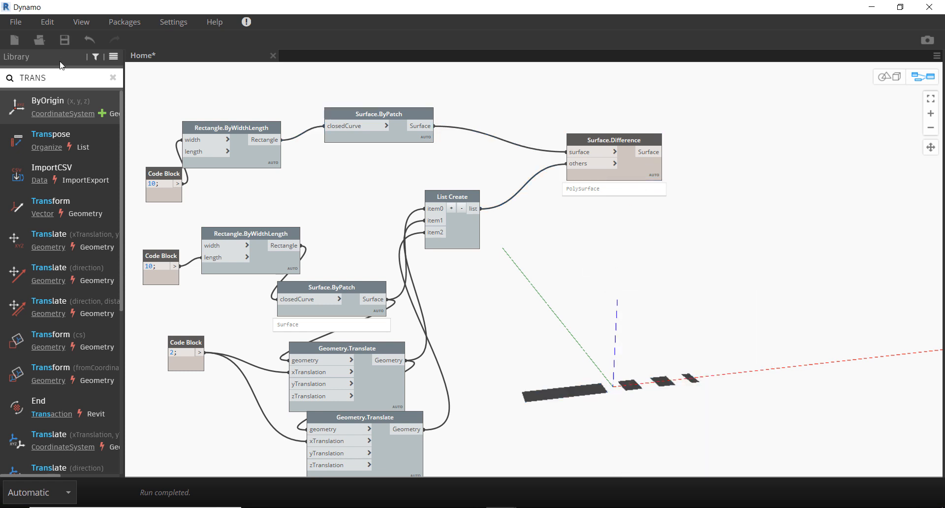
{"action": "type", "text": "POLYSURFACE.SURFACES"}
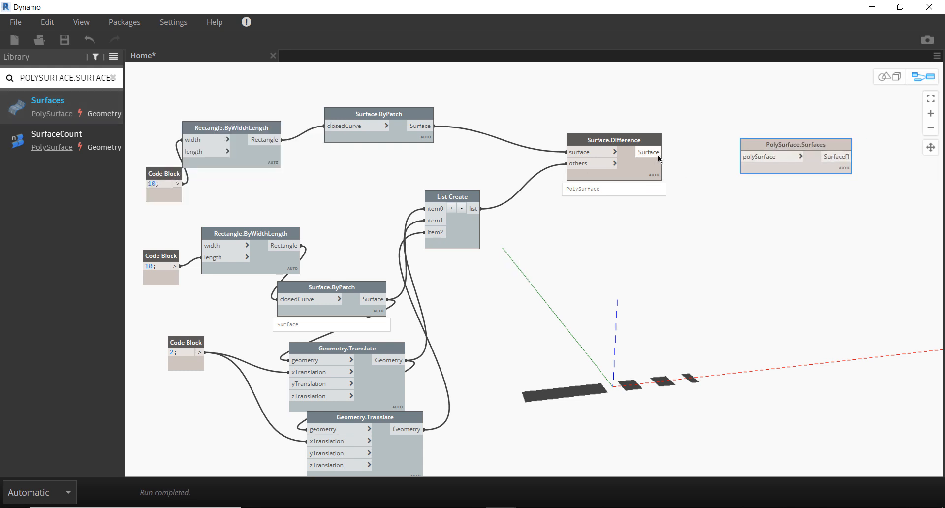
{"action": "left_click_drag", "start_coordinate": [666, 152], "coordinate": [746, 156]}
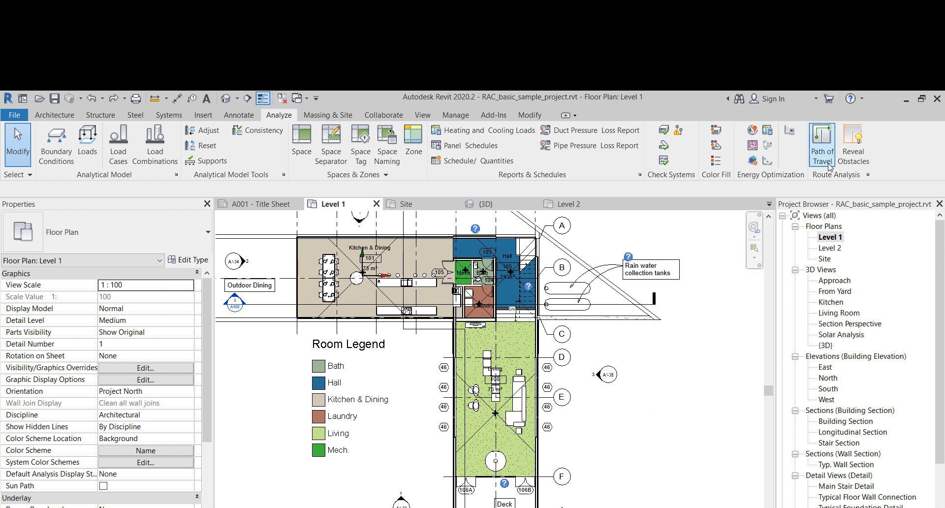
{"action": "mouse_move", "coordinate": [634, 169]}
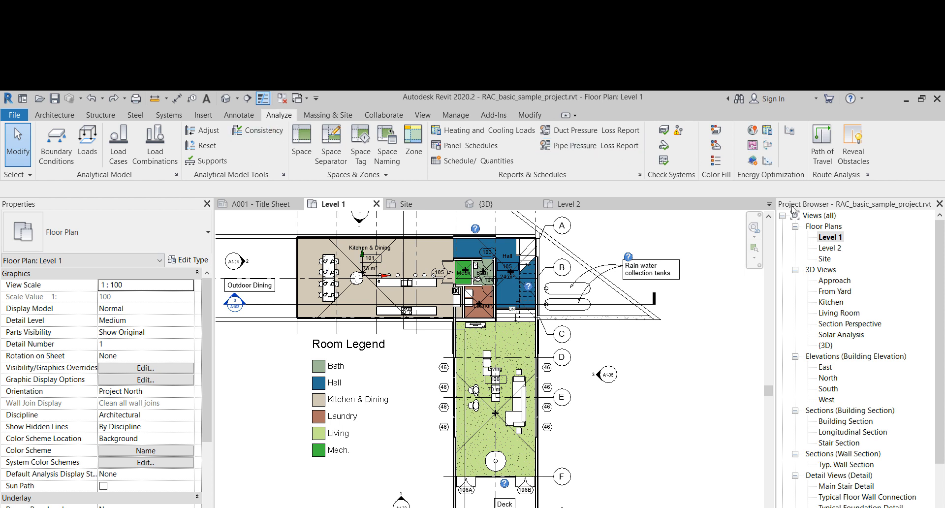
Draw a path of travel from Kitchen & Dining 101 to Living 106.
{"action": "left_click", "coordinate": [822, 136]}
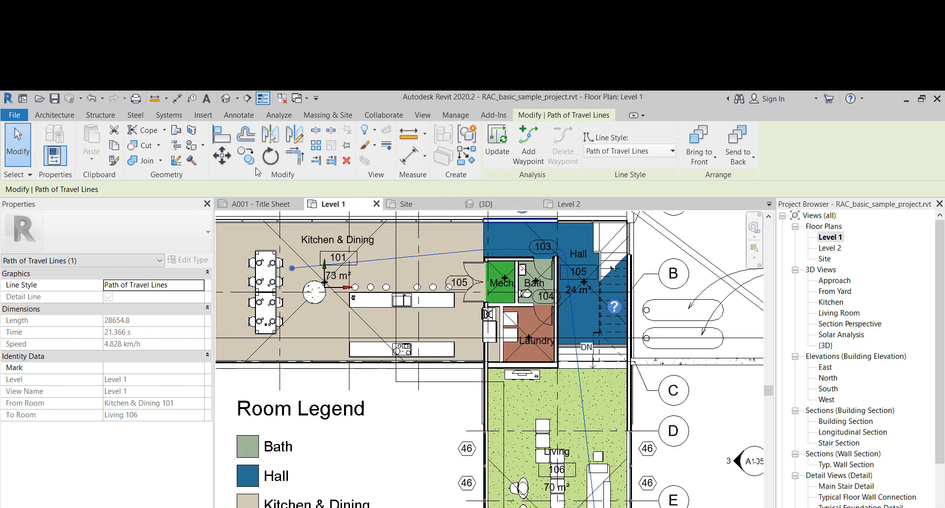
{"action": "left_click", "coordinate": [239, 114]}
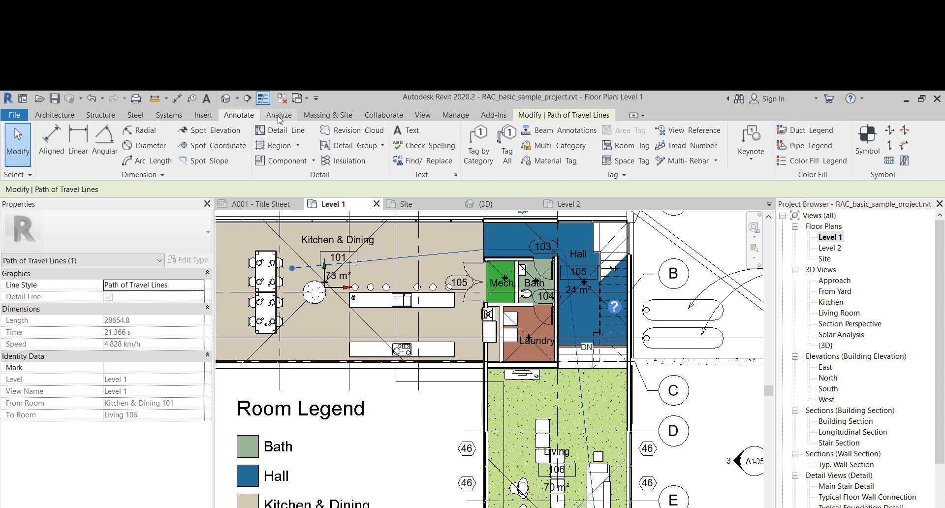
{"action": "left_click", "coordinate": [278, 115]}
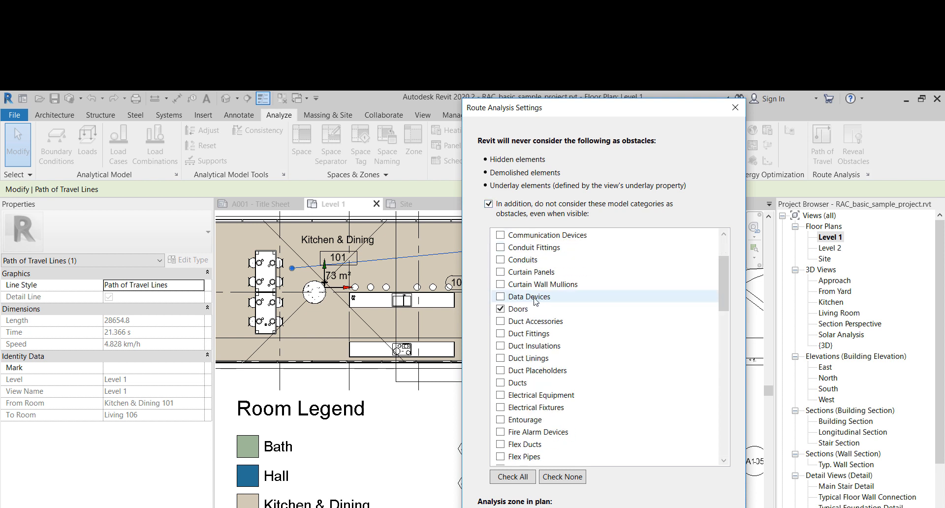
Mark Furniture as ignored in Route Analysis Settings and close the dialog.
{"action": "scroll", "scroll_direction": "down", "scroll_amount": 3}
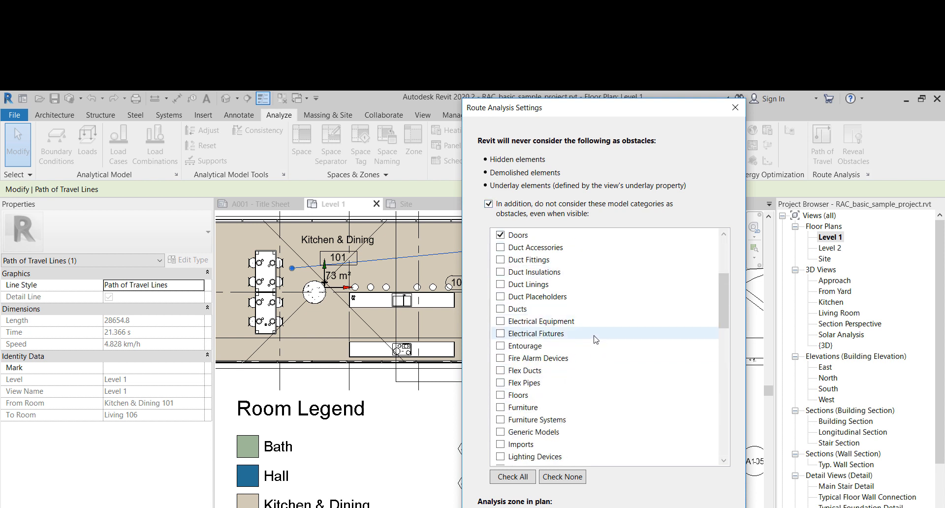
{"action": "left_click", "coordinate": [500, 407]}
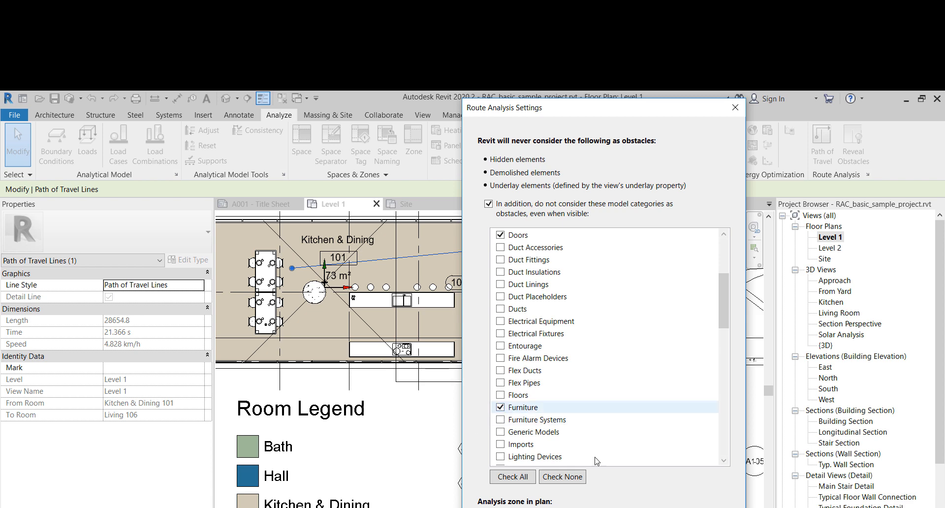
{"action": "left_click", "coordinate": [735, 108]}
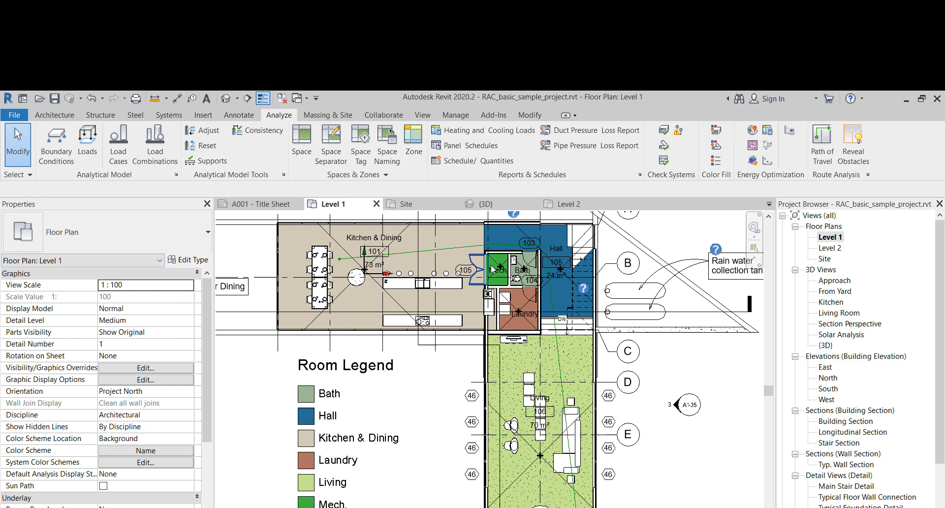
Reopen Route Analysis Settings, dismiss the invalid analysis zone warning, and close settings.
{"action": "left_click", "coordinate": [239, 114]}
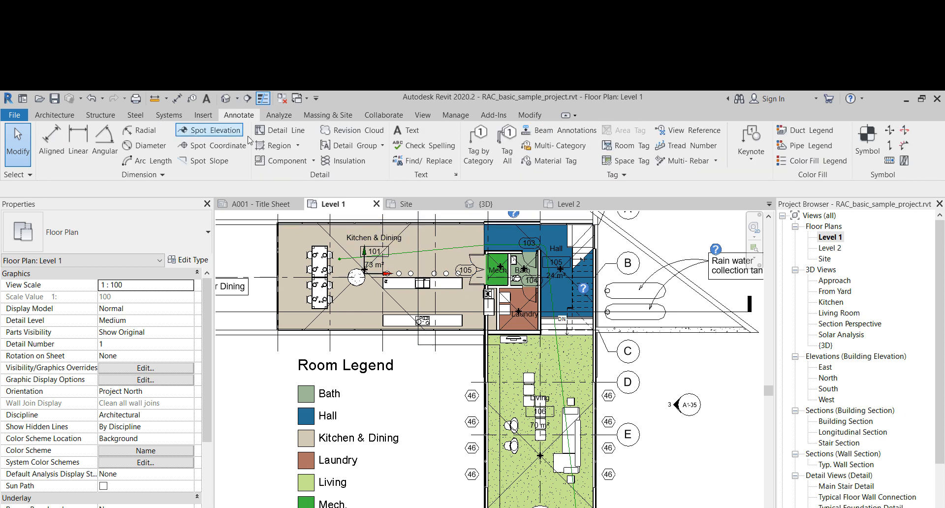
{"action": "left_click", "coordinate": [215, 130]}
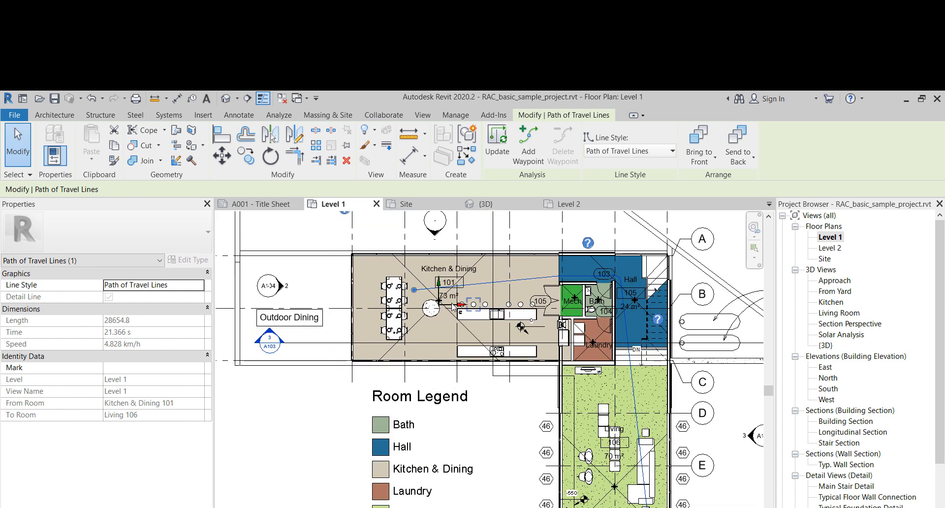
{"action": "left_click", "coordinate": [238, 115]}
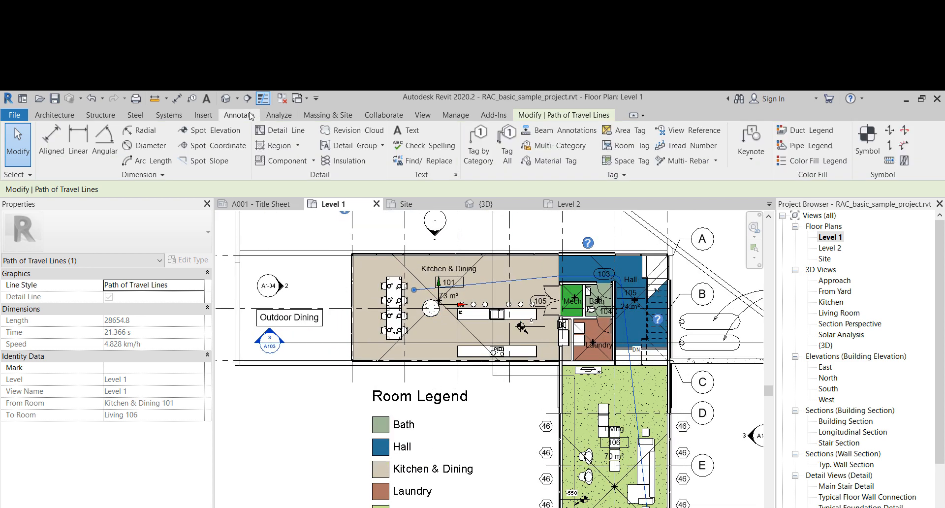
{"action": "left_click", "coordinate": [279, 115]}
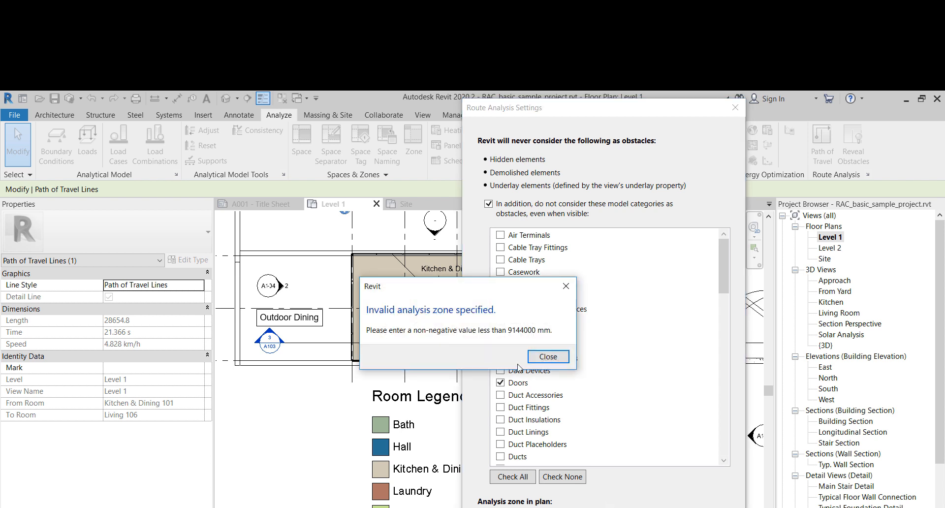
{"action": "mouse_move", "coordinate": [414, 356]}
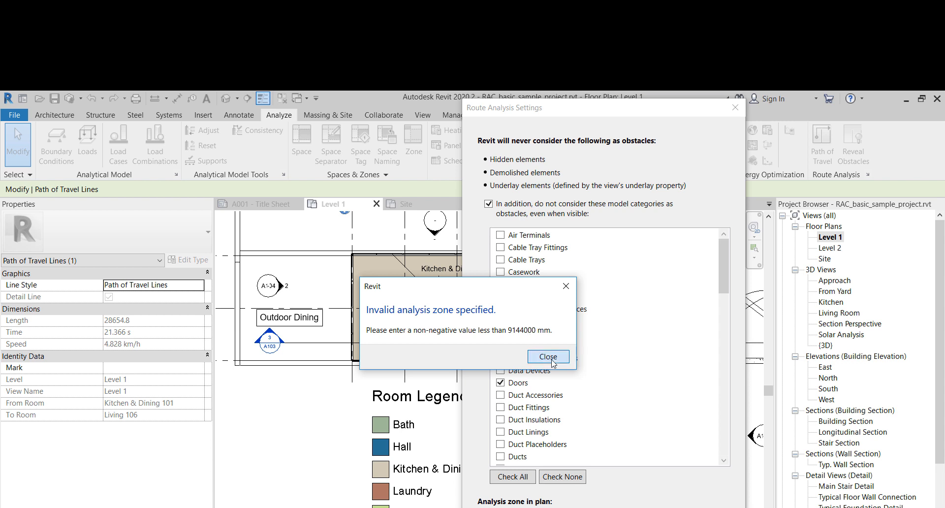
{"action": "left_click", "coordinate": [548, 357]}
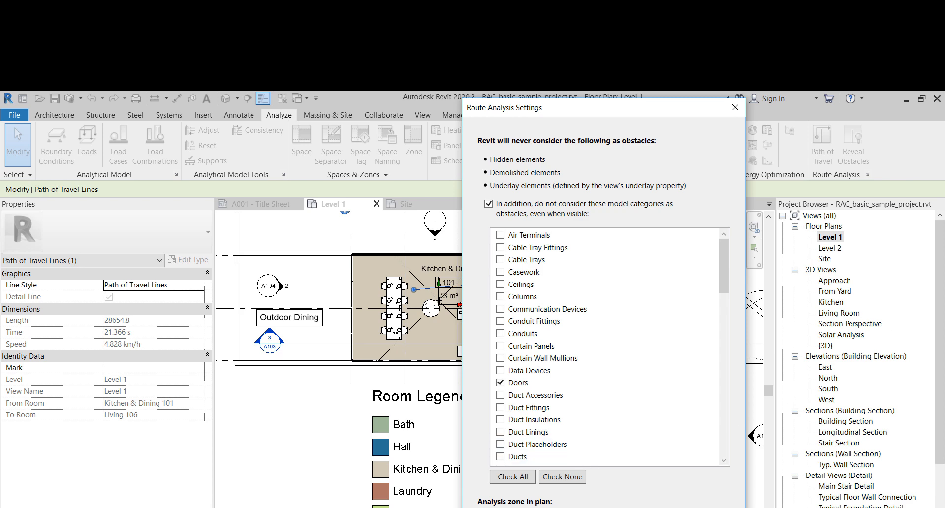
{"action": "left_click", "coordinate": [736, 107]}
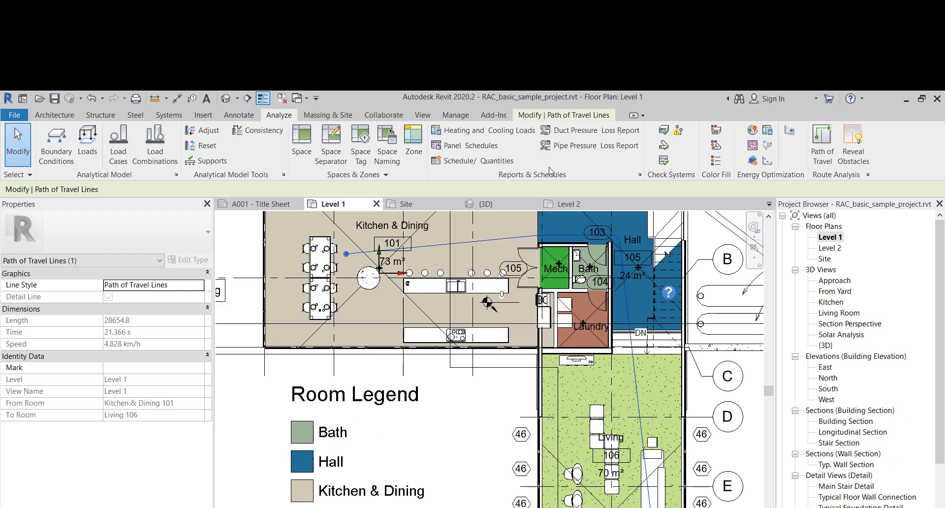
{"action": "mouse_move", "coordinate": [206, 320]}
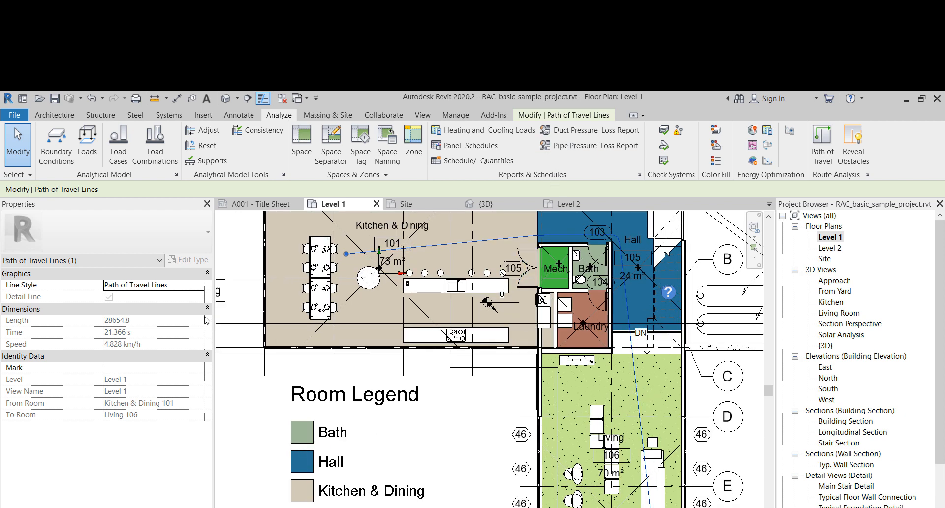
{"action": "mouse_move", "coordinate": [249, 262]}
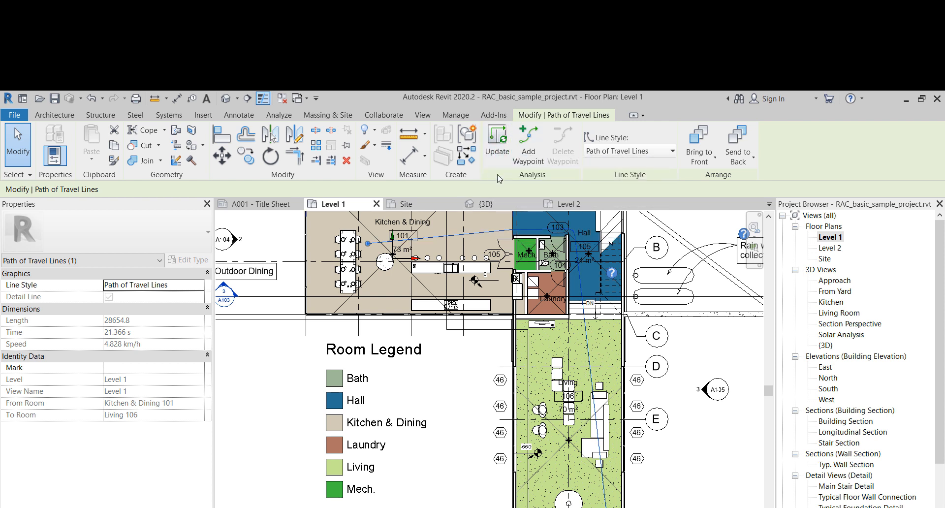
{"action": "mouse_move", "coordinate": [528, 137]}
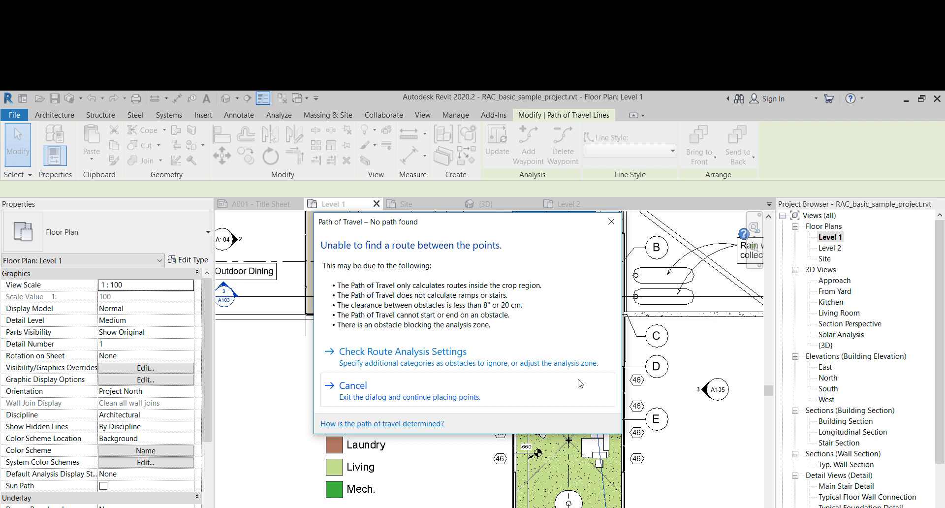
{"action": "mouse_move", "coordinate": [519, 317]}
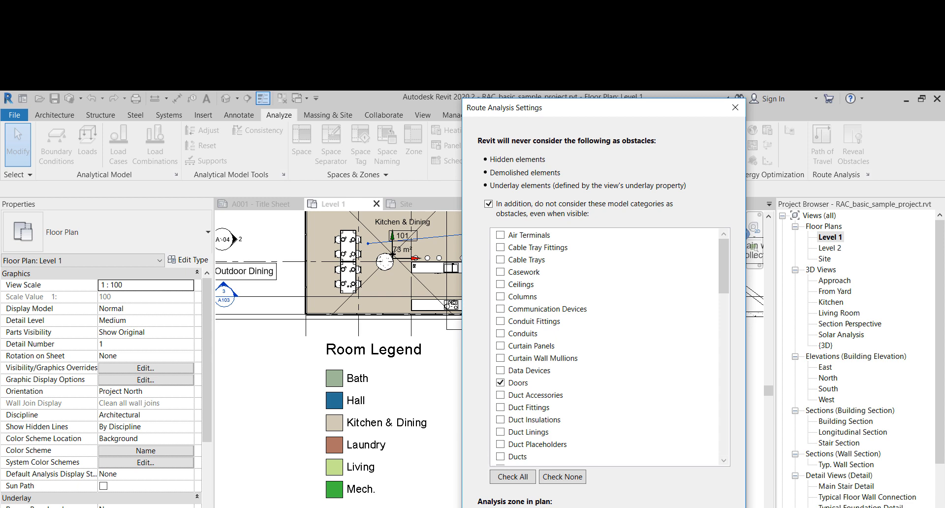
Close the dialog and select the Kitchen-to-Living path of travel line.
{"action": "left_click", "coordinate": [736, 107]}
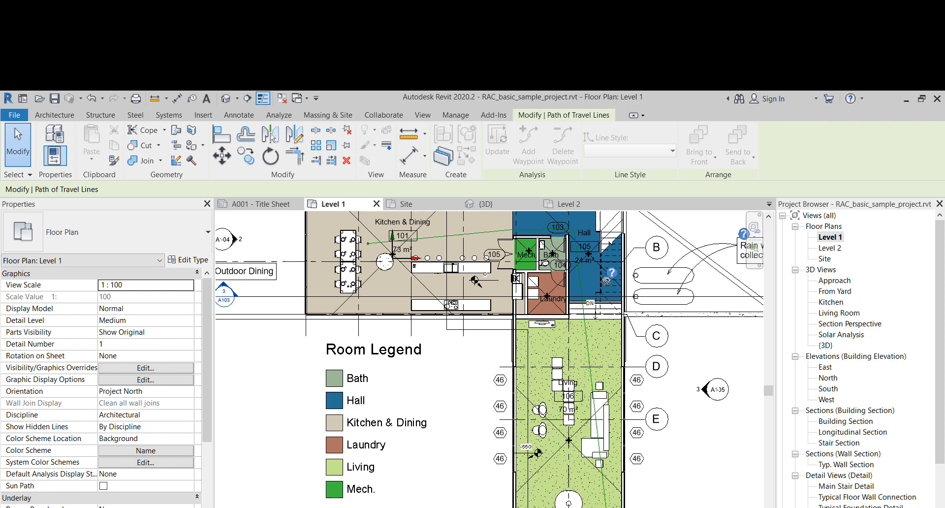
{"action": "left_click", "coordinate": [587, 342]}
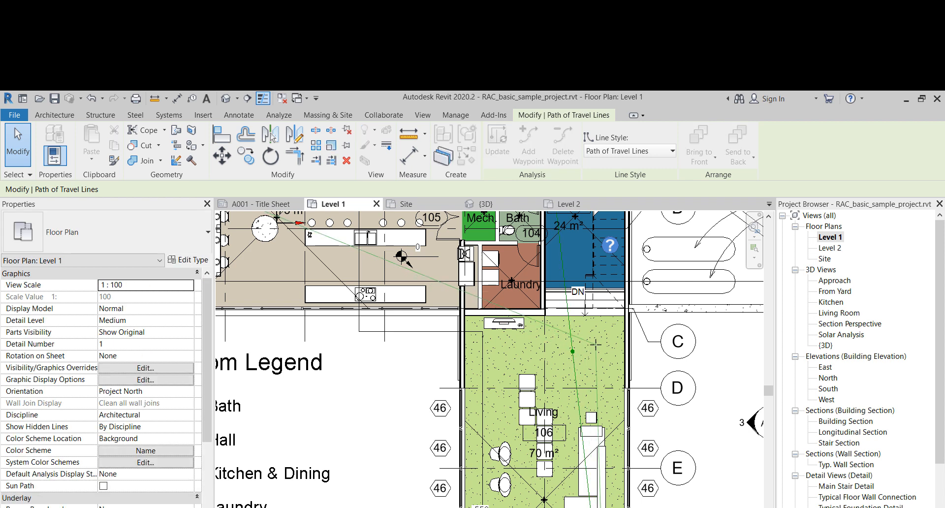
Add three waypoints that bend the path through the Living room.
{"action": "left_click", "coordinate": [605, 340]}
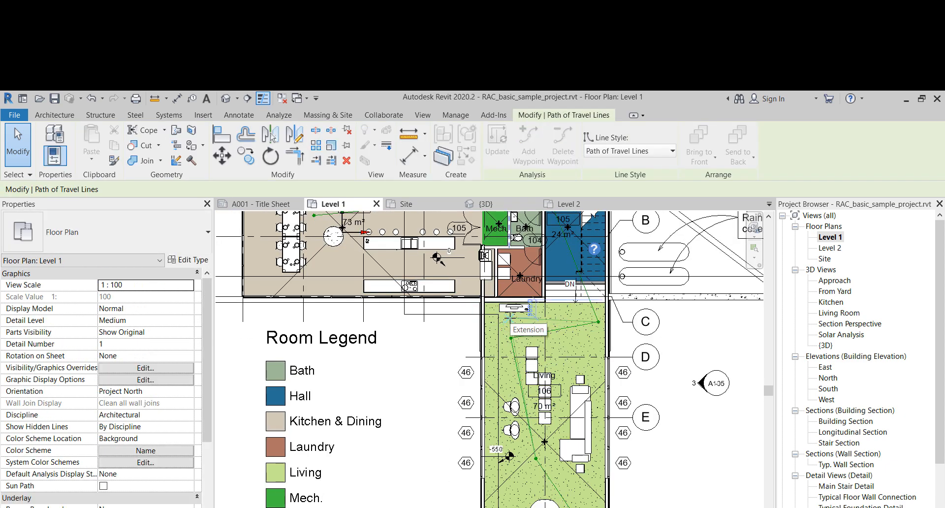
{"action": "left_click", "coordinate": [561, 322]}
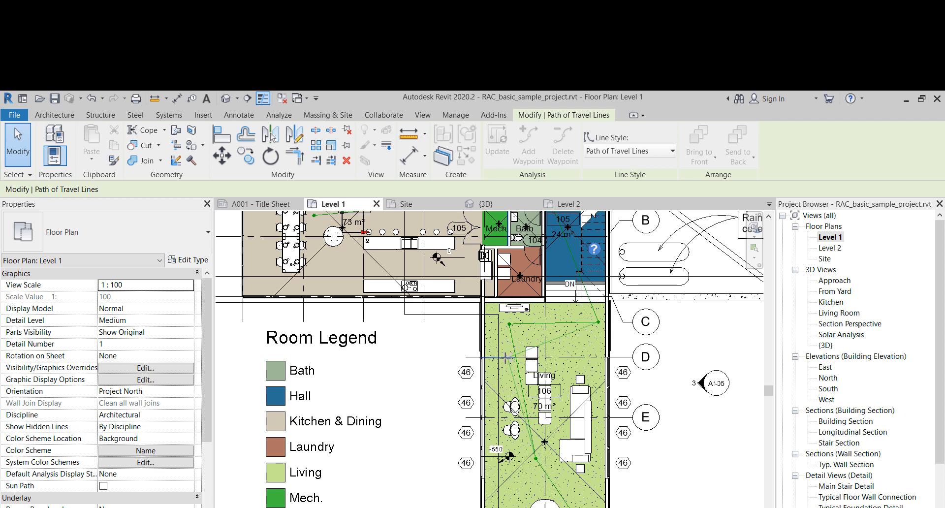
{"action": "left_click", "coordinate": [506, 356]}
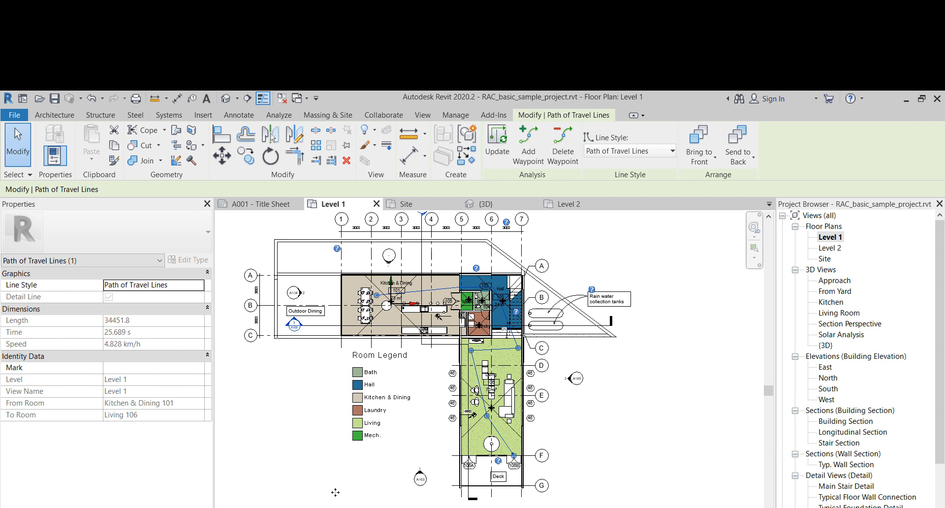
{"action": "mouse_move", "coordinate": [142, 288]}
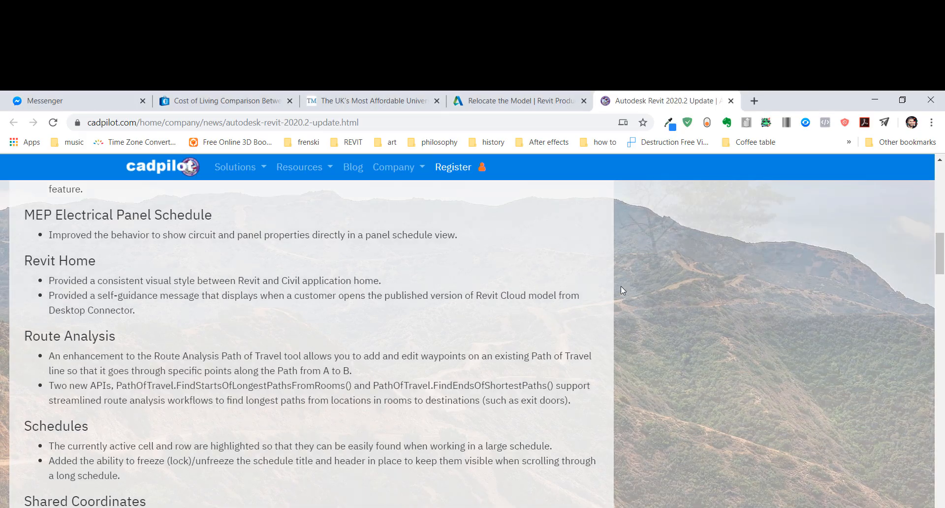
{"action": "scroll", "scroll_direction": "up", "scroll_amount": 3}
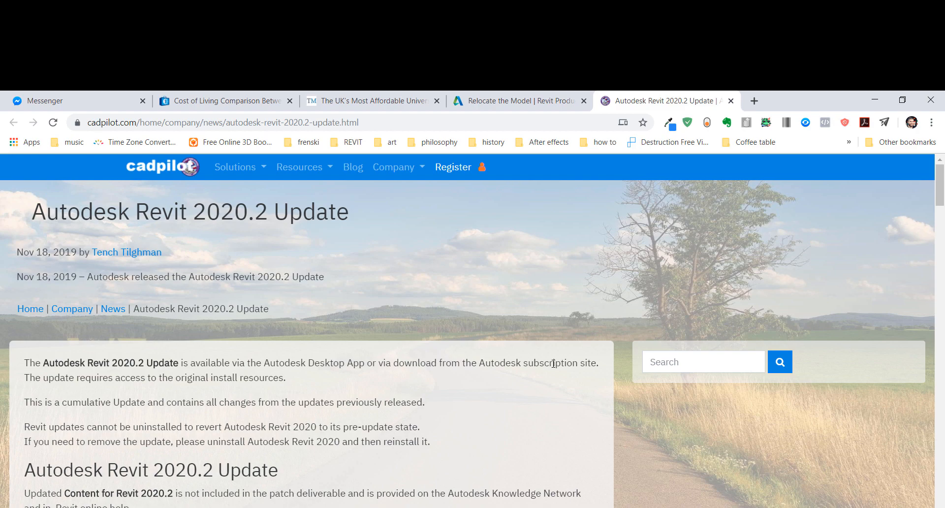
{"action": "scroll", "scroll_direction": "down", "scroll_amount": 3}
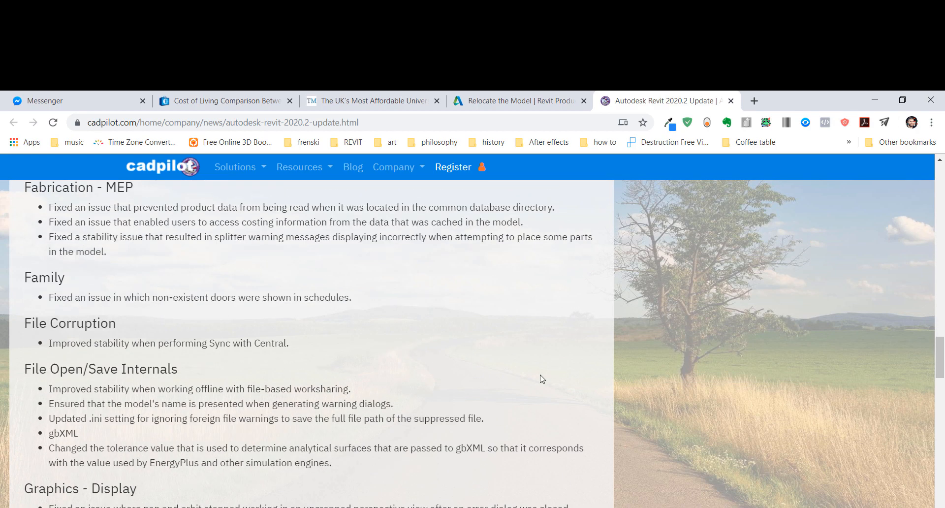
{"action": "scroll", "scroll_direction": "down", "scroll_amount": 3}
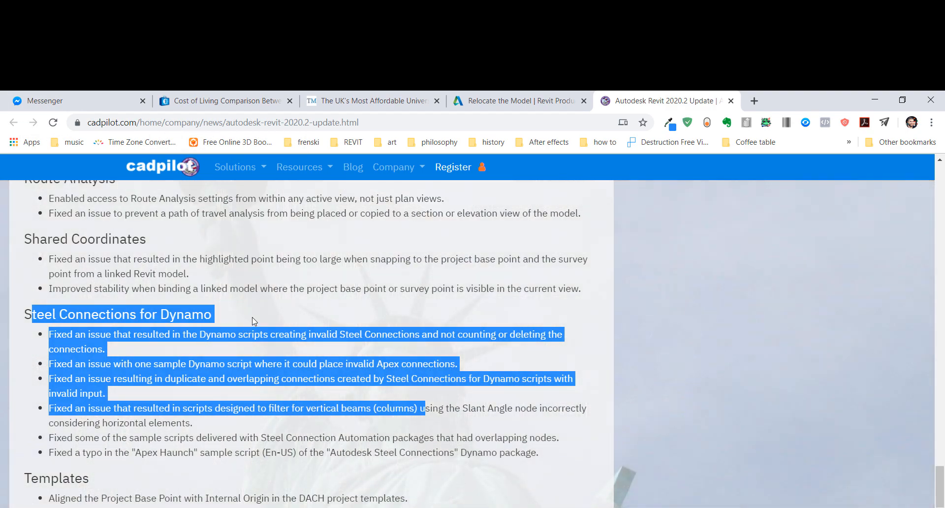
{"action": "scroll", "scroll_direction": "down", "scroll_amount": 3}
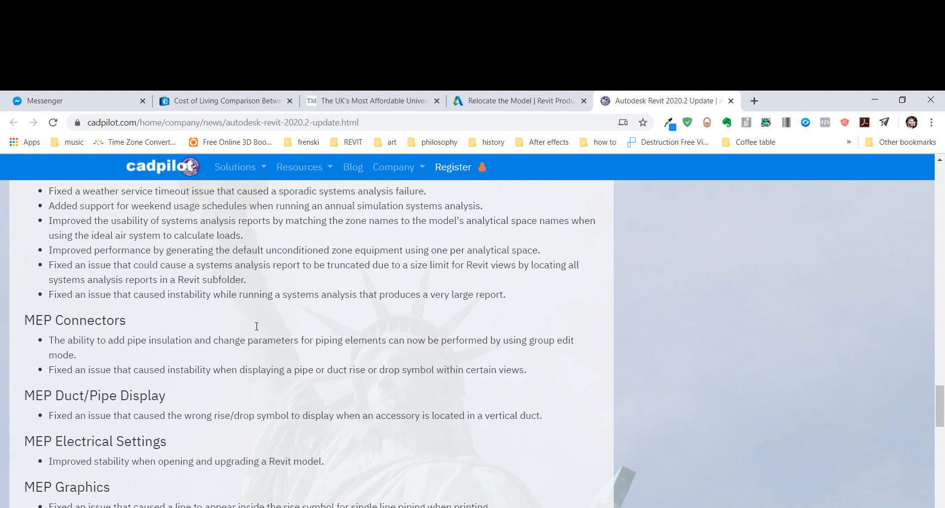
{"action": "scroll", "scroll_direction": "down", "scroll_amount": 3}
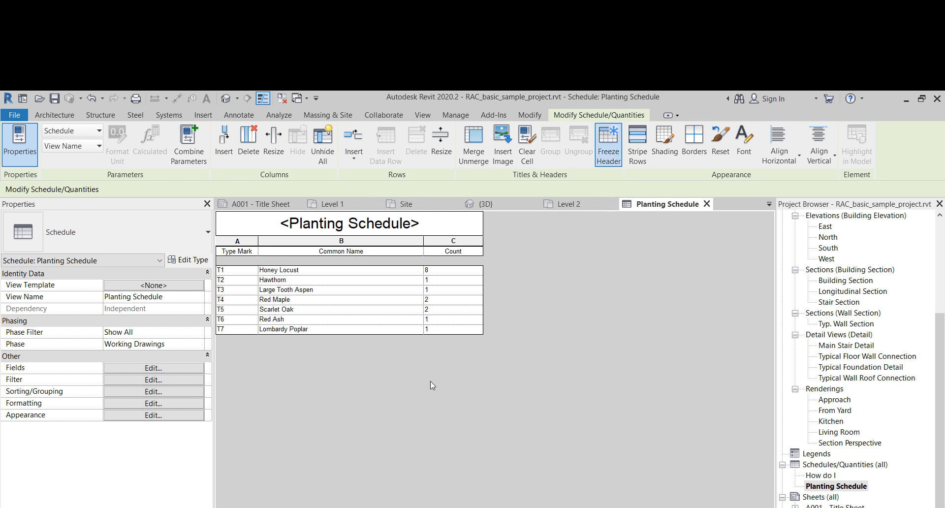
{"action": "mouse_move", "coordinate": [863, 98]}
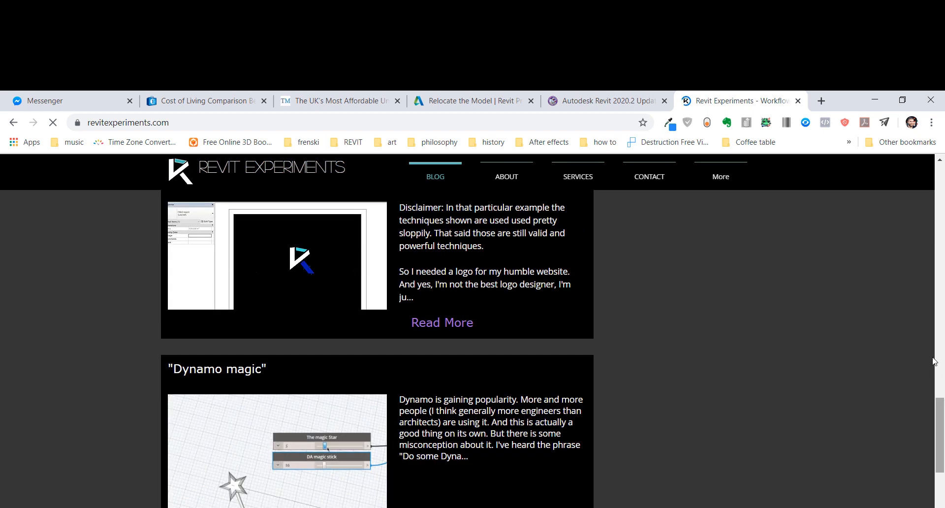
Scroll the Revit Experiments blog and close its free ebook pop-up.
{"action": "scroll", "scroll_direction": "down", "scroll_amount": 3}
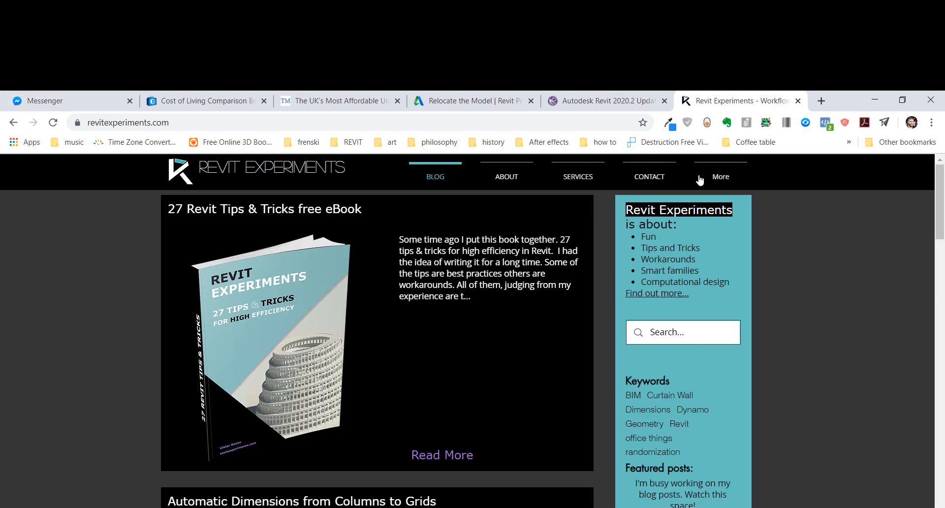
{"action": "mouse_move", "coordinate": [289, 194]}
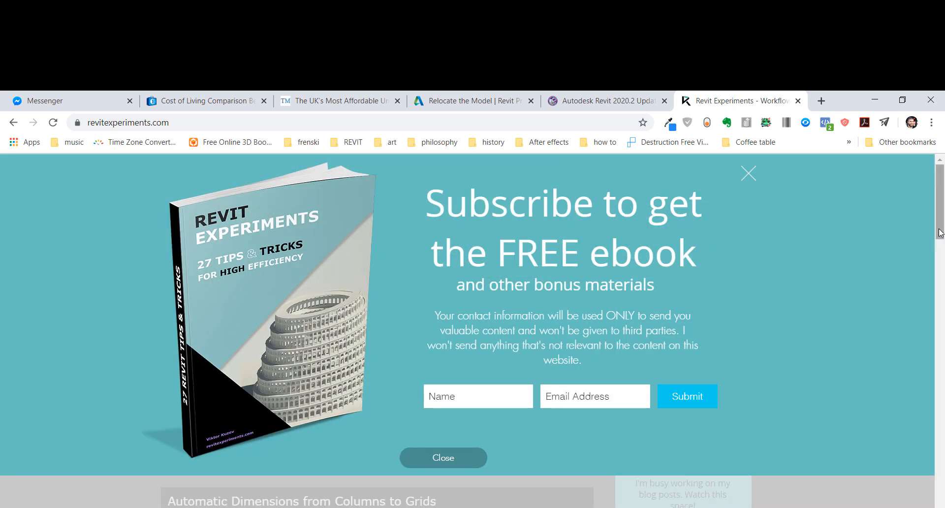
{"action": "mouse_move", "coordinate": [292, 234]}
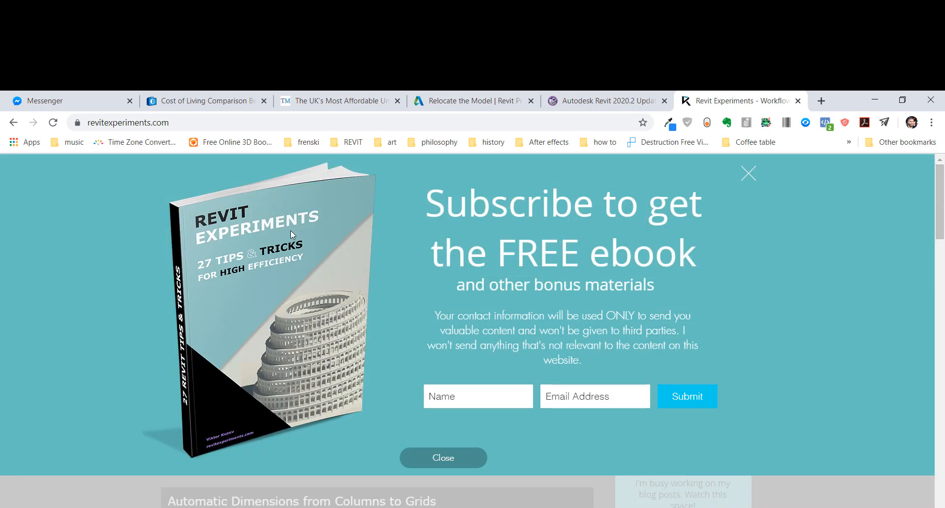
{"action": "mouse_move", "coordinate": [262, 276]}
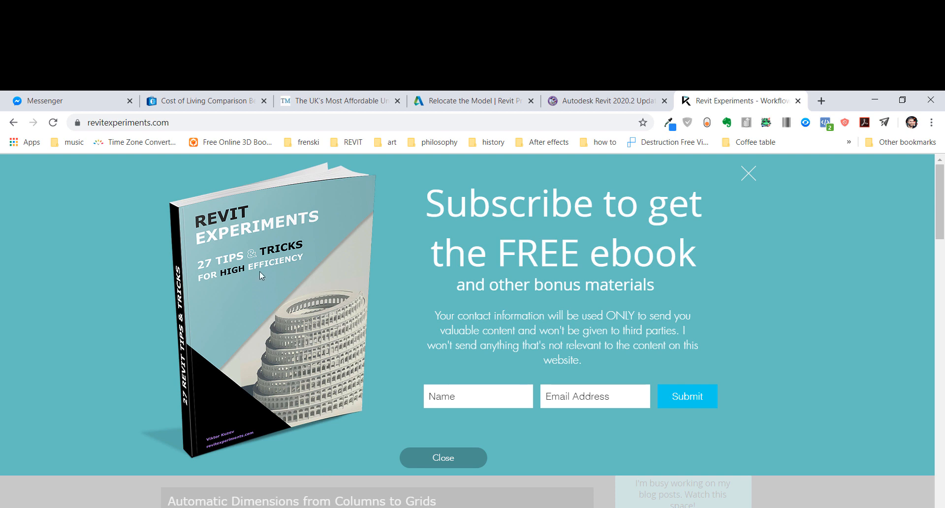
{"action": "mouse_move", "coordinate": [304, 284]}
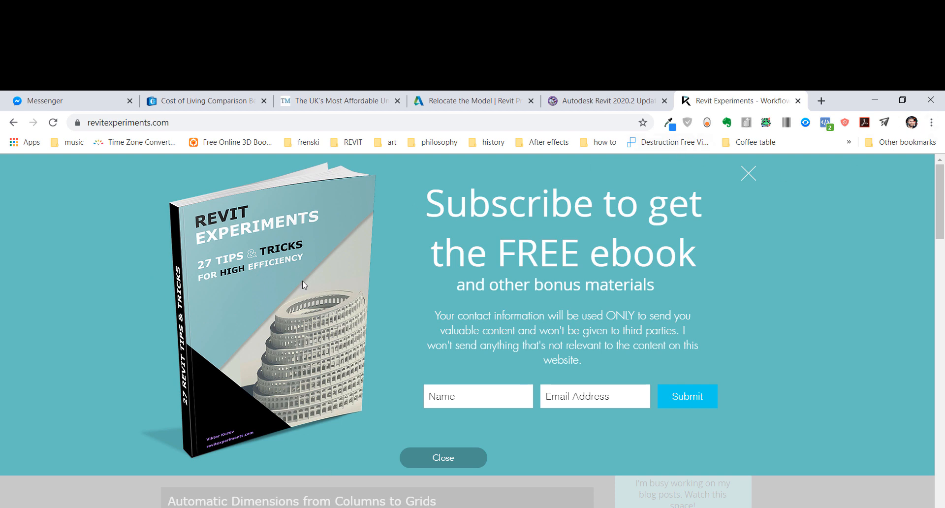
{"action": "mouse_move", "coordinate": [752, 175]}
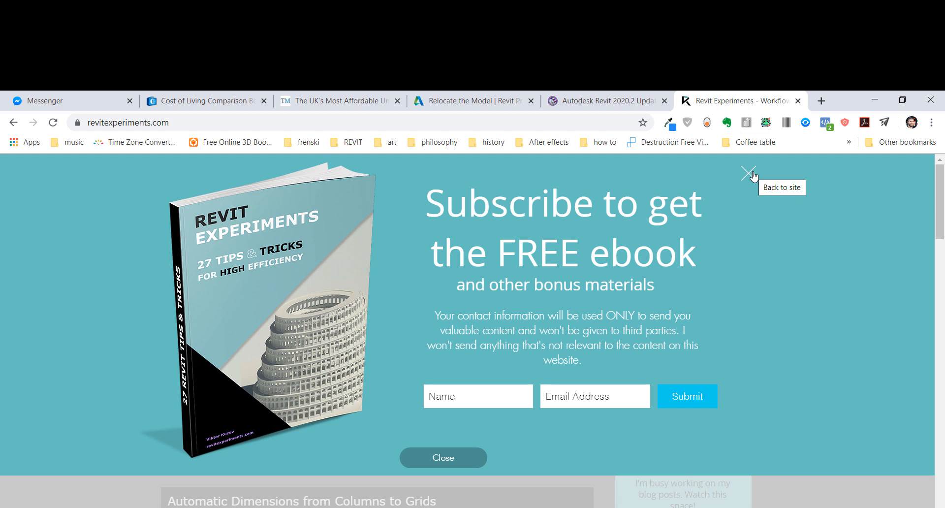
{"action": "mouse_move", "coordinate": [645, 432]}
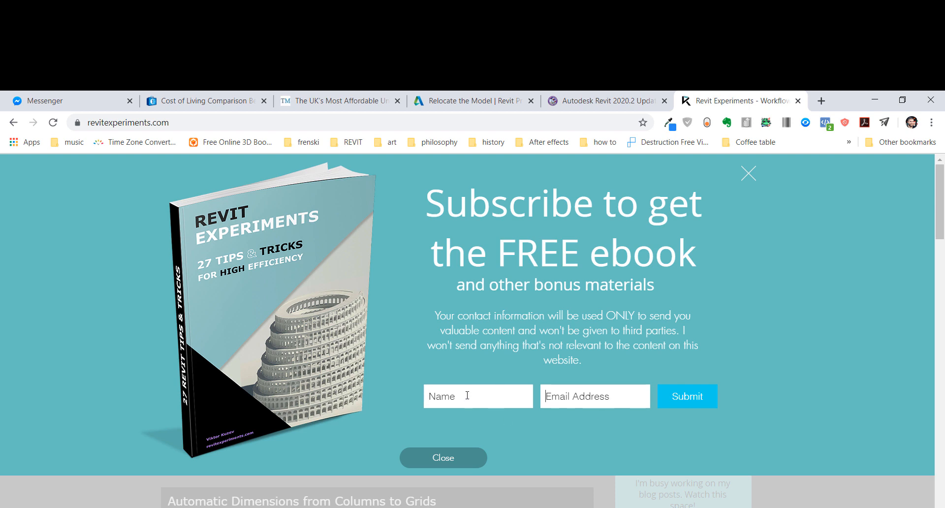
{"action": "mouse_move", "coordinate": [636, 278]}
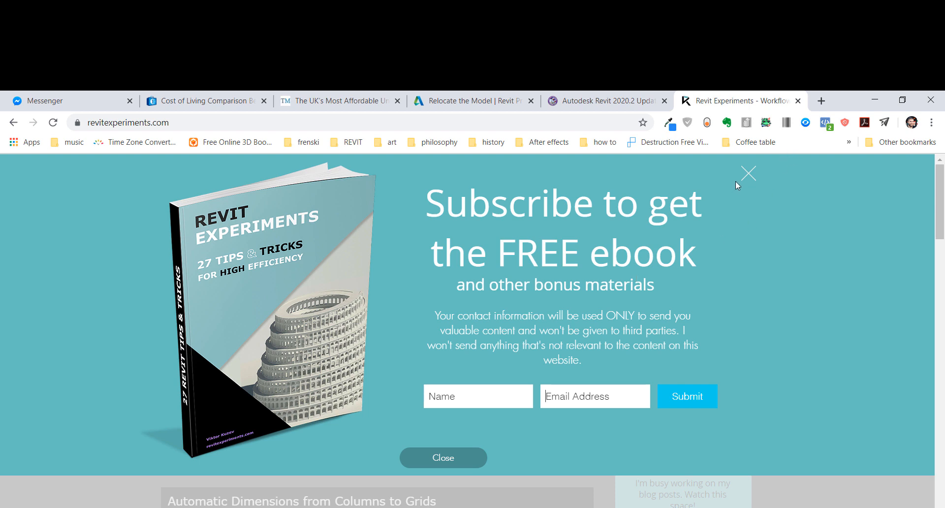
{"action": "mouse_move", "coordinate": [747, 181]}
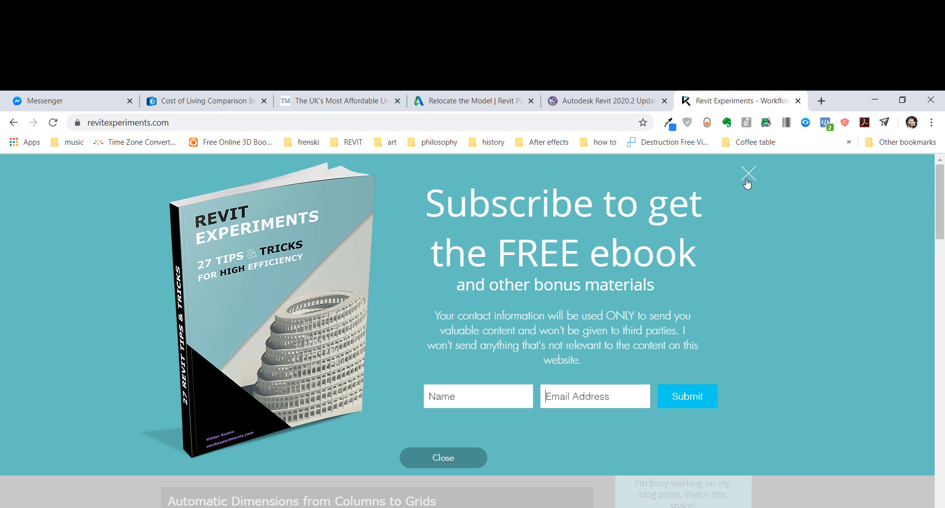
{"action": "left_click", "coordinate": [748, 174]}
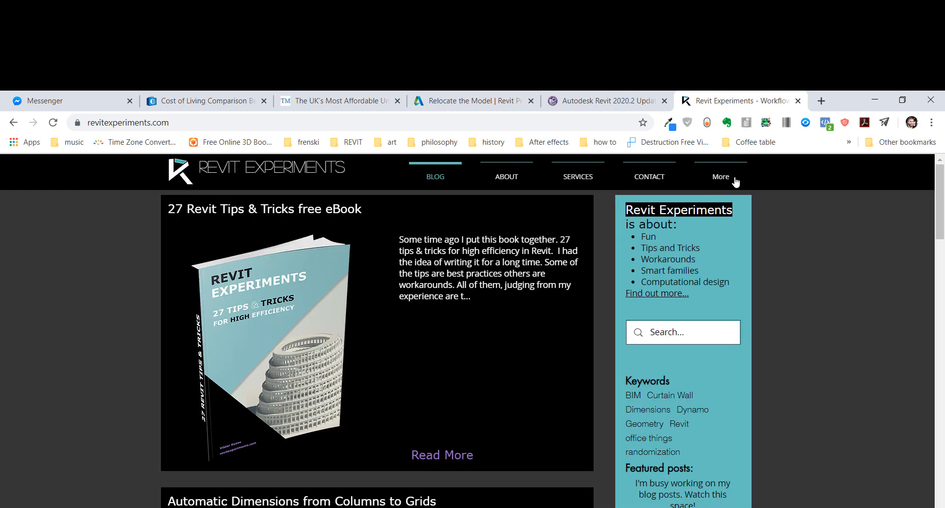
{"action": "mouse_move", "coordinate": [736, 182]}
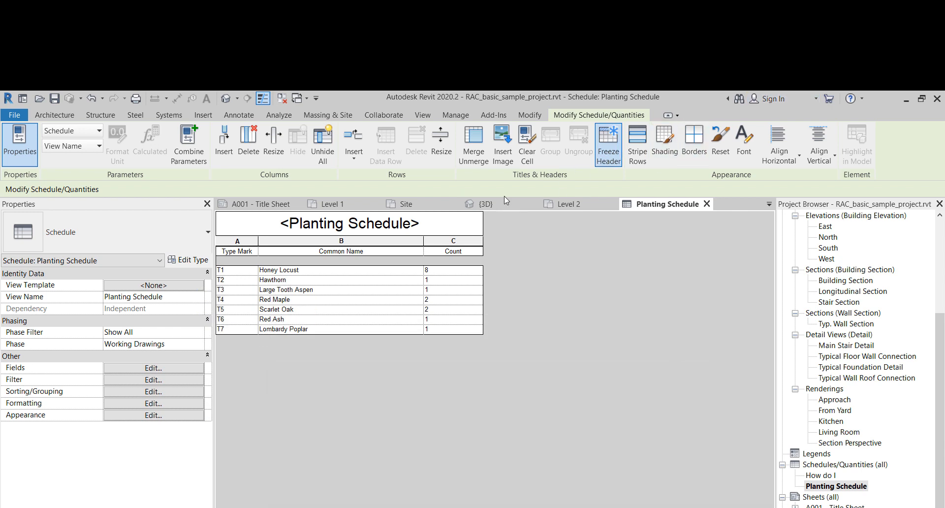
{"action": "mouse_move", "coordinate": [638, 226]}
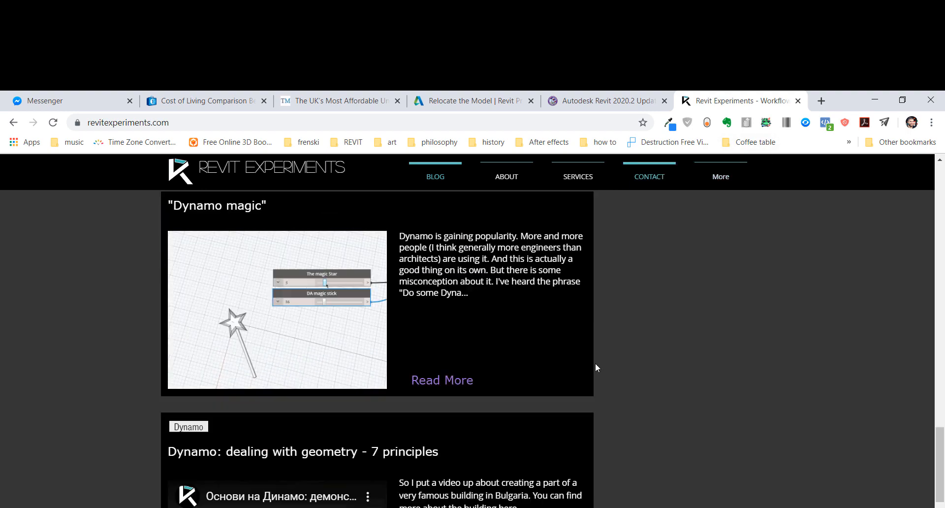
Scroll through the How do I schedule to view its learning topics and related views.
{"action": "scroll", "scroll_direction": "down", "scroll_amount": 3}
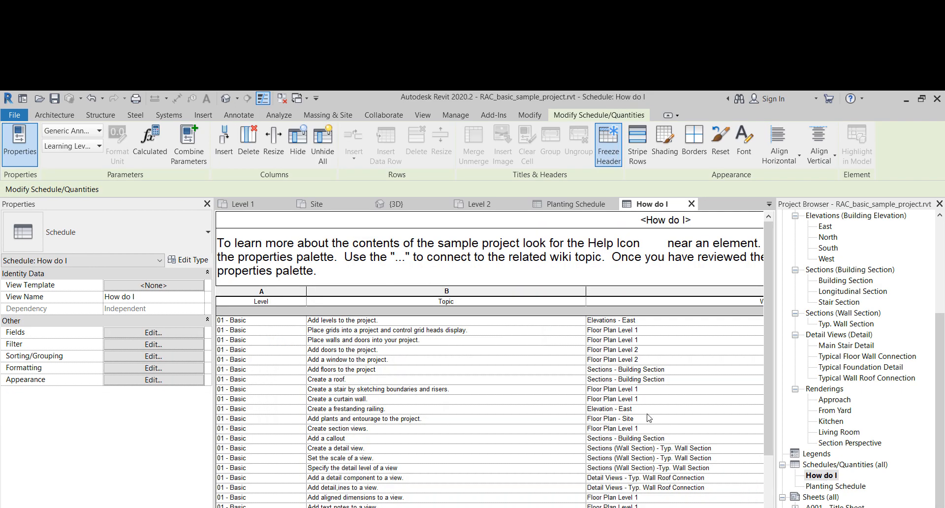
{"action": "mouse_move", "coordinate": [646, 419]}
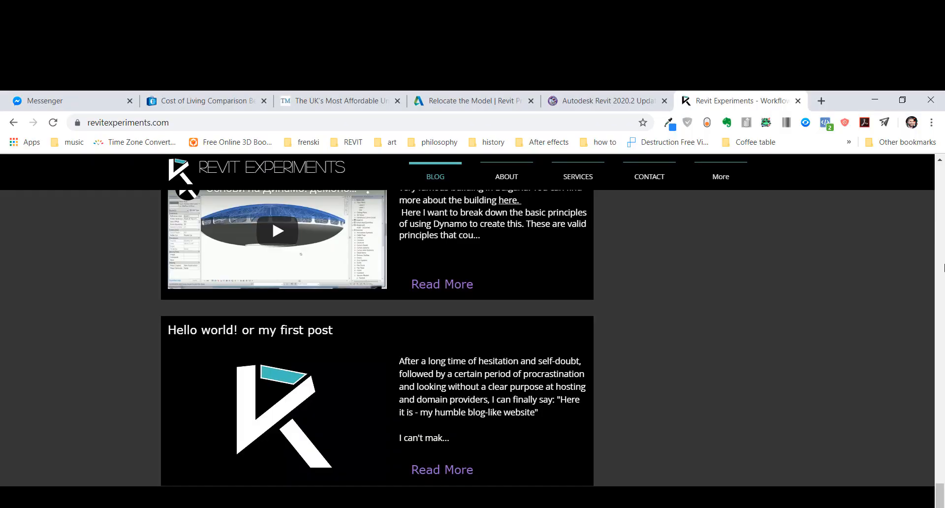
{"action": "left_click", "coordinate": [607, 101]}
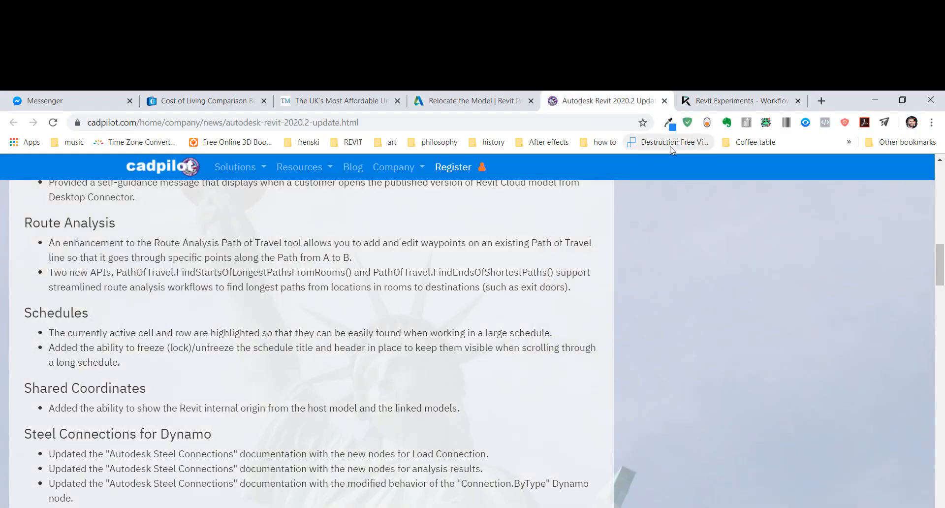
{"action": "mouse_move", "coordinate": [693, 90]}
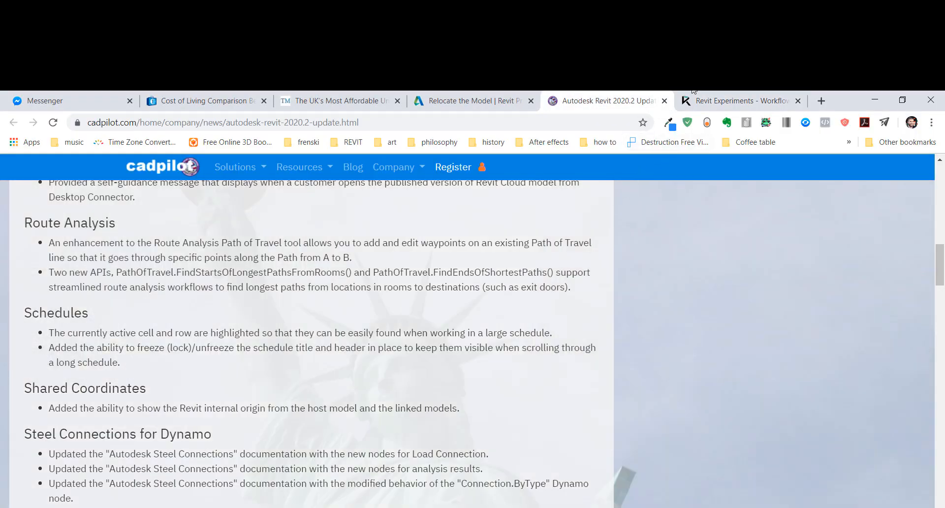
{"action": "left_click", "coordinate": [741, 101]}
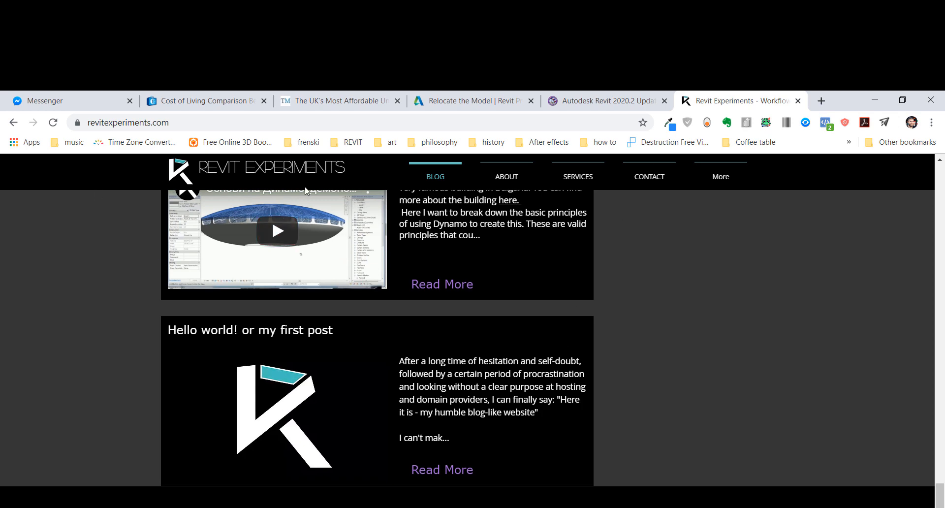
{"action": "scroll", "scroll_direction": "down", "scroll_amount": 3}
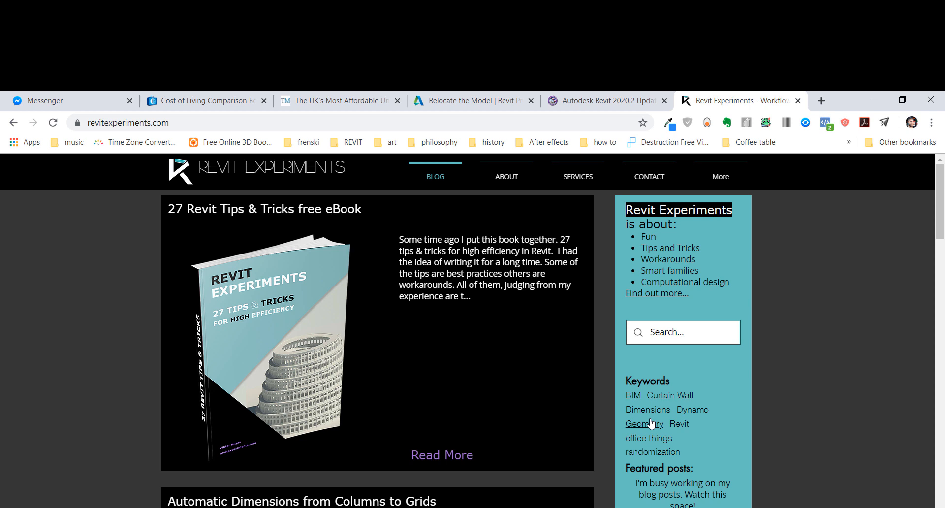
{"action": "mouse_move", "coordinate": [670, 417]}
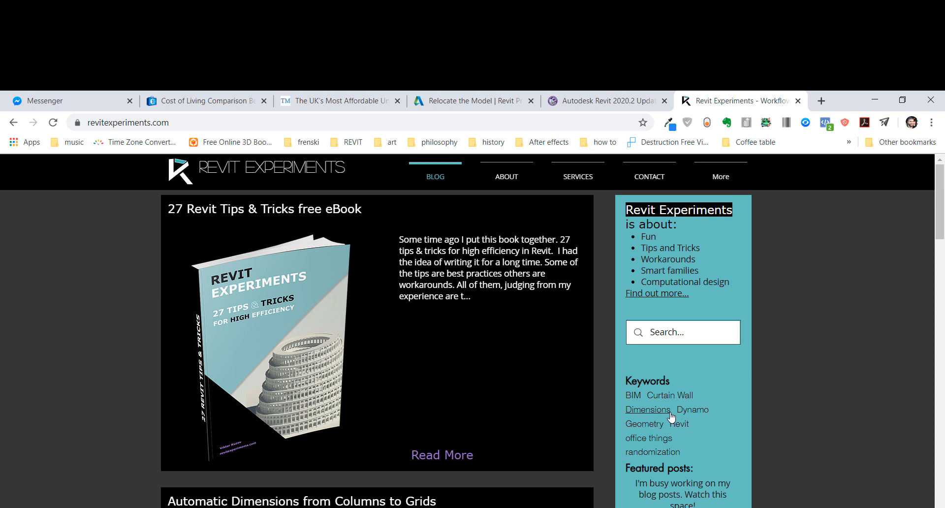
{"action": "mouse_move", "coordinate": [768, 385]}
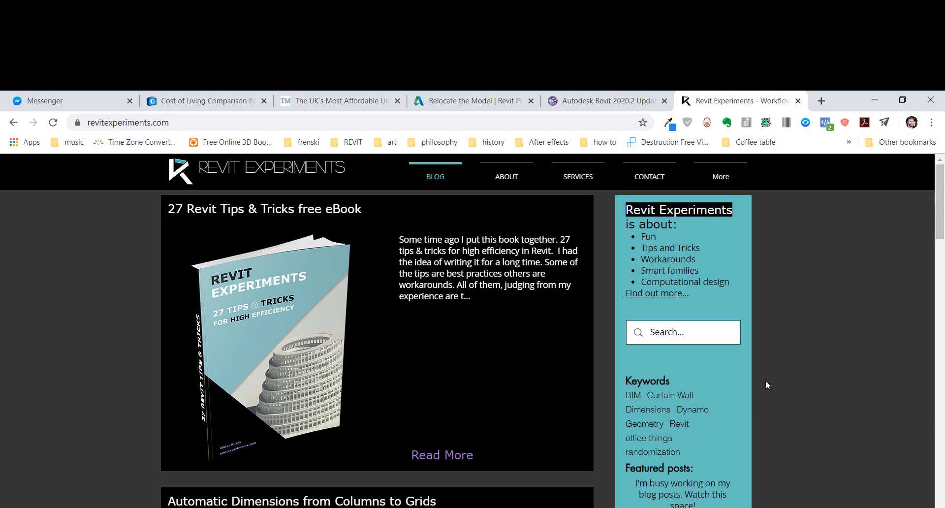